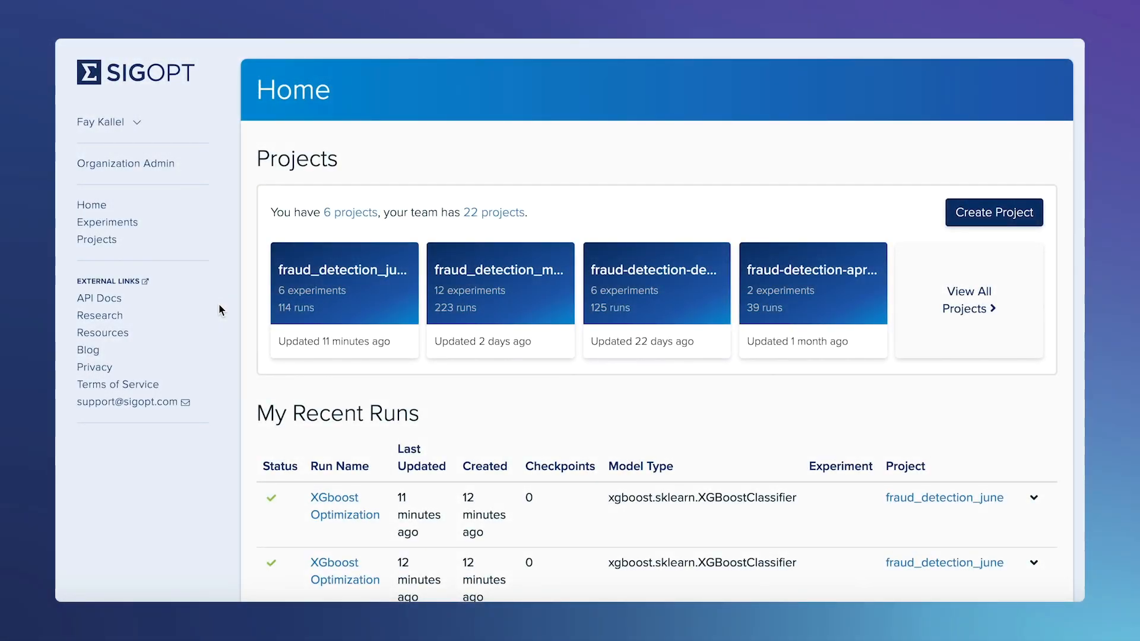
mouse_move(291, 302)
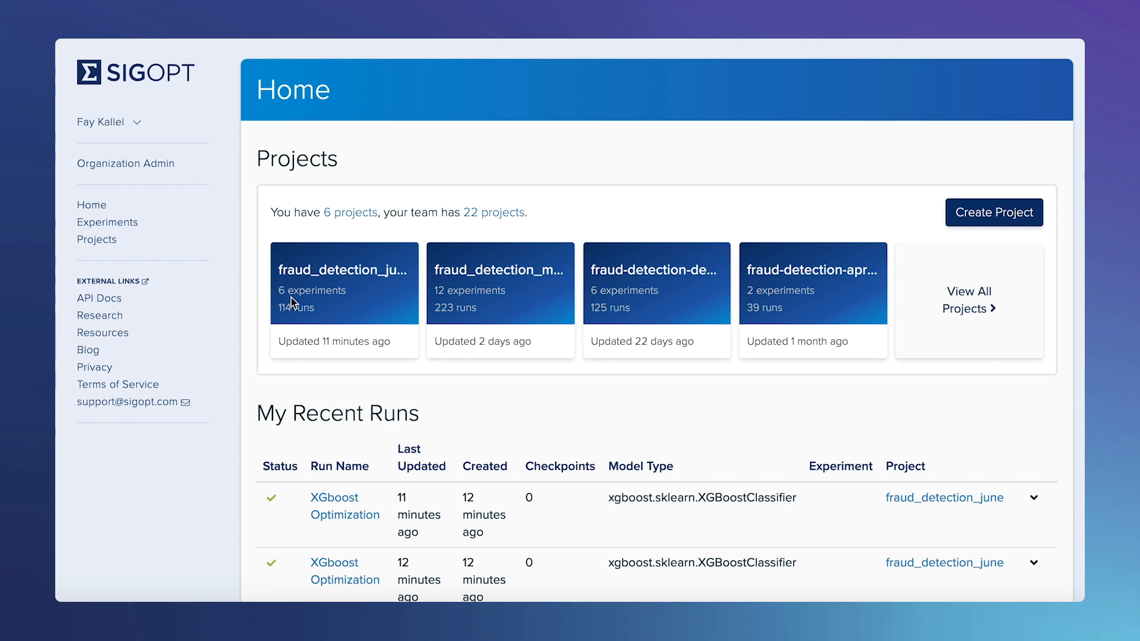
mouse_move(407, 226)
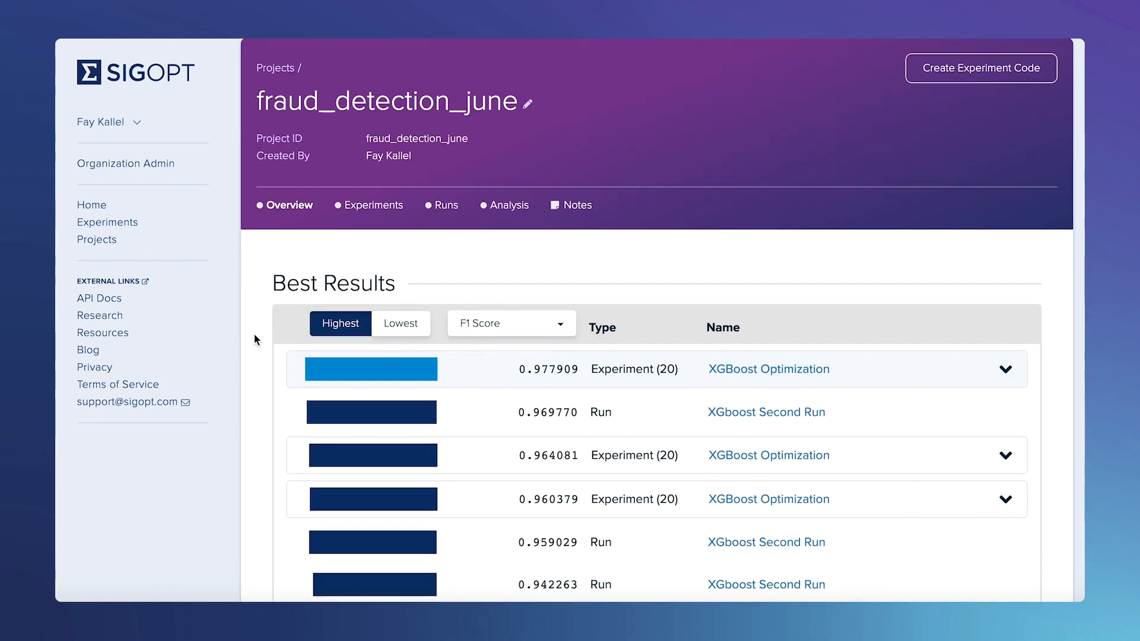
scroll("down", 3)
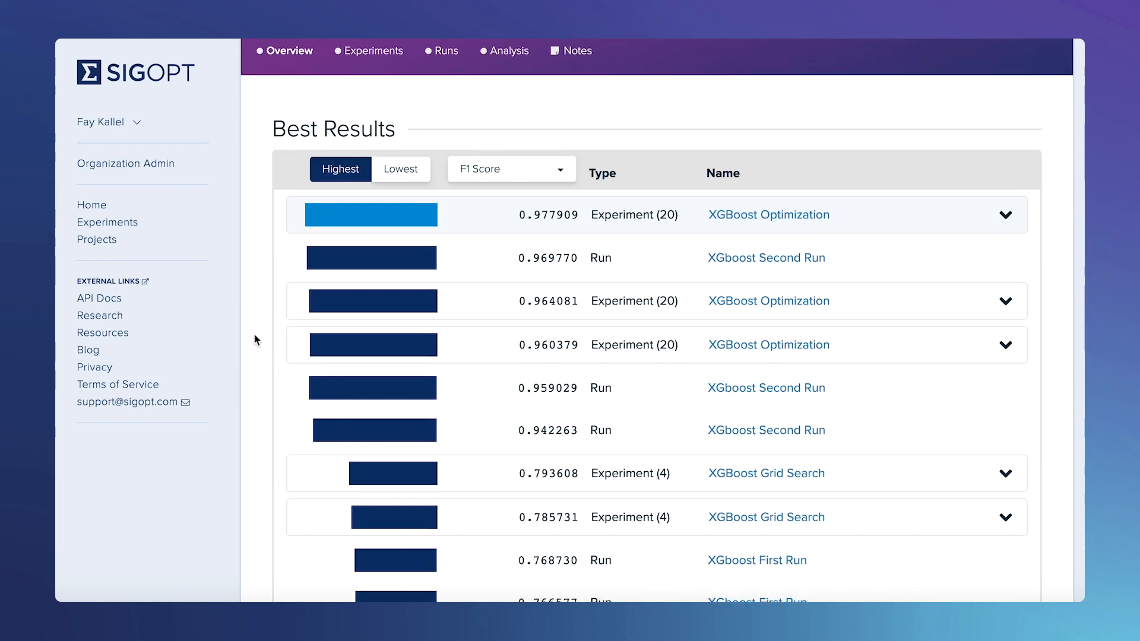
scroll("down", 3)
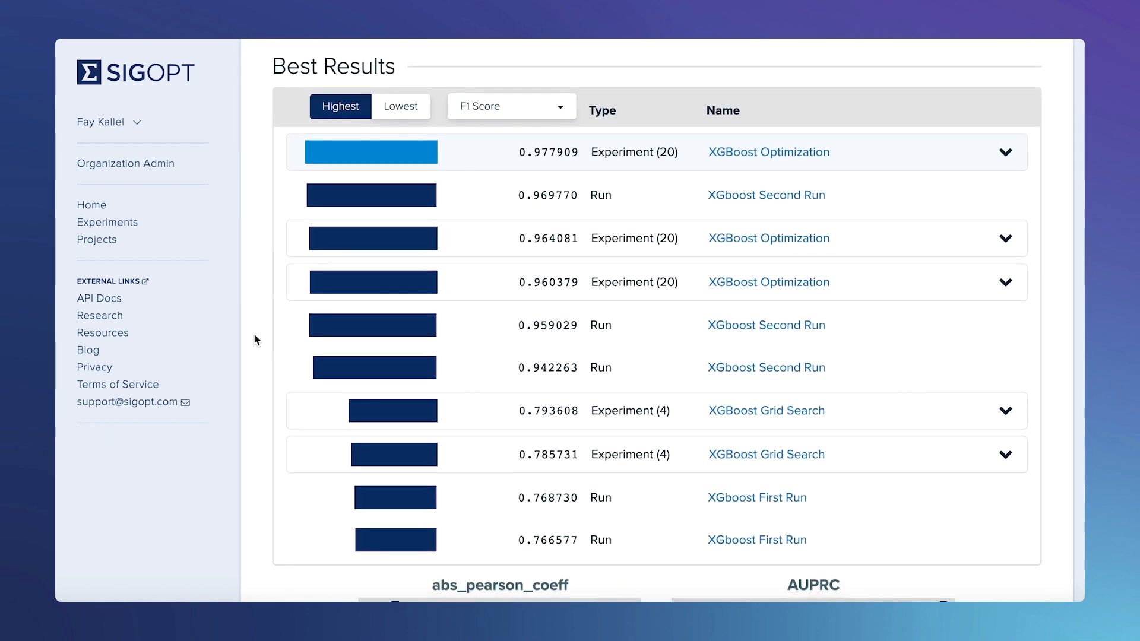
mouse_move(989, 154)
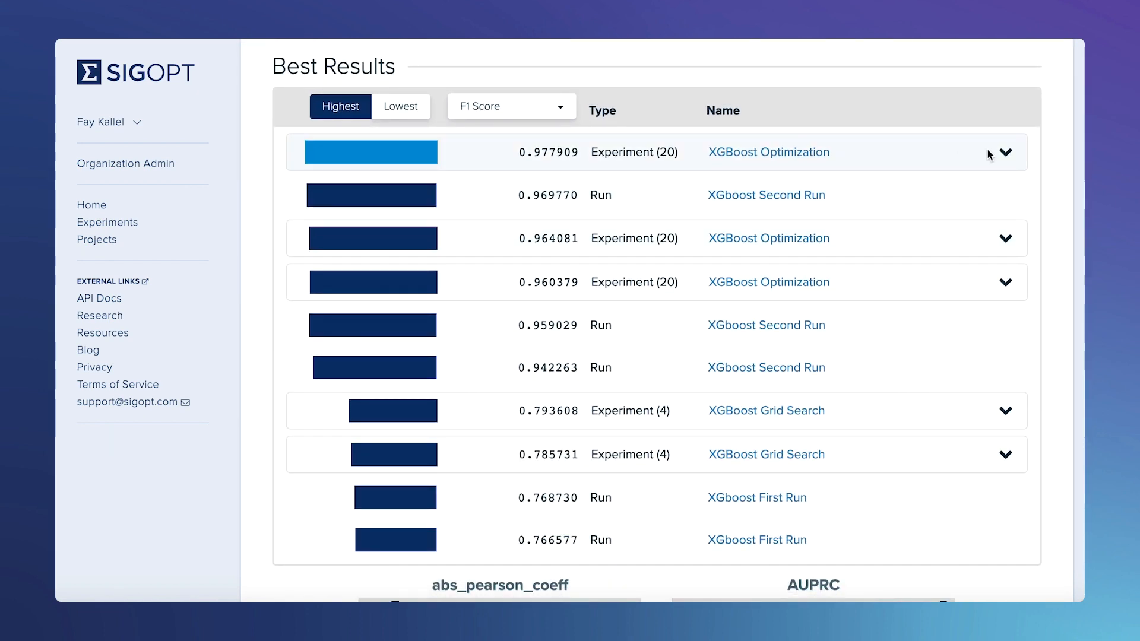
left_click(1005, 152)
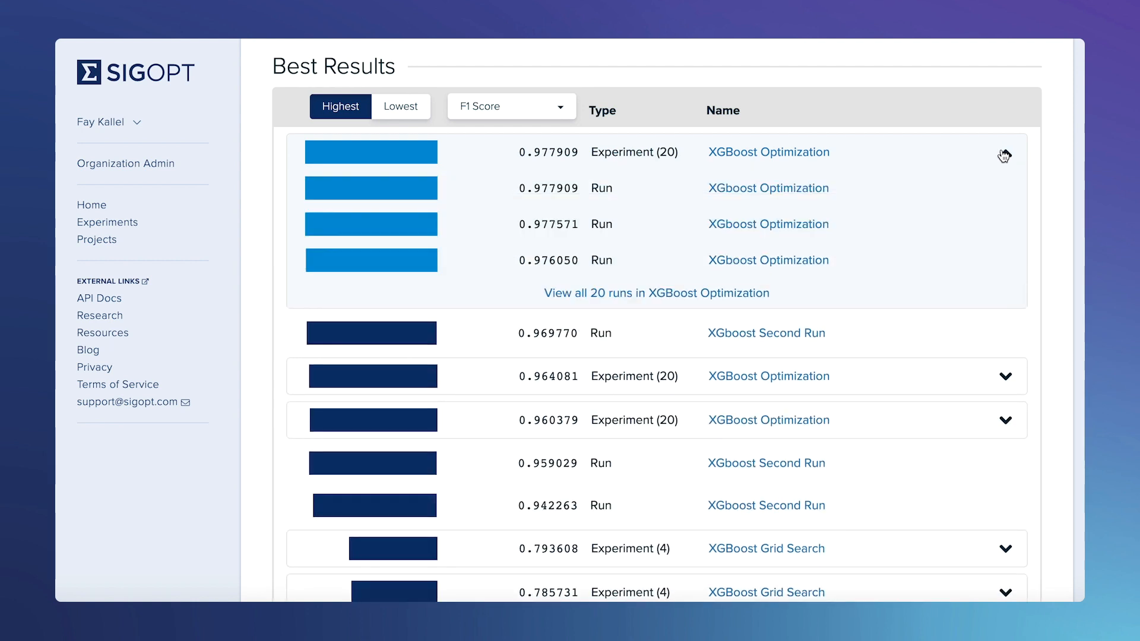
left_click(1005, 153)
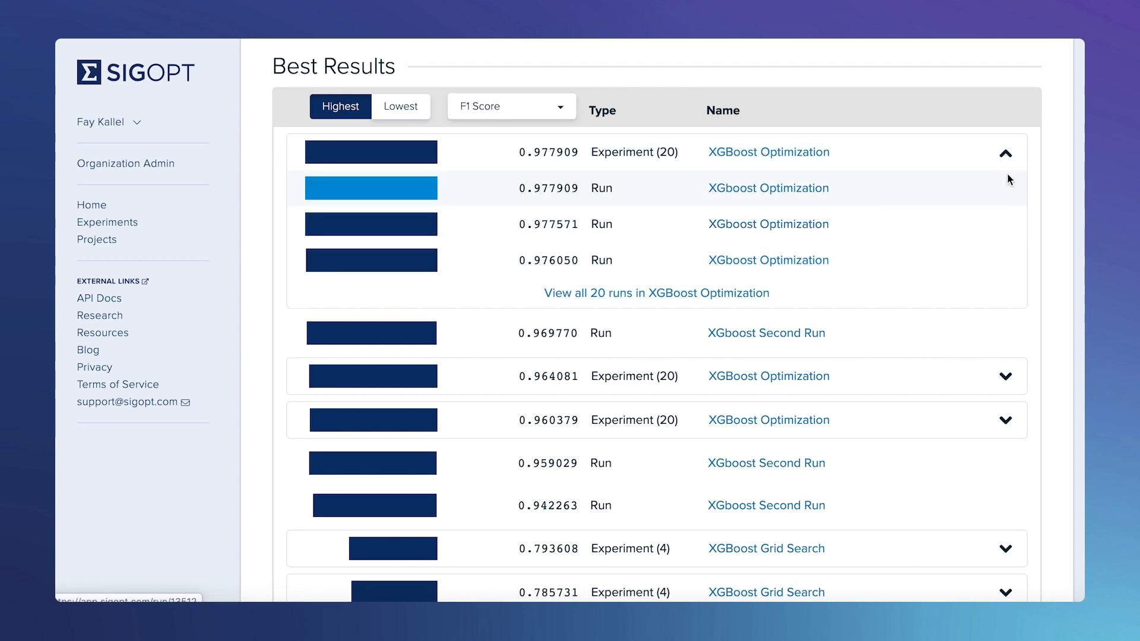
left_click(1005, 153)
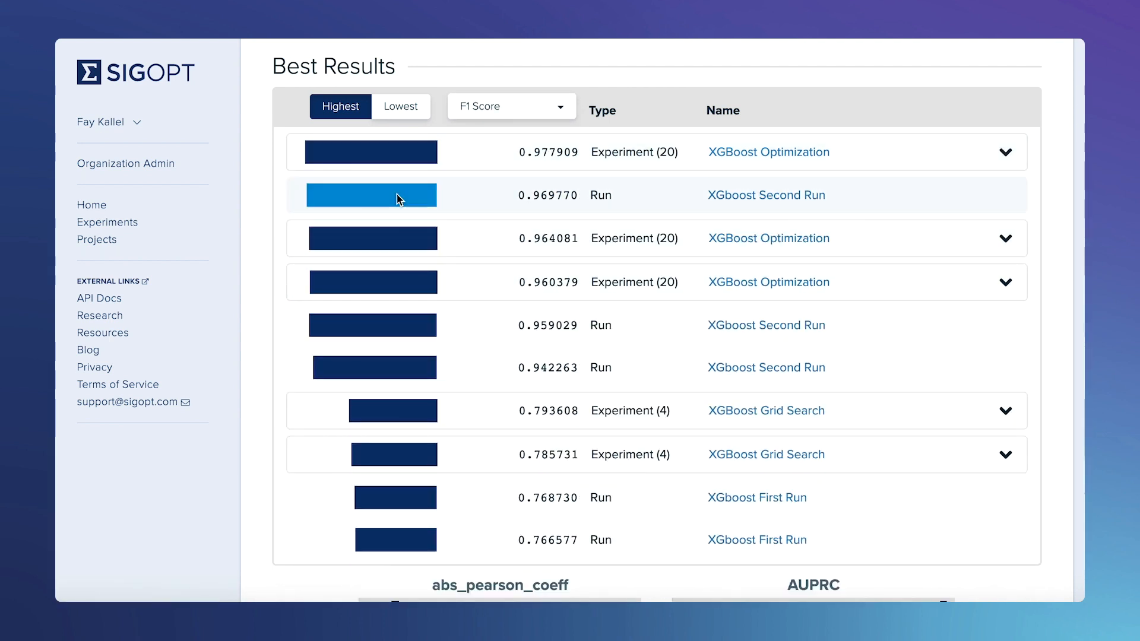
scroll("down", 3)
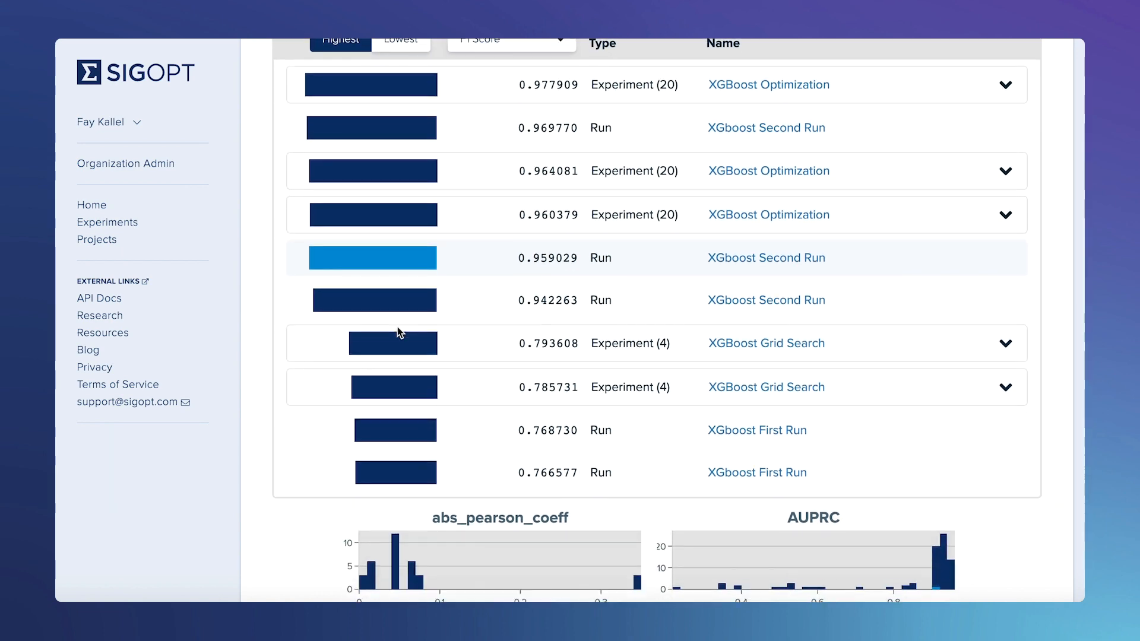
scroll("down", 3)
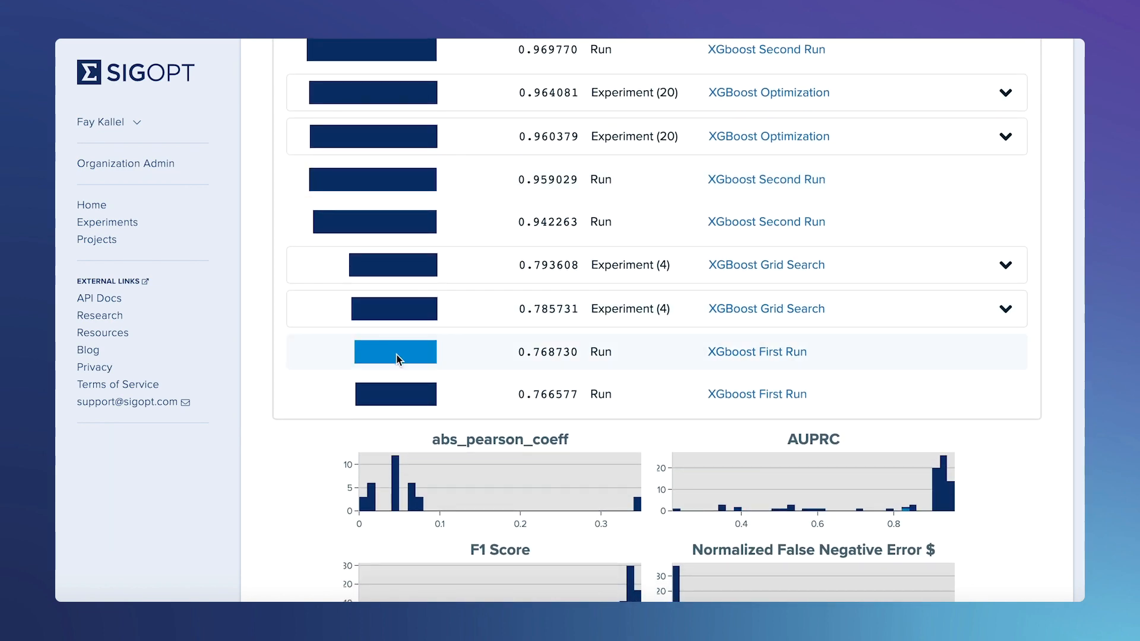
scroll("down", 3)
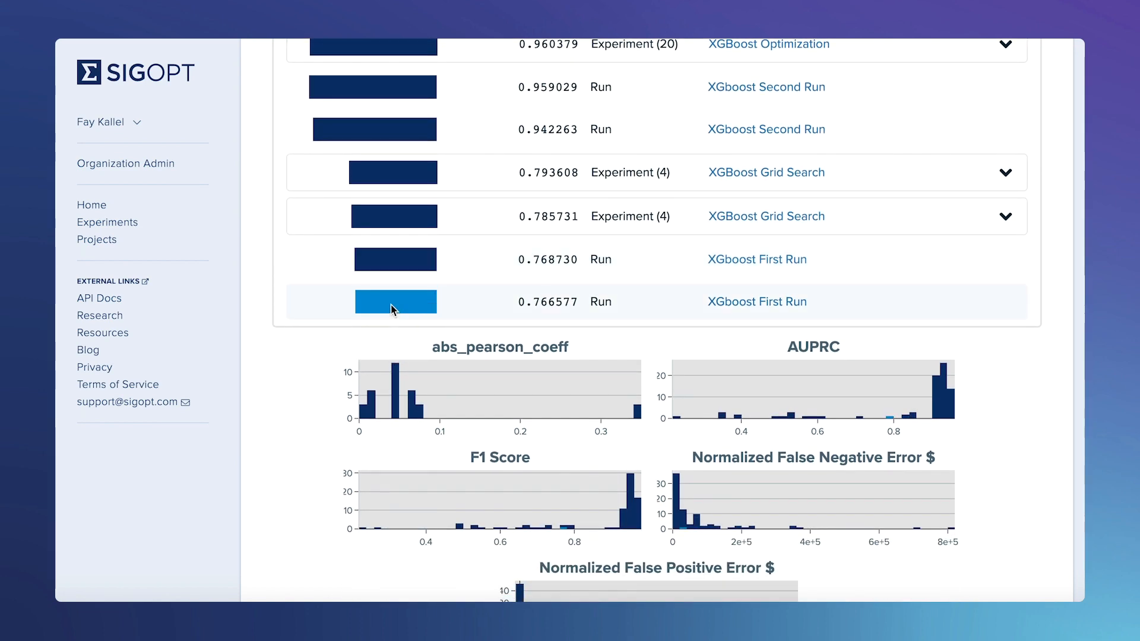
scroll("down", 3)
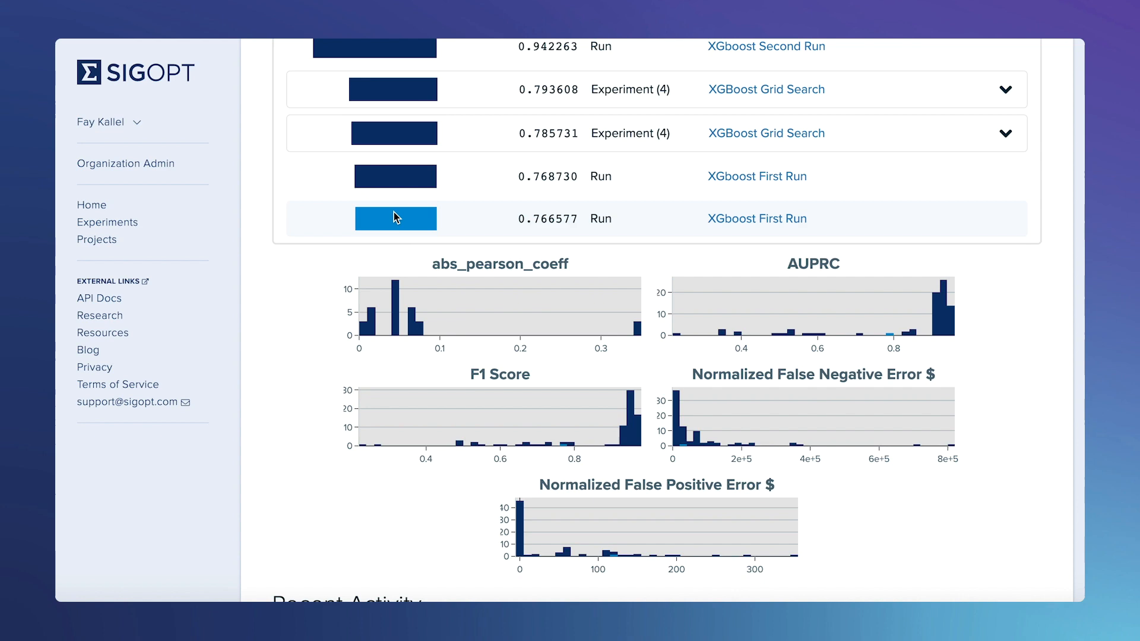
scroll("up", 3)
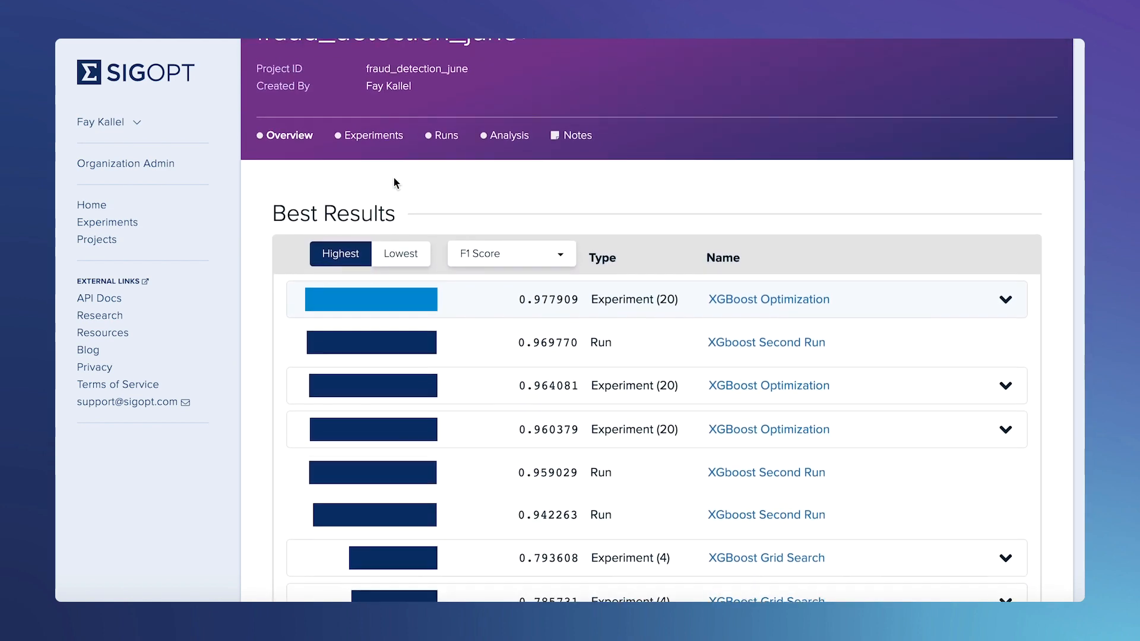
scroll("up", 3)
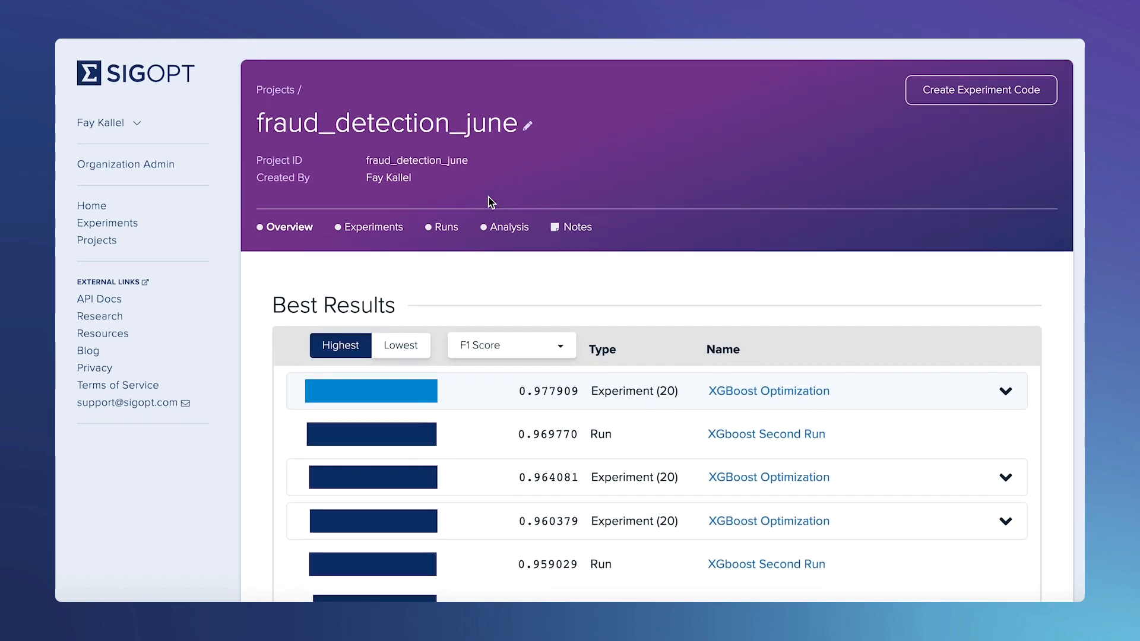
mouse_move(589, 311)
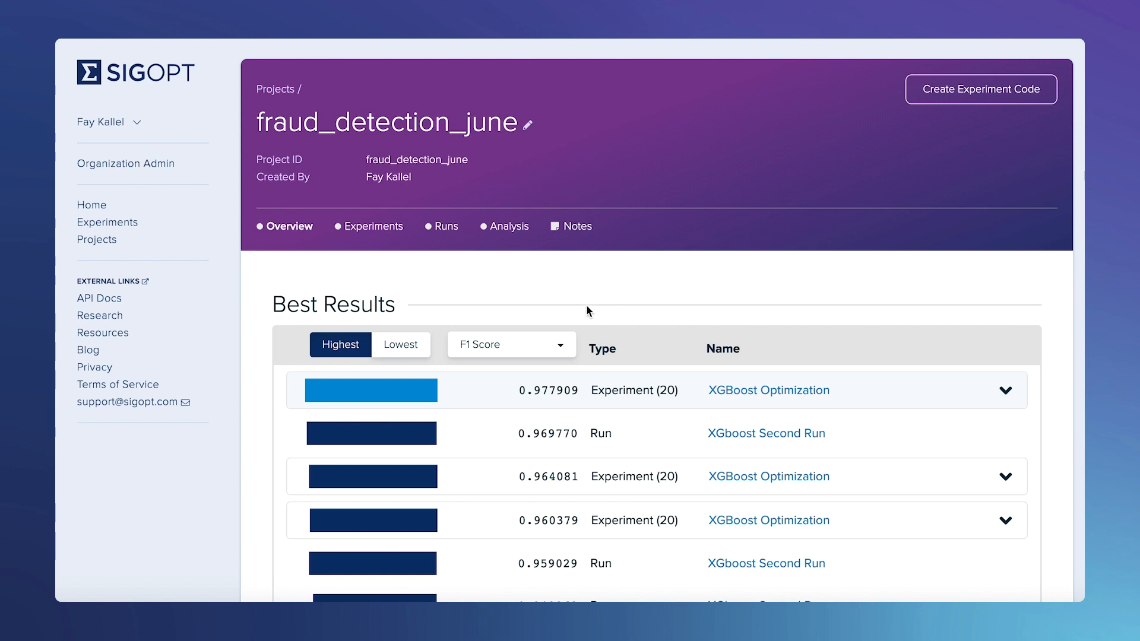
mouse_move(509, 225)
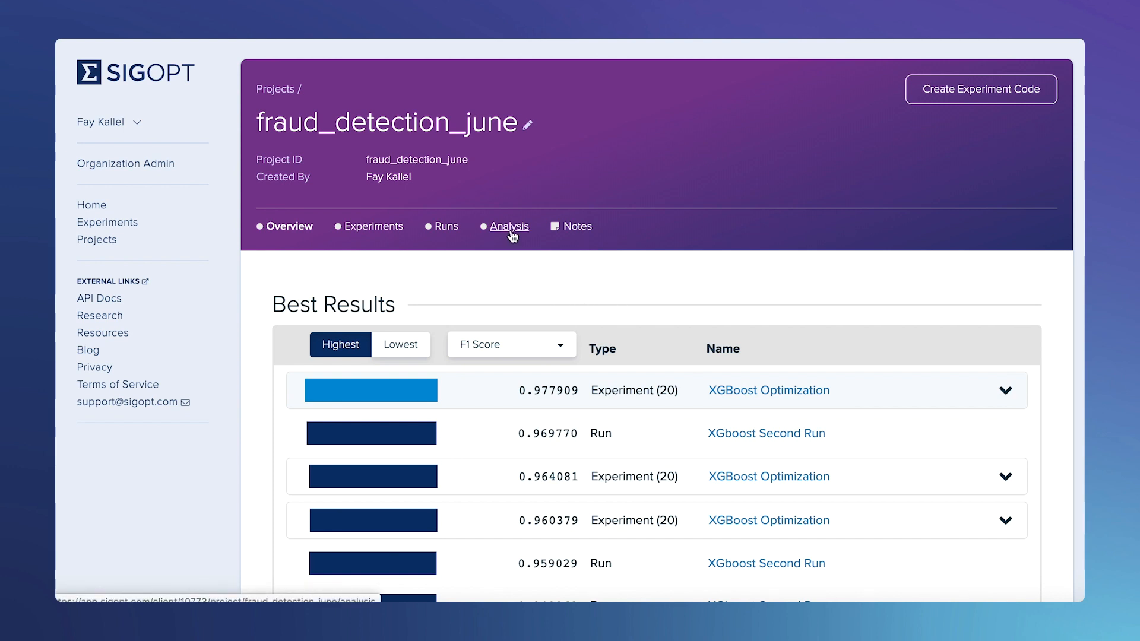
- Open the Analysis dashboard and enter F1 to add F1 Score as a parallel coordinates axis
left_click(509, 225)
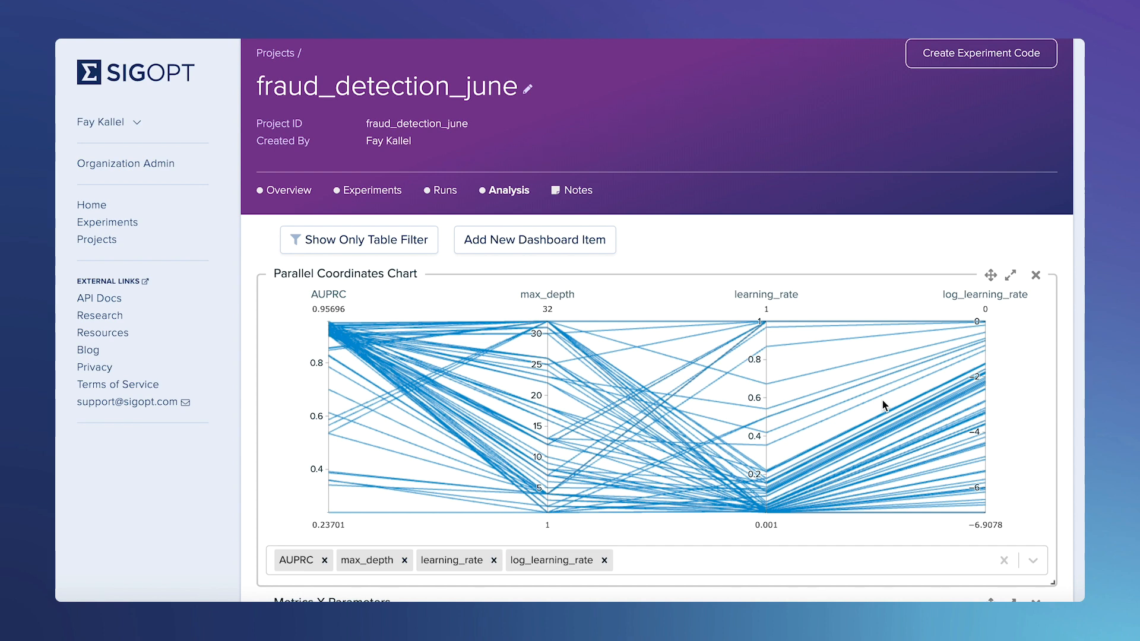
mouse_move(669, 536)
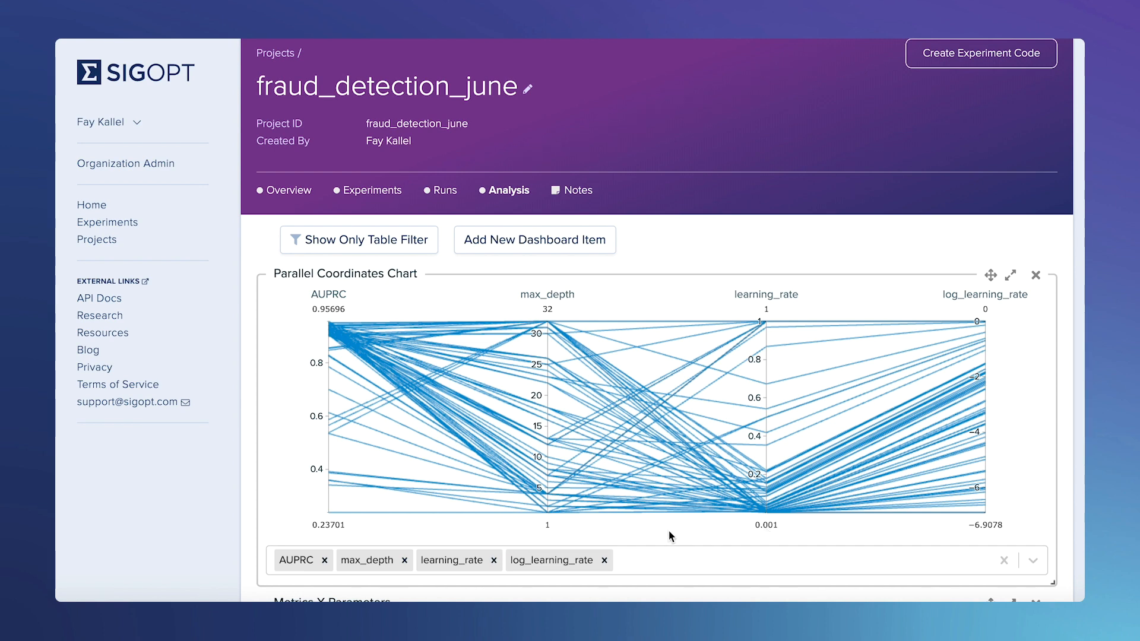
scroll("down", 3)
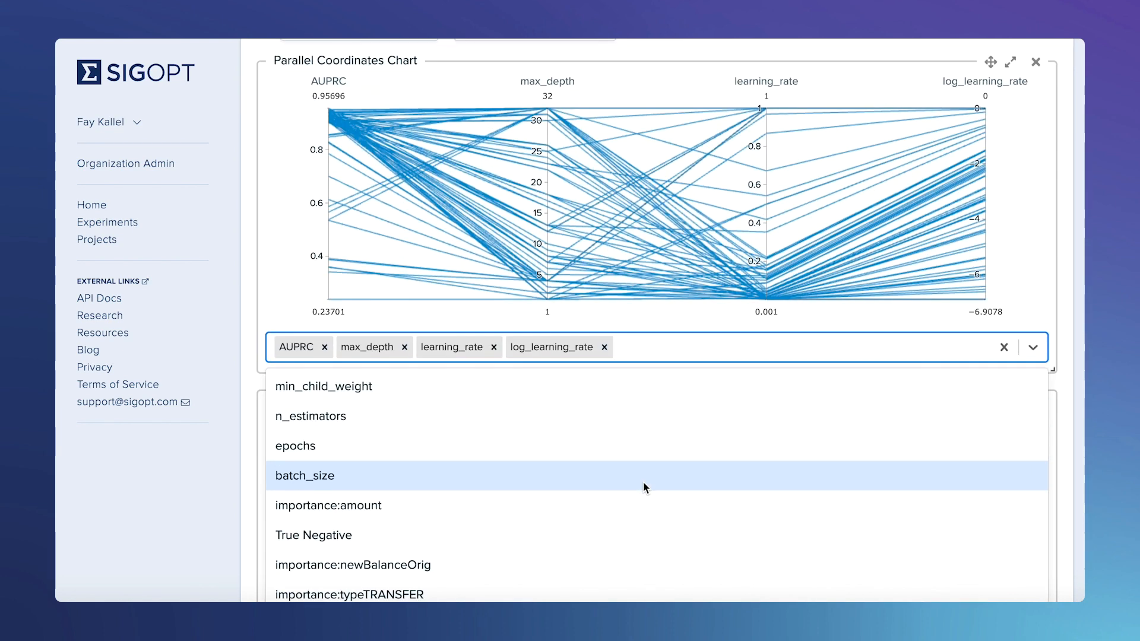
type("F1")
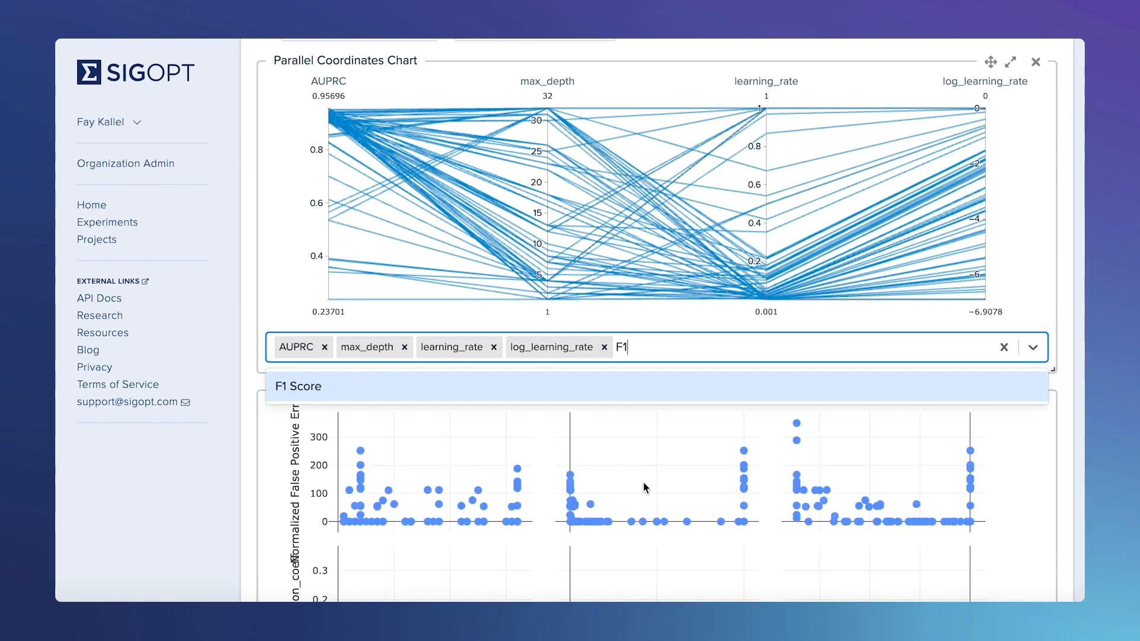
mouse_move(305, 399)
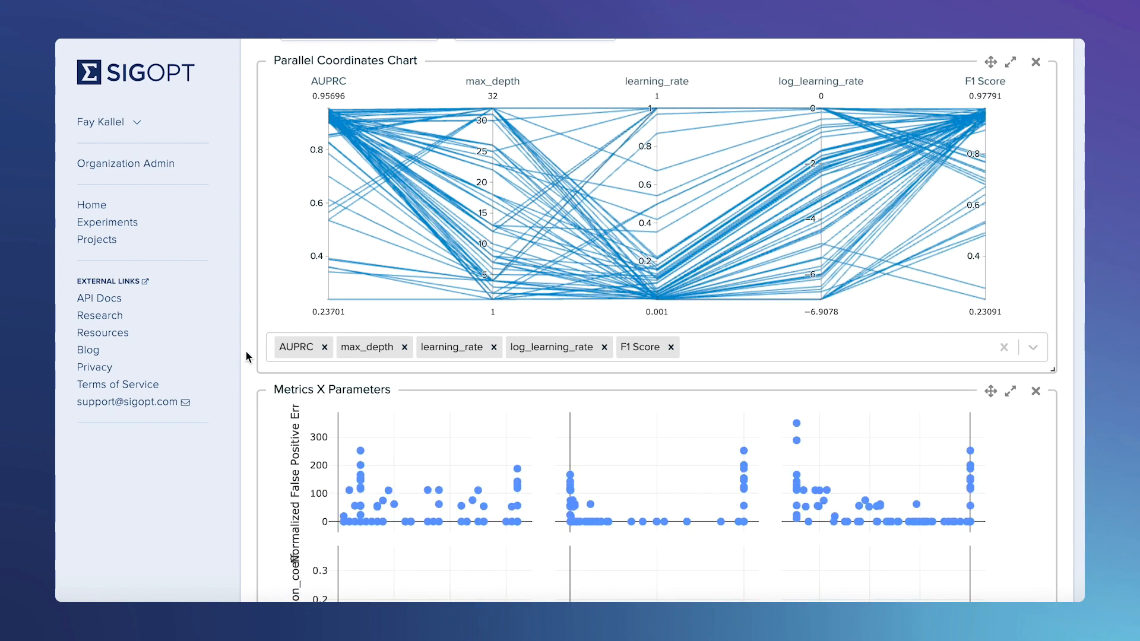
scroll("up", 3)
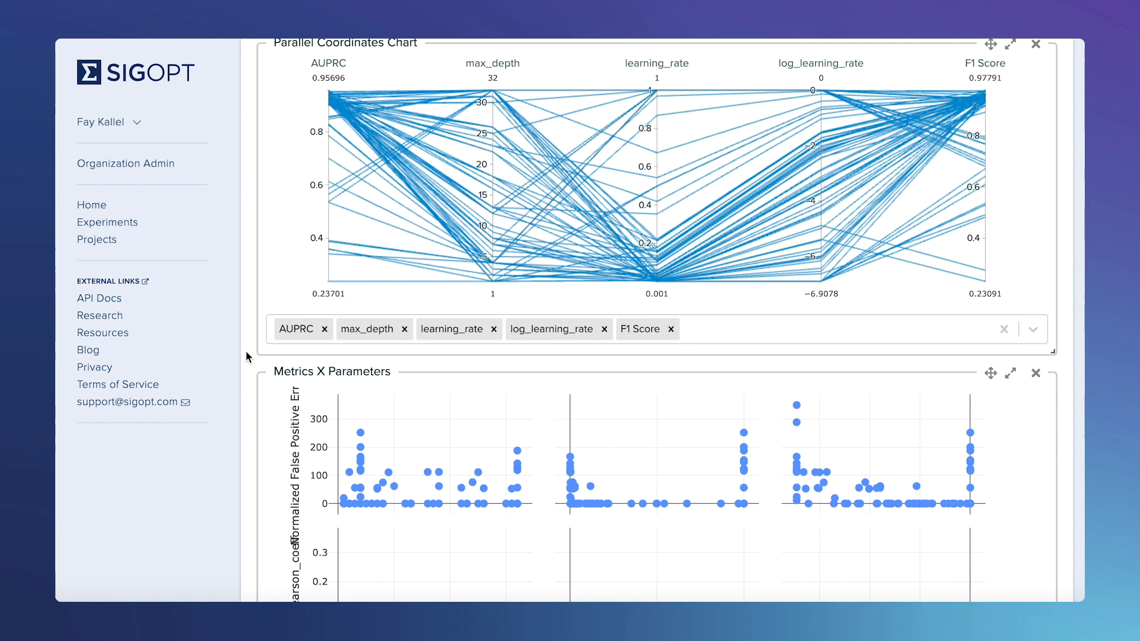
scroll("down", 3)
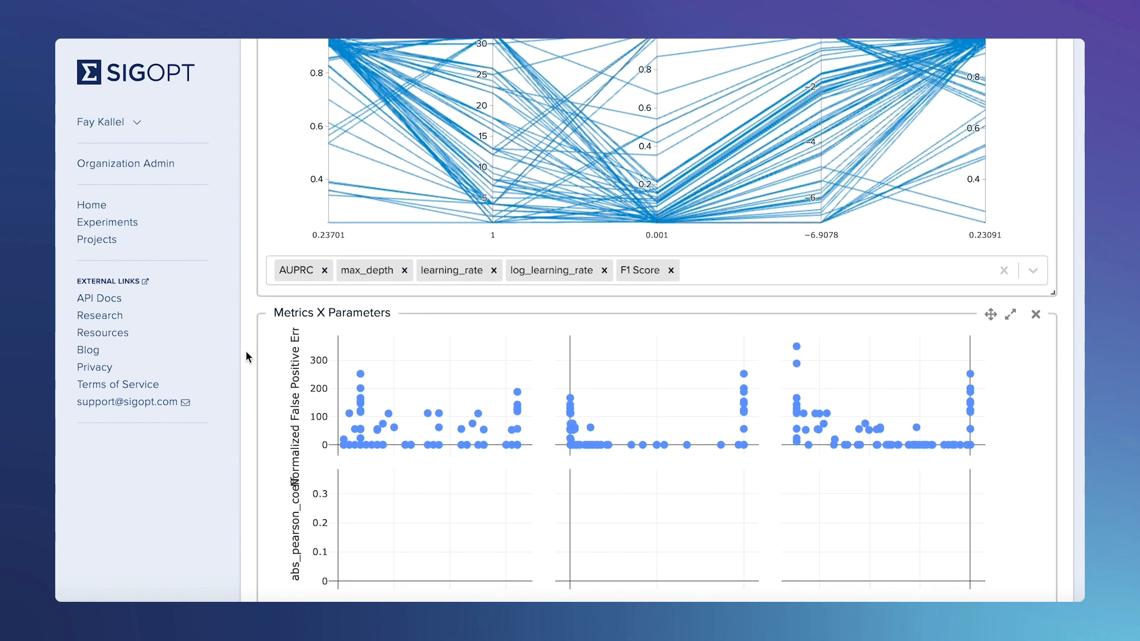
scroll("down", 3)
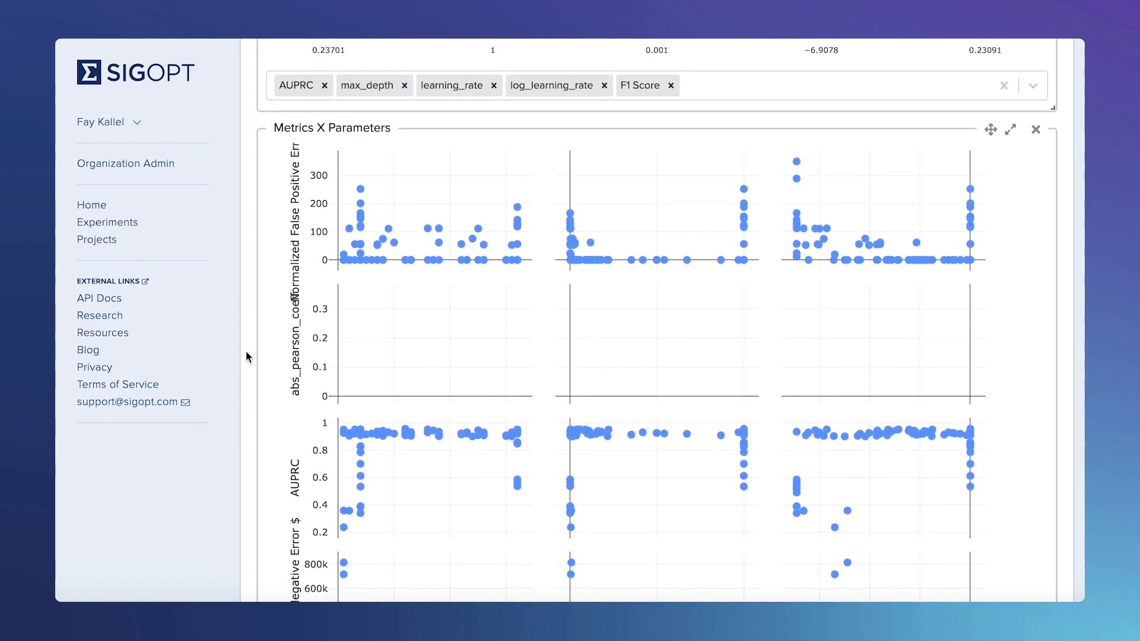
scroll("down", 3)
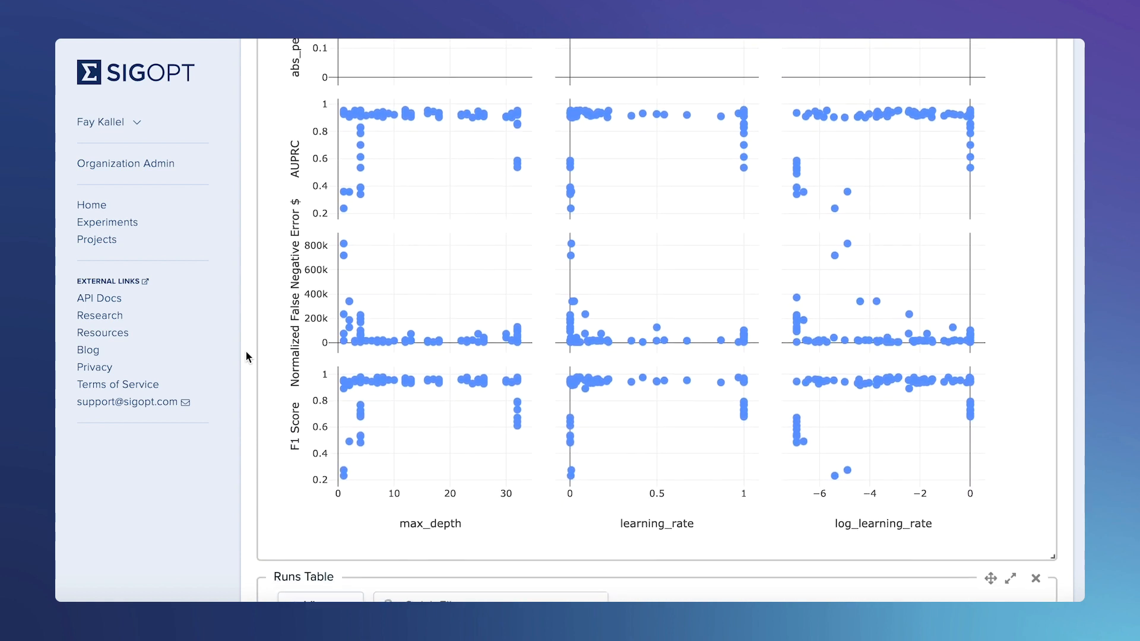
scroll("down", 3)
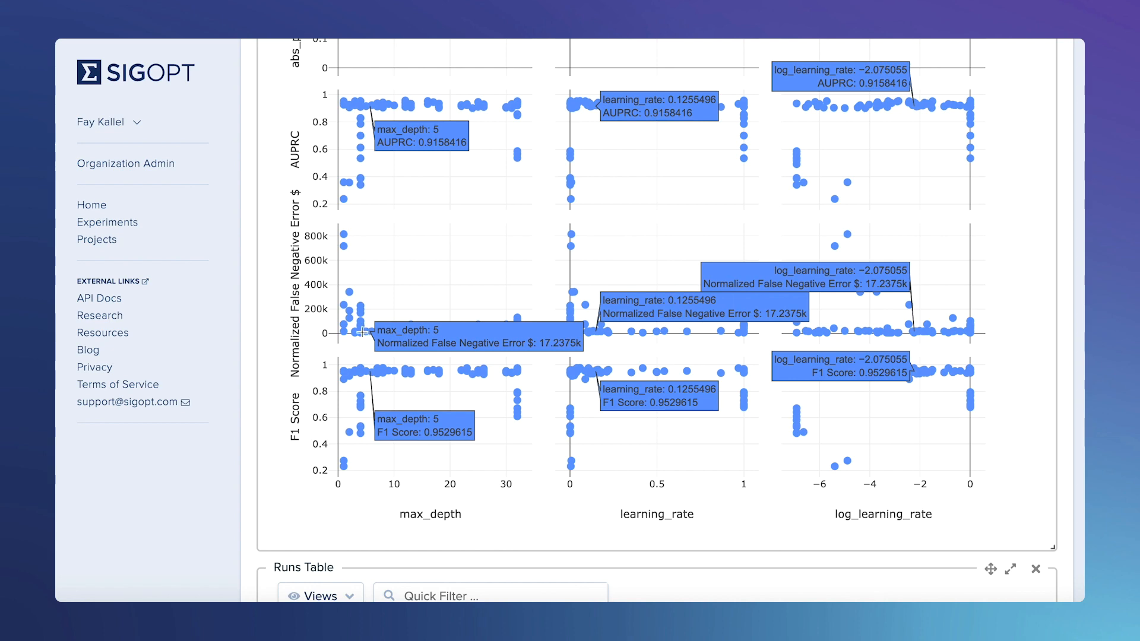
mouse_move(361, 332)
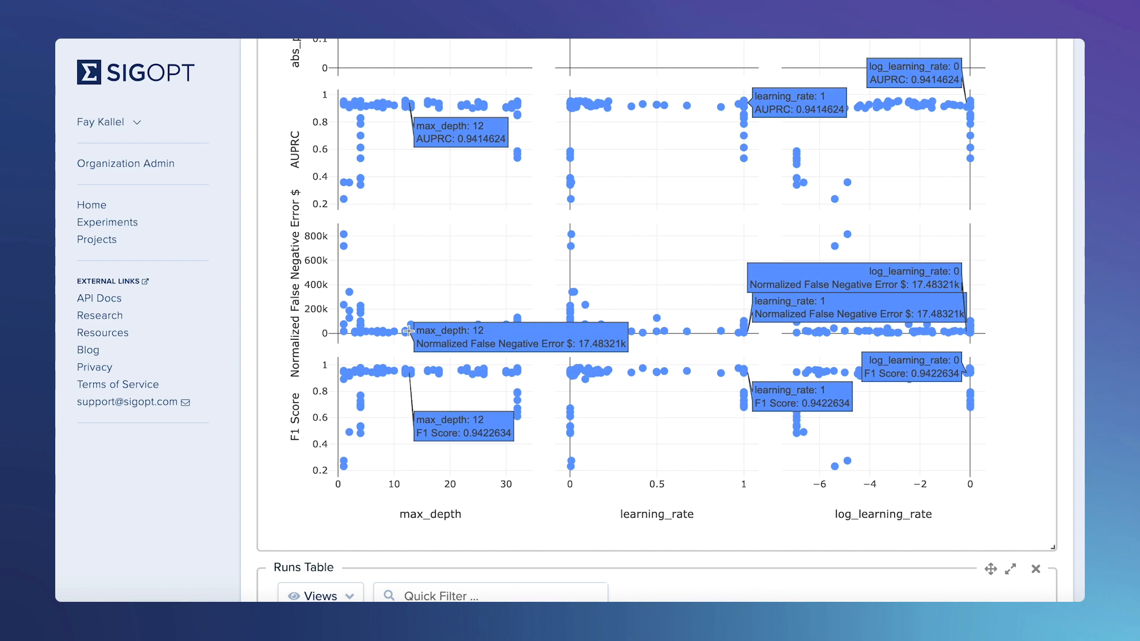
mouse_move(383, 397)
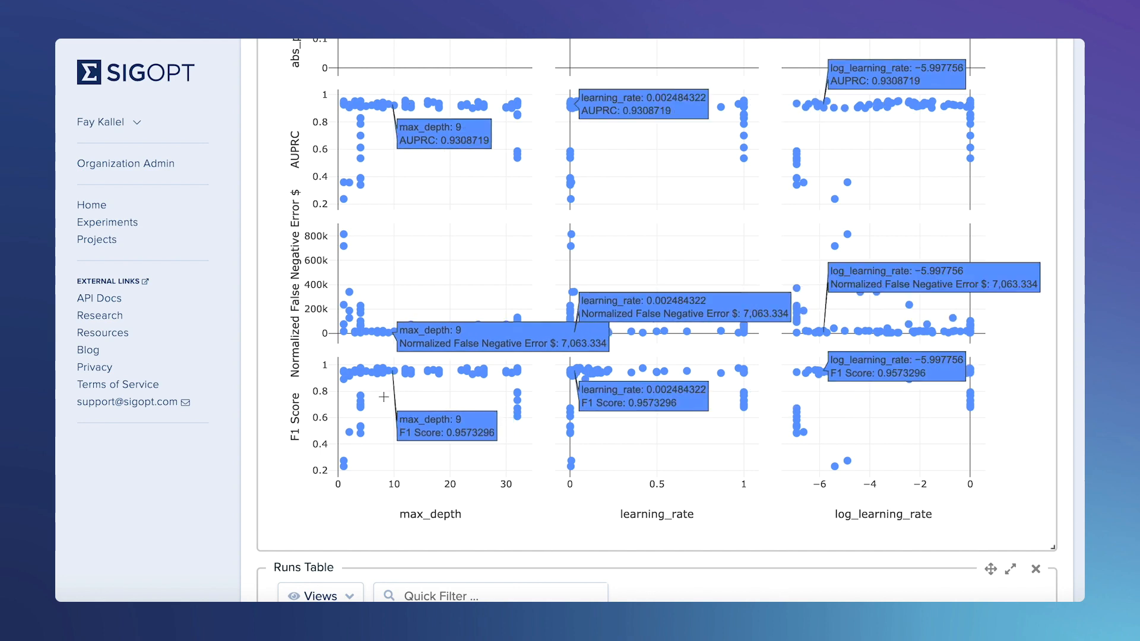
- Enable Show Only Table Filter from the runs table Views so charts reflect filtered runs
scroll("down", 3)
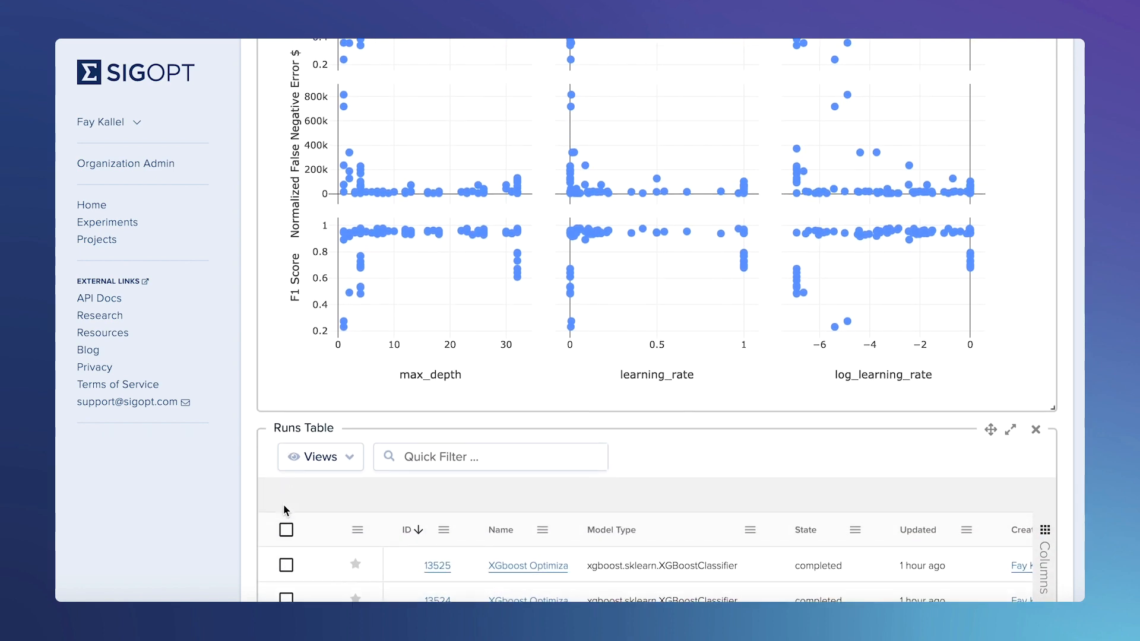
scroll("down", 3)
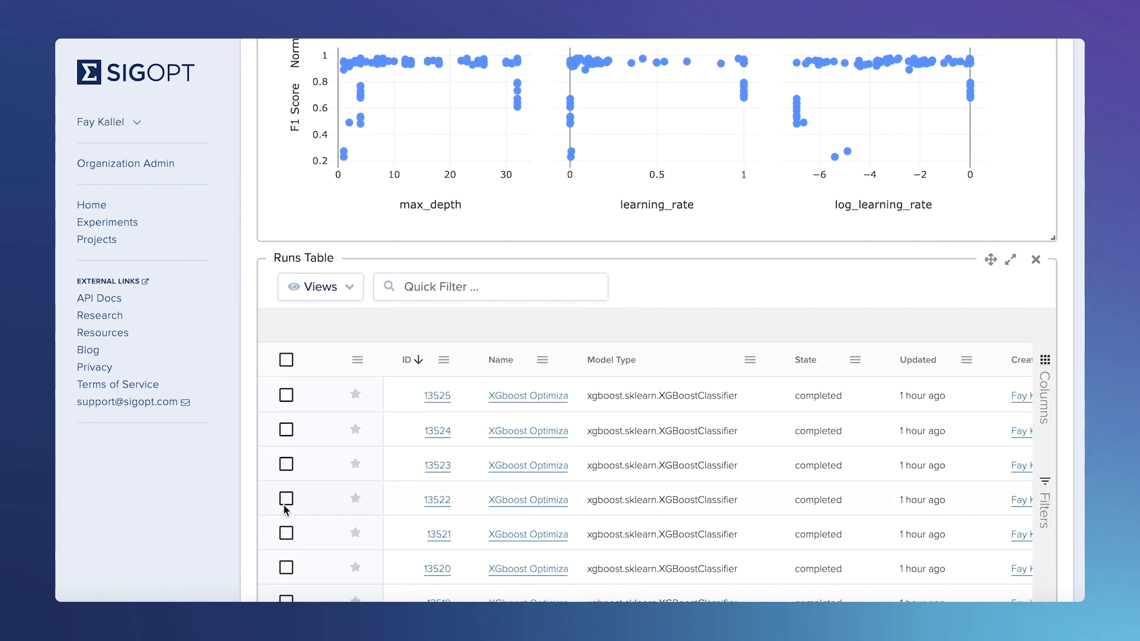
mouse_move(357, 361)
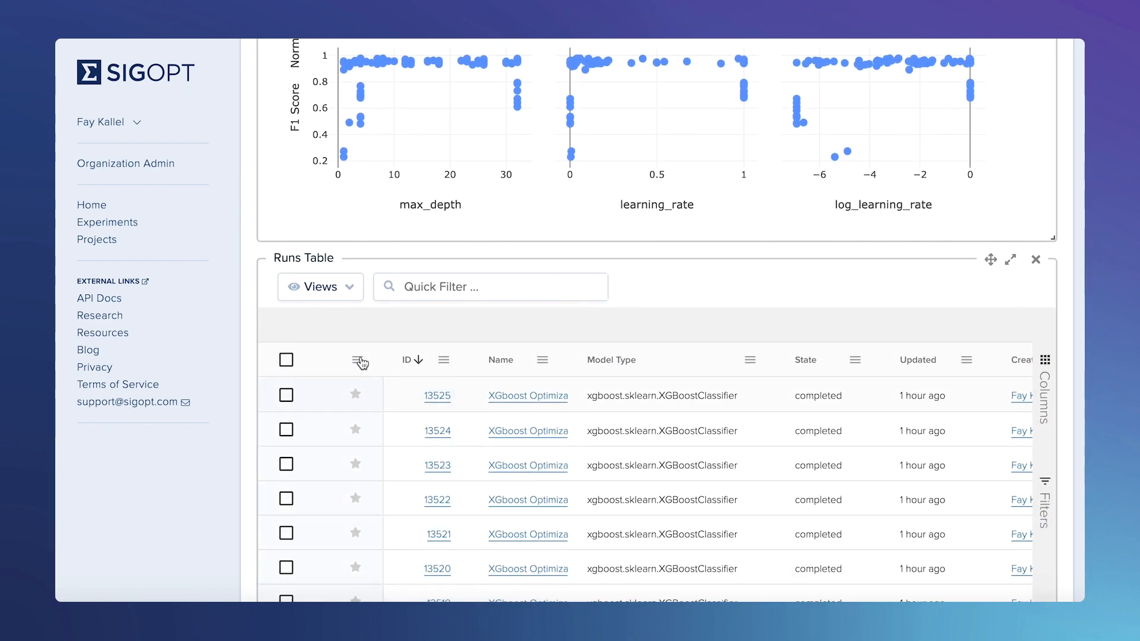
left_click(319, 286)
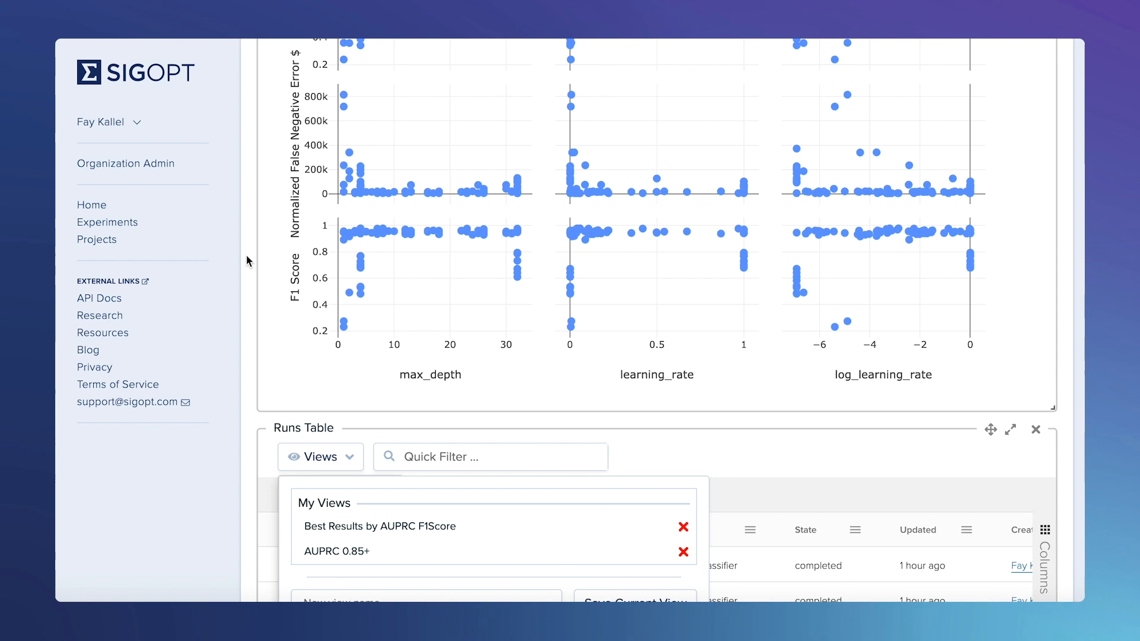
scroll("up", 3)
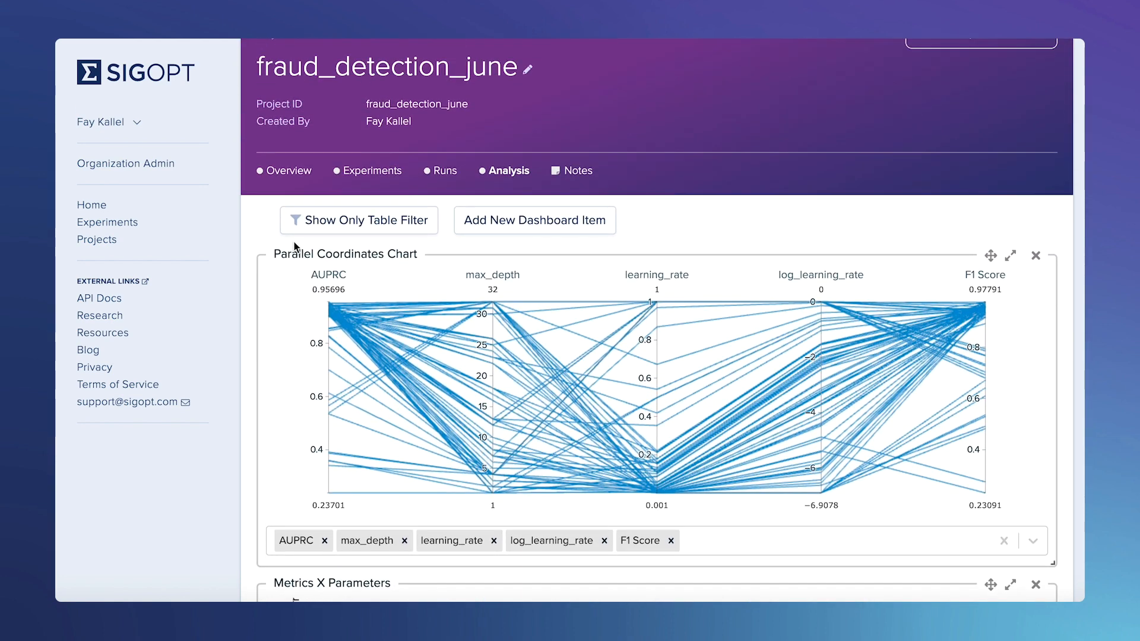
left_click(357, 219)
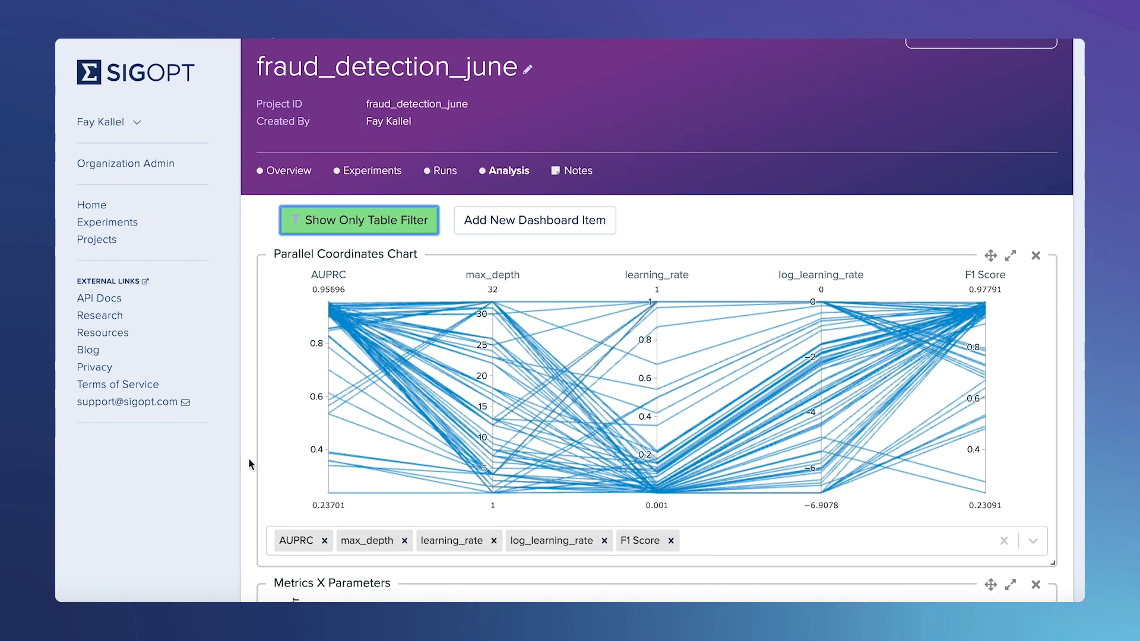
scroll("down", 3)
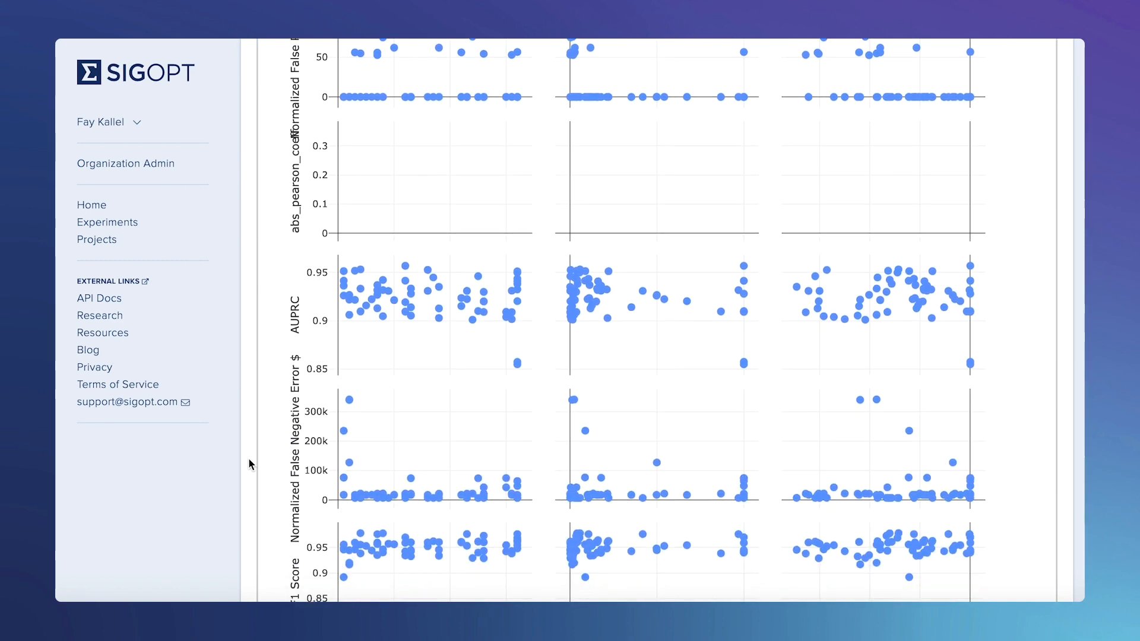
scroll("down", 3)
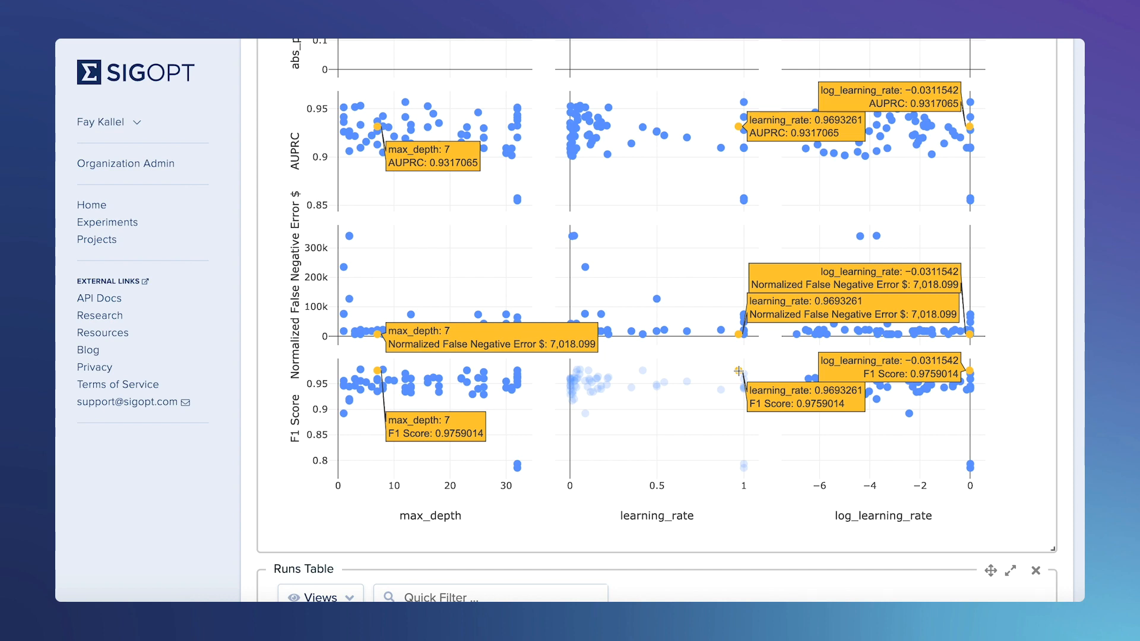
- Add a new Checkpoints Chart dashboard item tracking f1, loss, val_f1 and val_loss
scroll("up", 3)
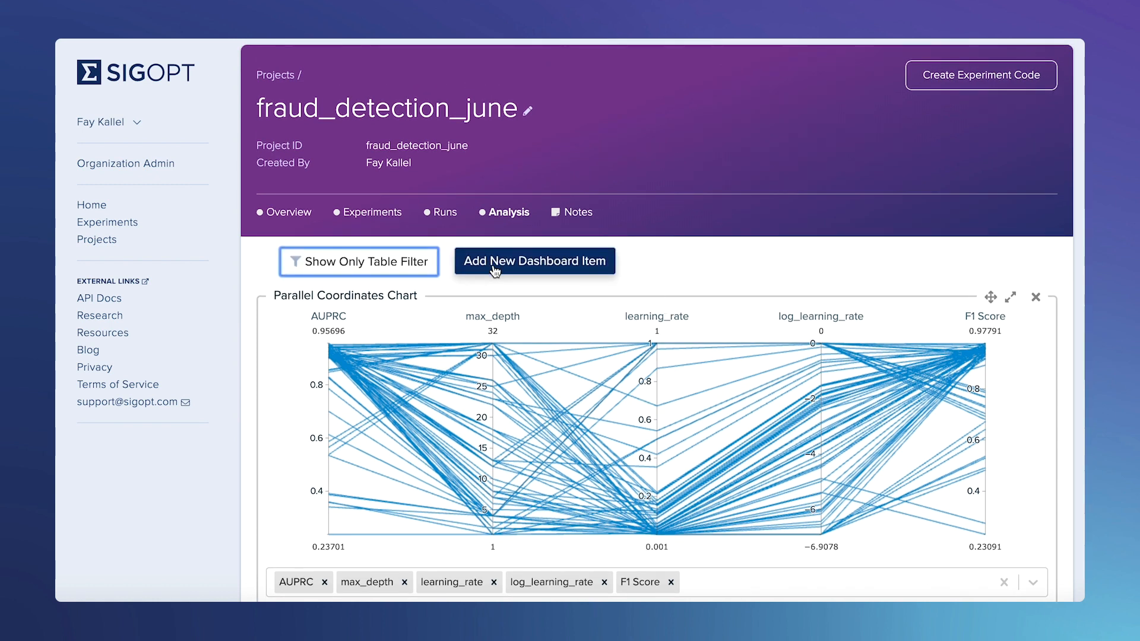
left_click(1035, 297)
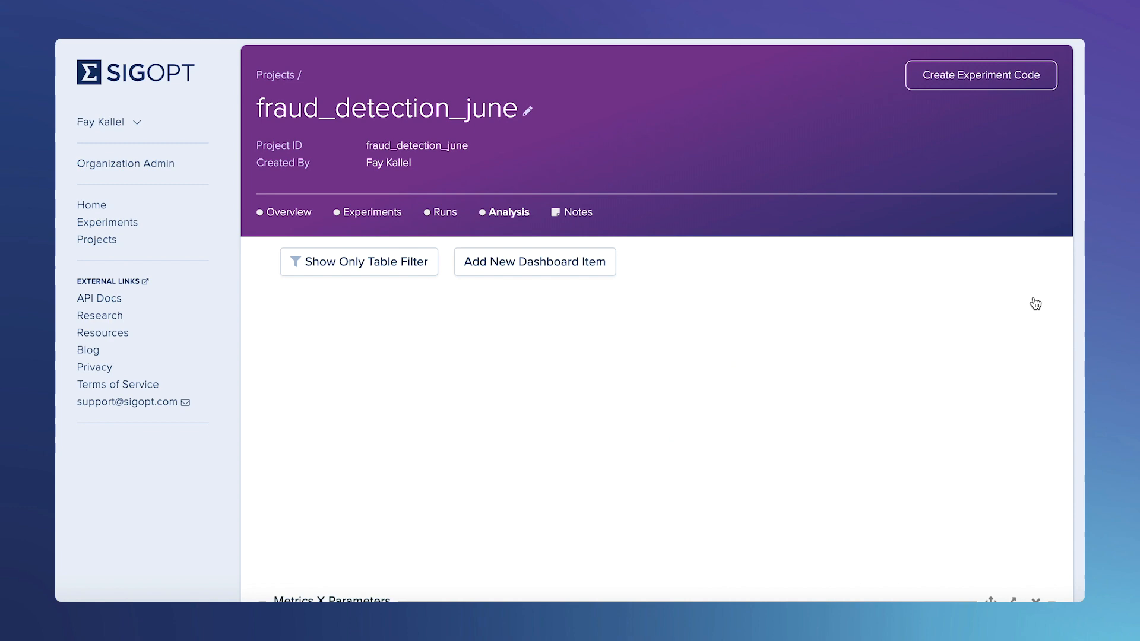
left_click(534, 262)
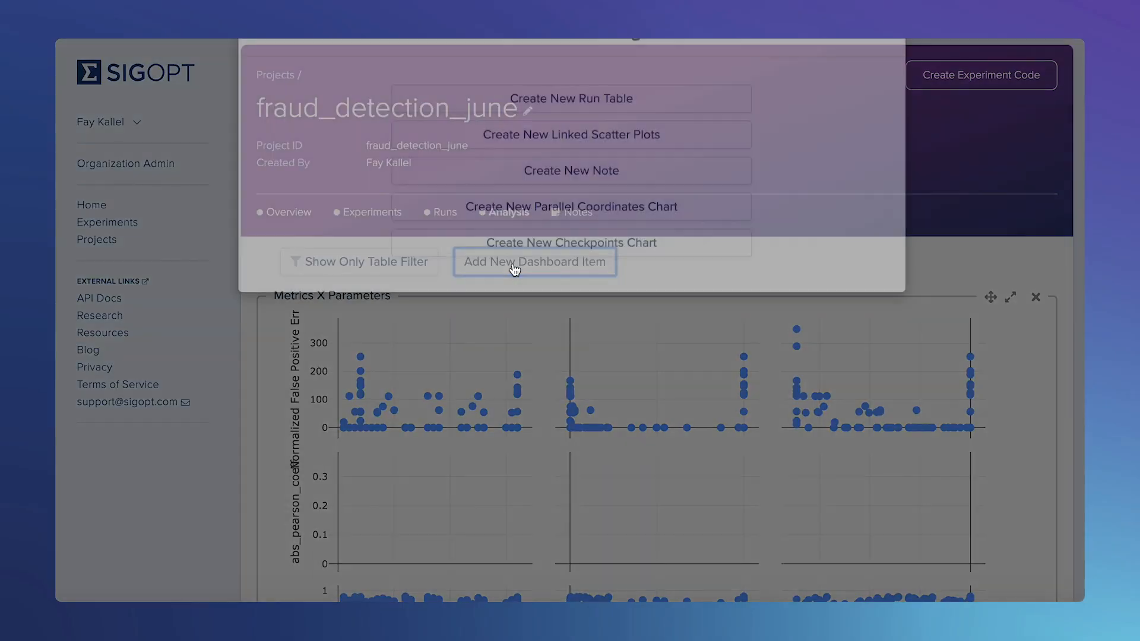
left_click(571, 242)
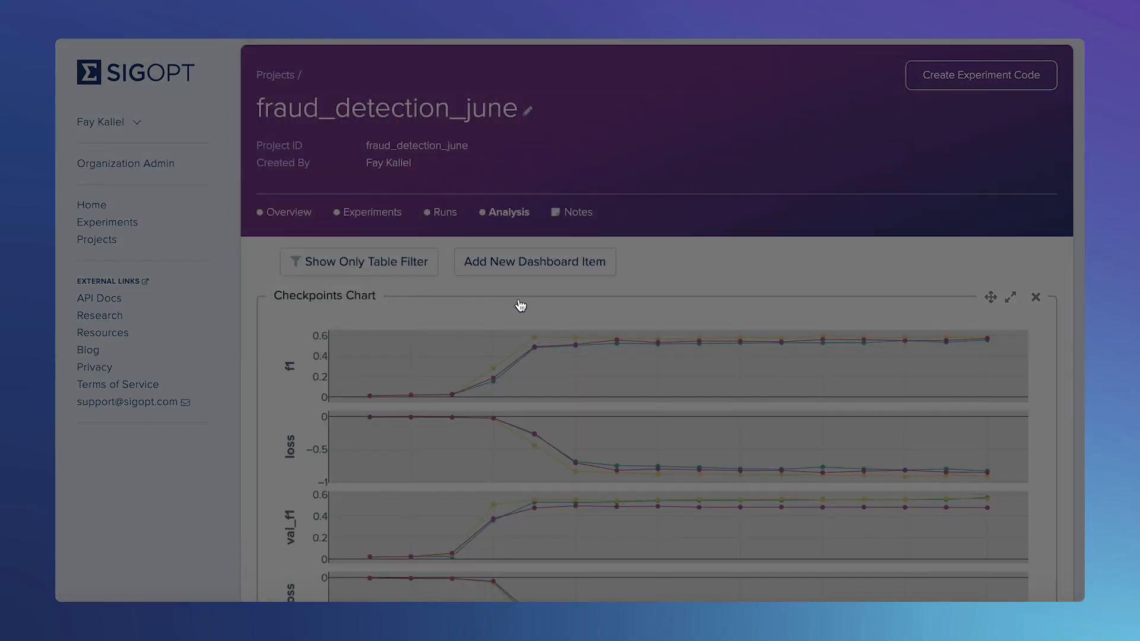
scroll("down", 3)
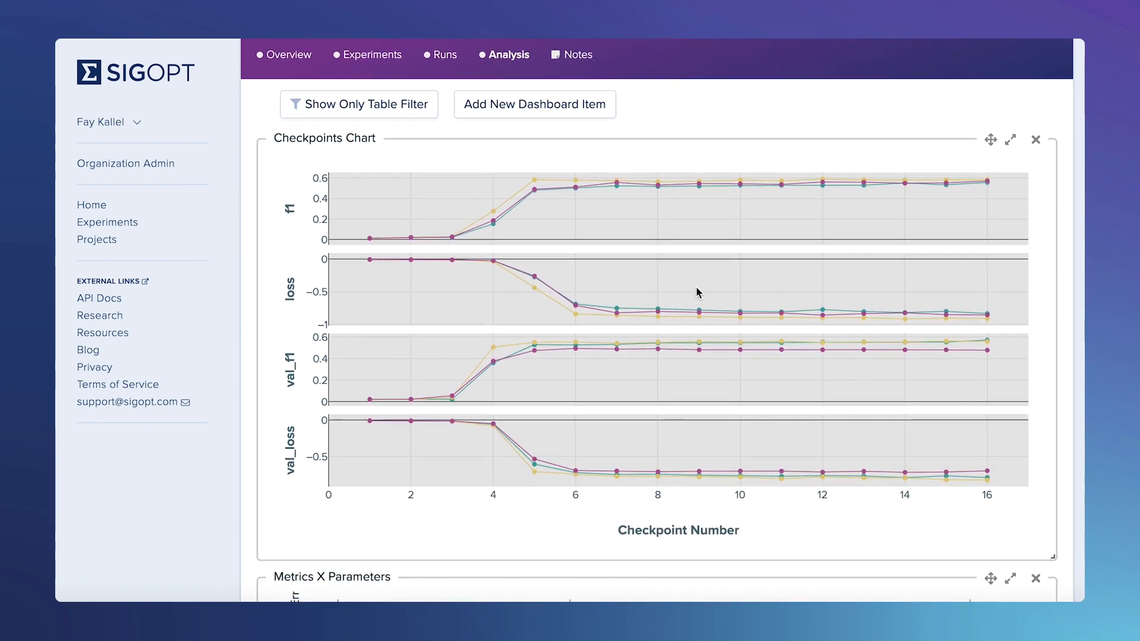
scroll("down", 3)
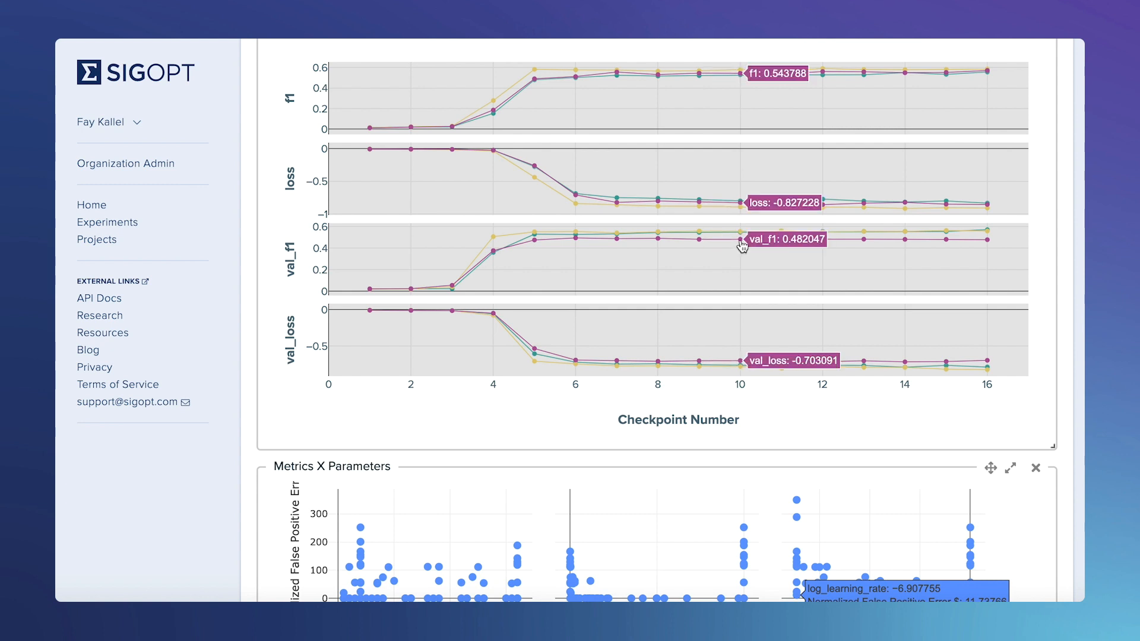
scroll("down", 3)
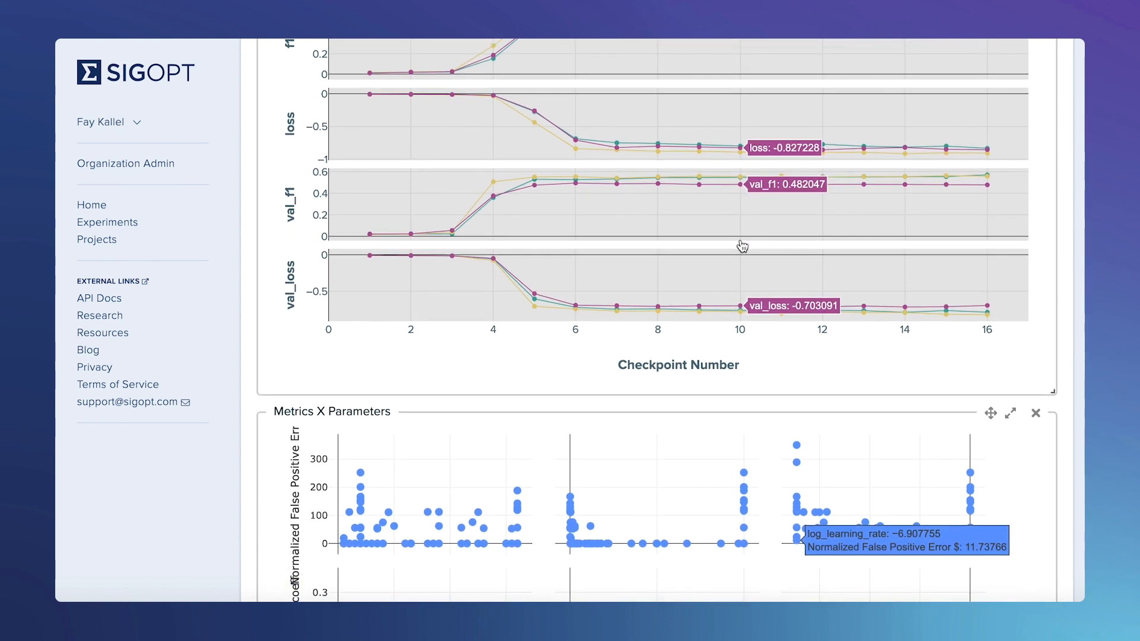
scroll("down", 3)
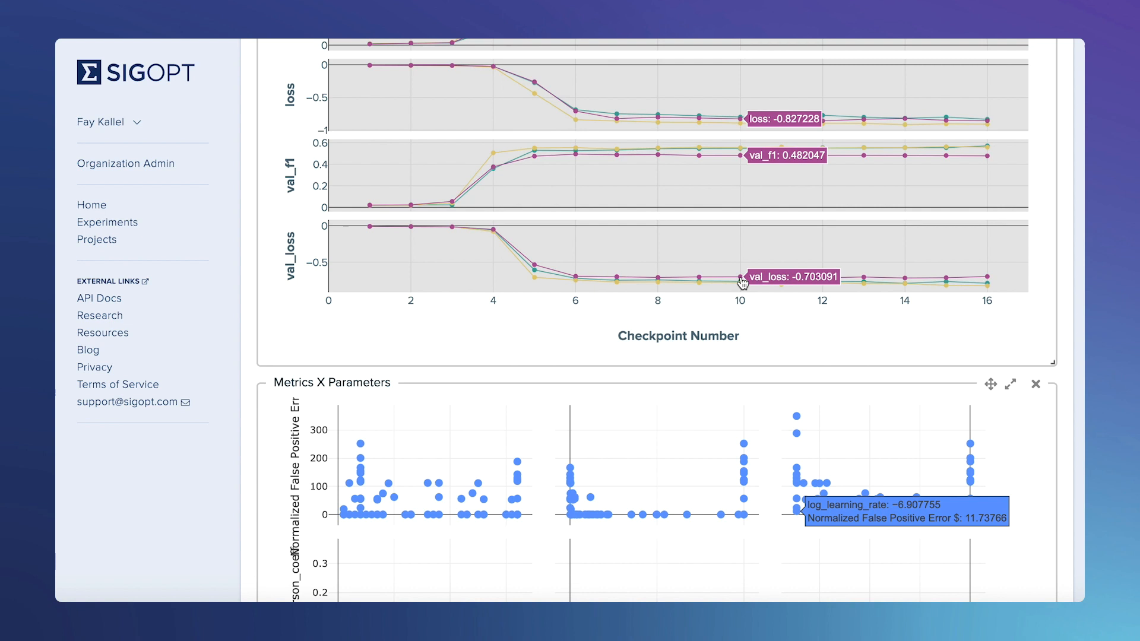
mouse_move(701, 283)
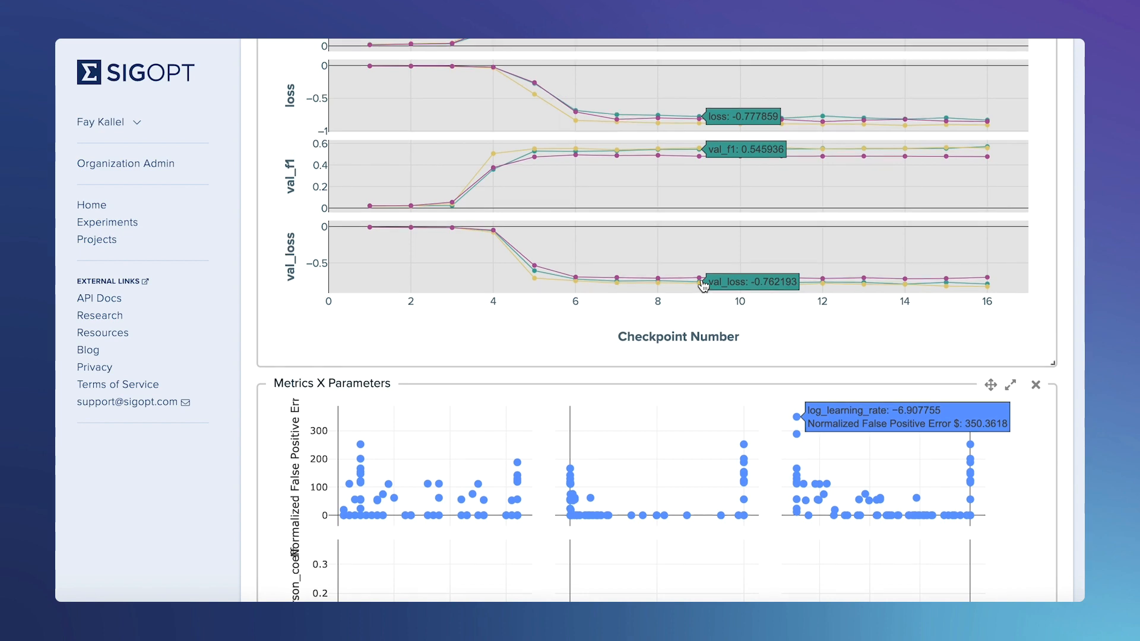
scroll("up", 3)
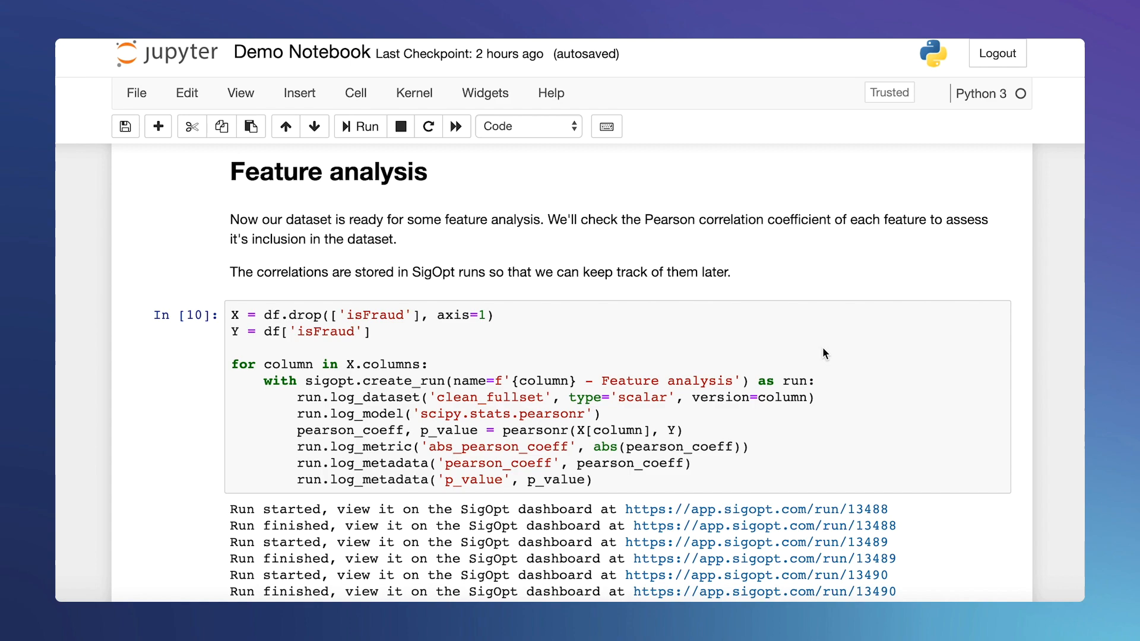
mouse_move(159, 442)
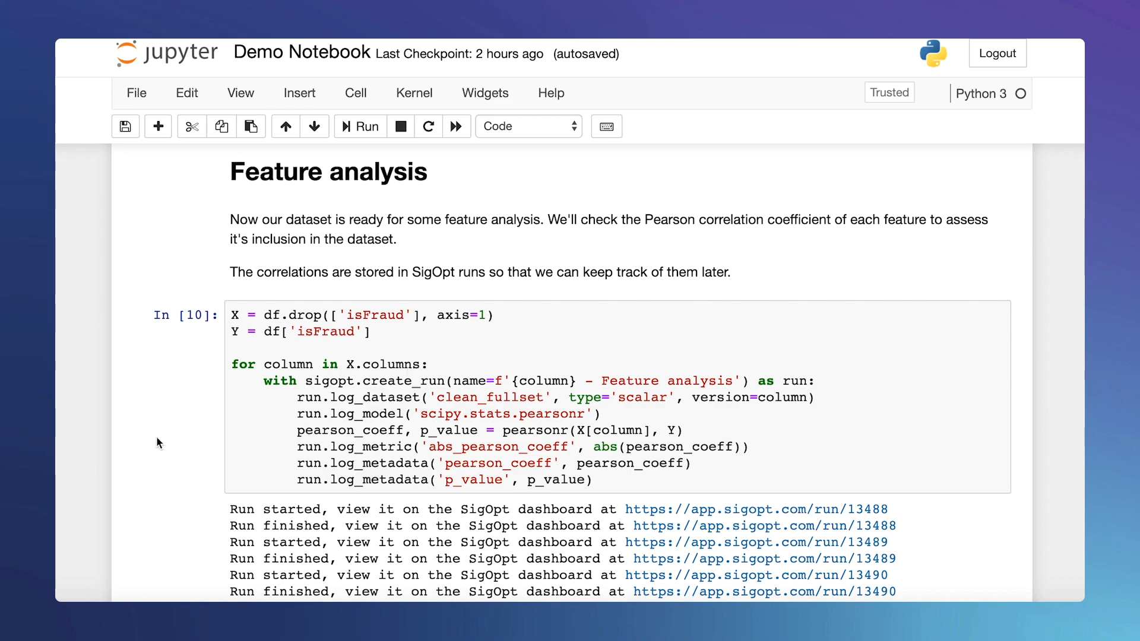
- Scroll the notebook to the XGBoost First Run output with AUPRC 0.7856 and the run 13497 link
scroll("down", 3)
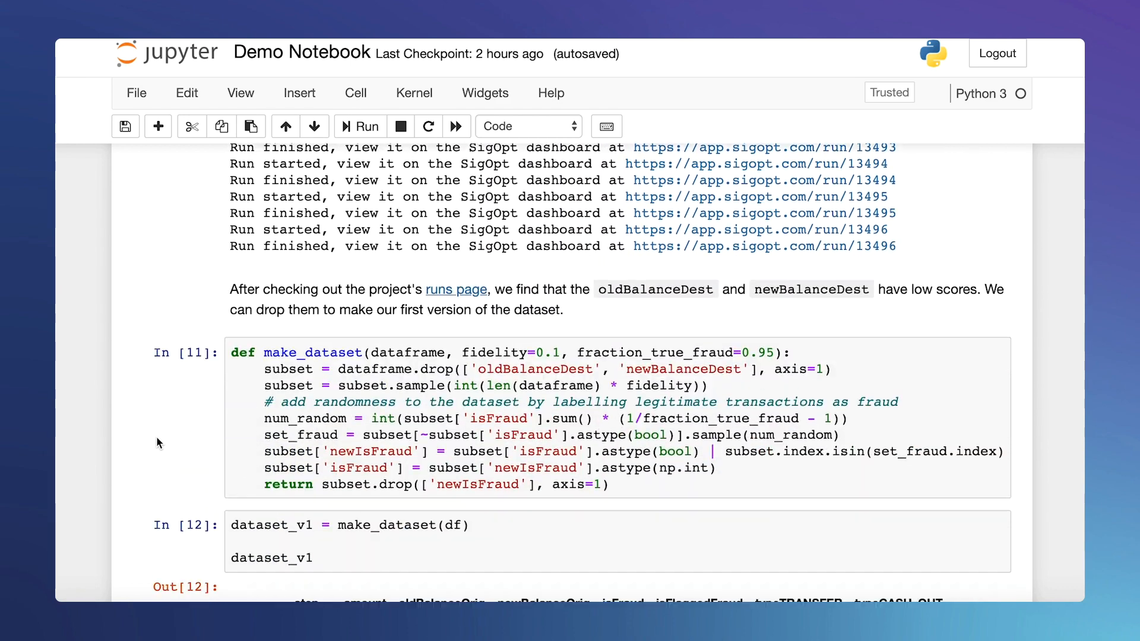
scroll("down", 3)
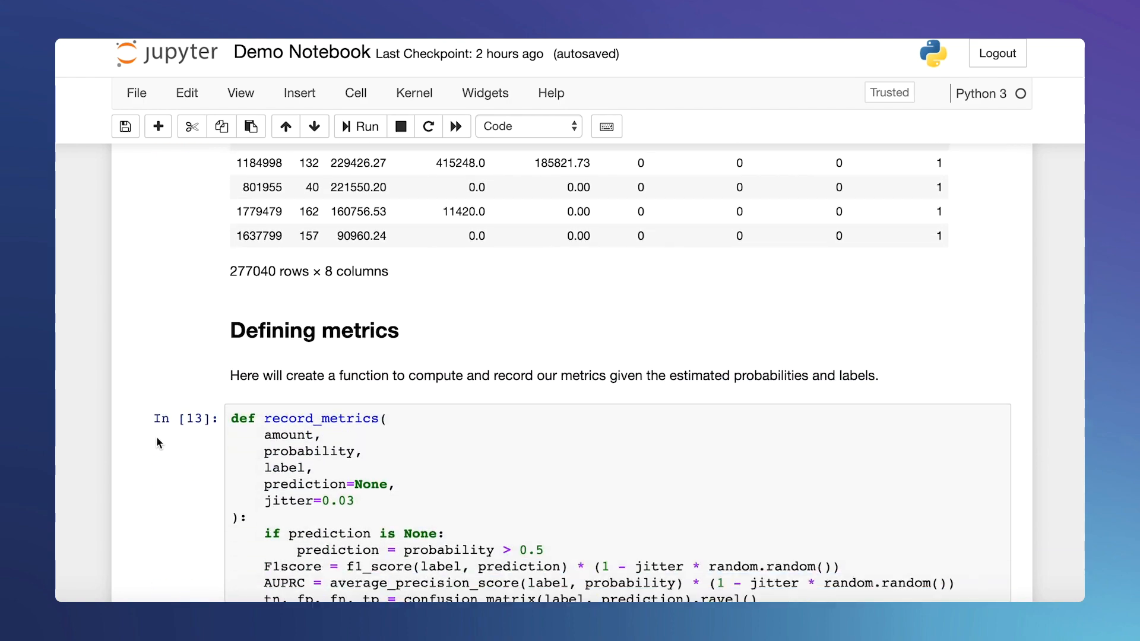
scroll("down", 3)
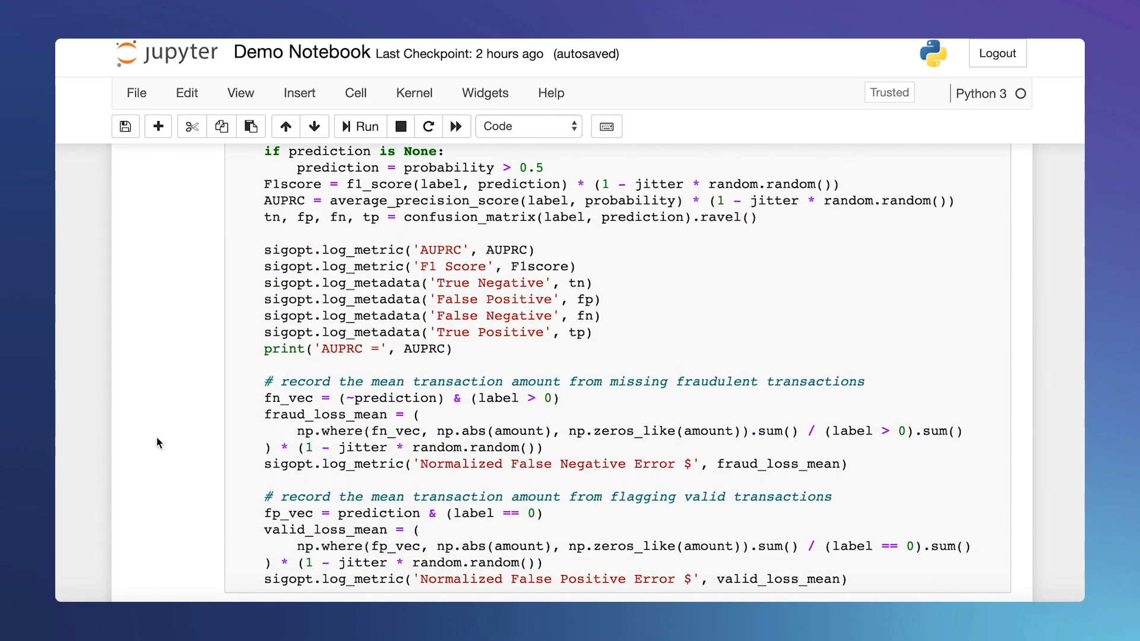
scroll("down", 3)
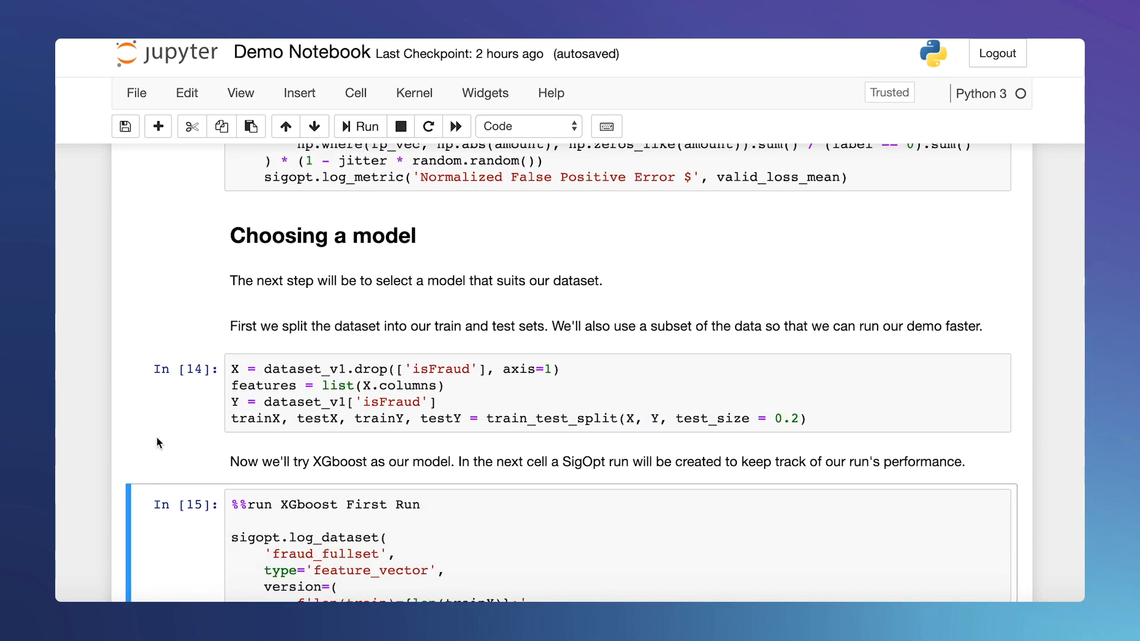
scroll("down", 3)
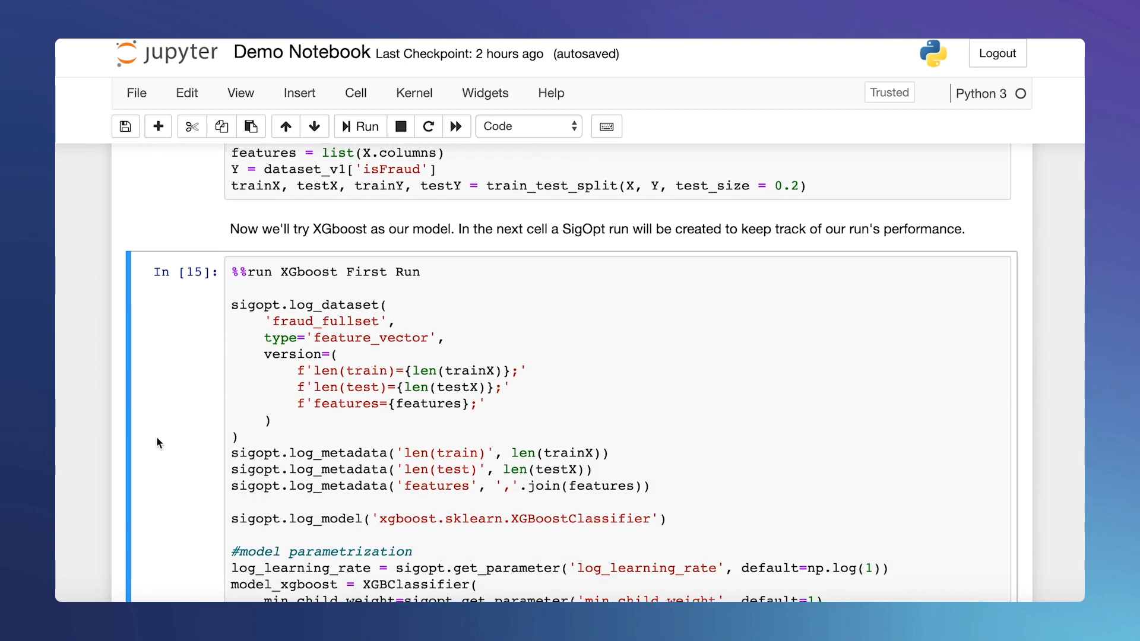
scroll("down", 3)
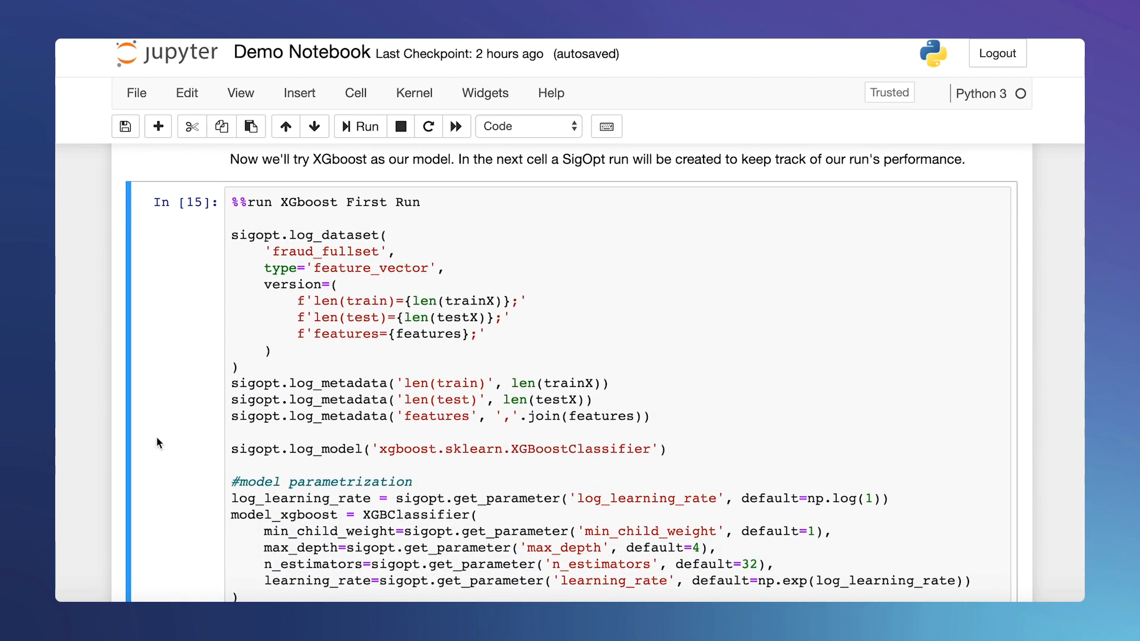
scroll("down", 3)
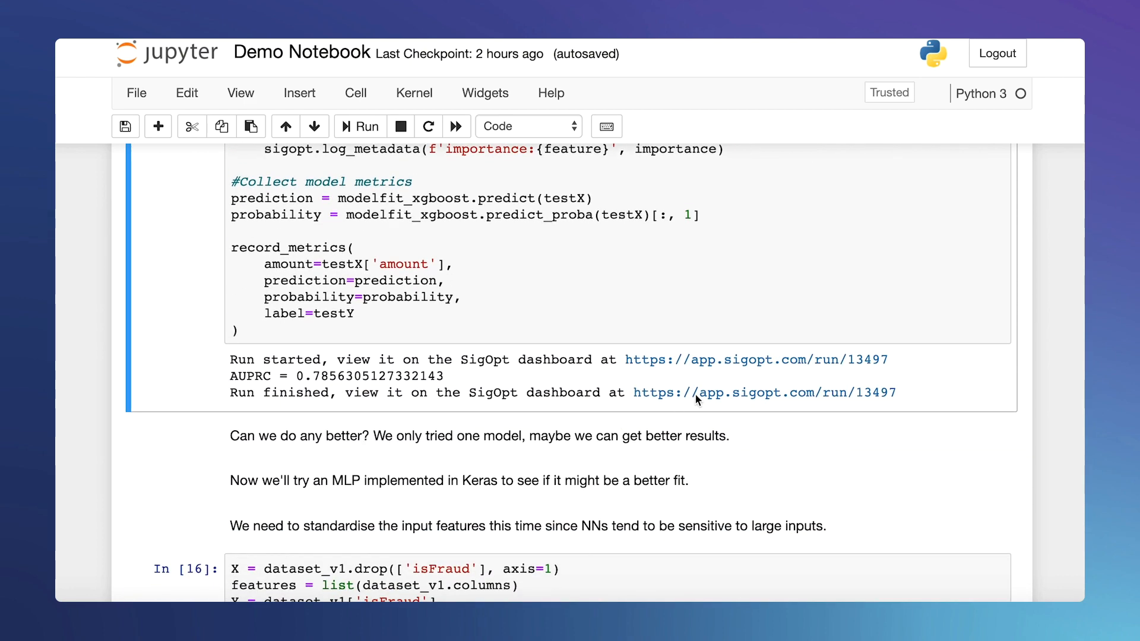
- Open run 13497's page and review its metrics, parameters and feature-importance metadata, then the Keras output
left_click(764, 393)
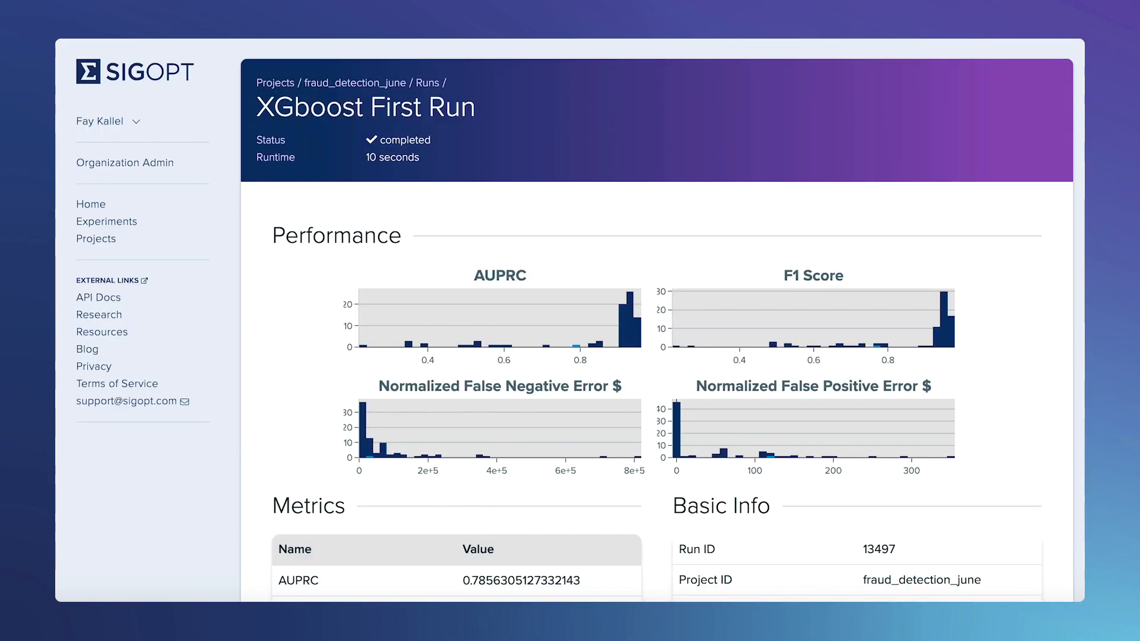
mouse_move(1018, 391)
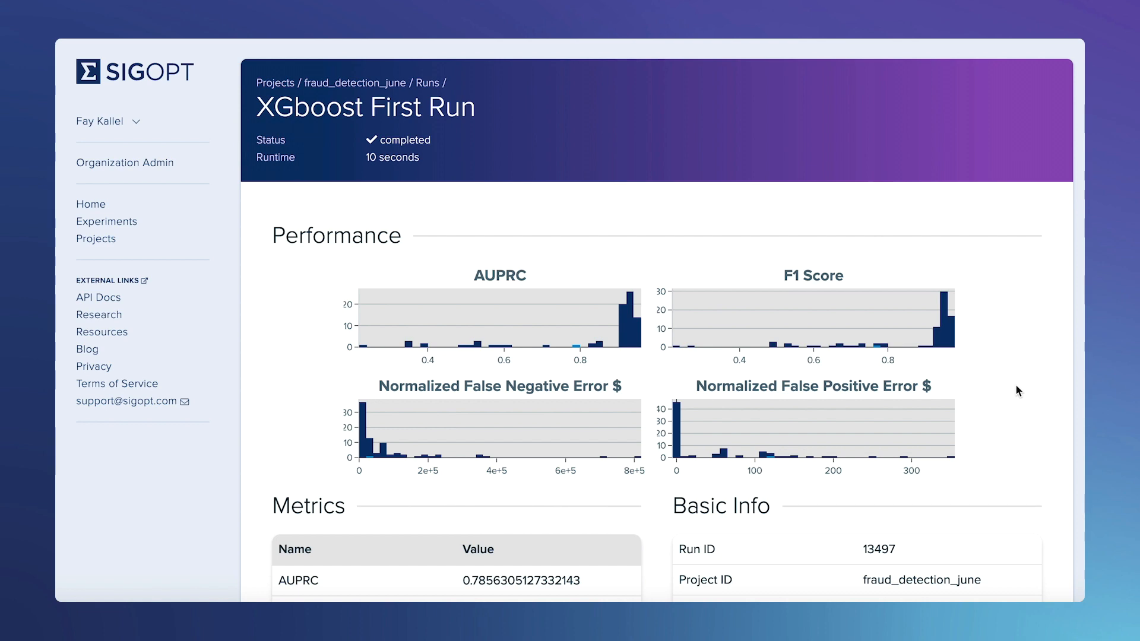
mouse_move(1017, 396)
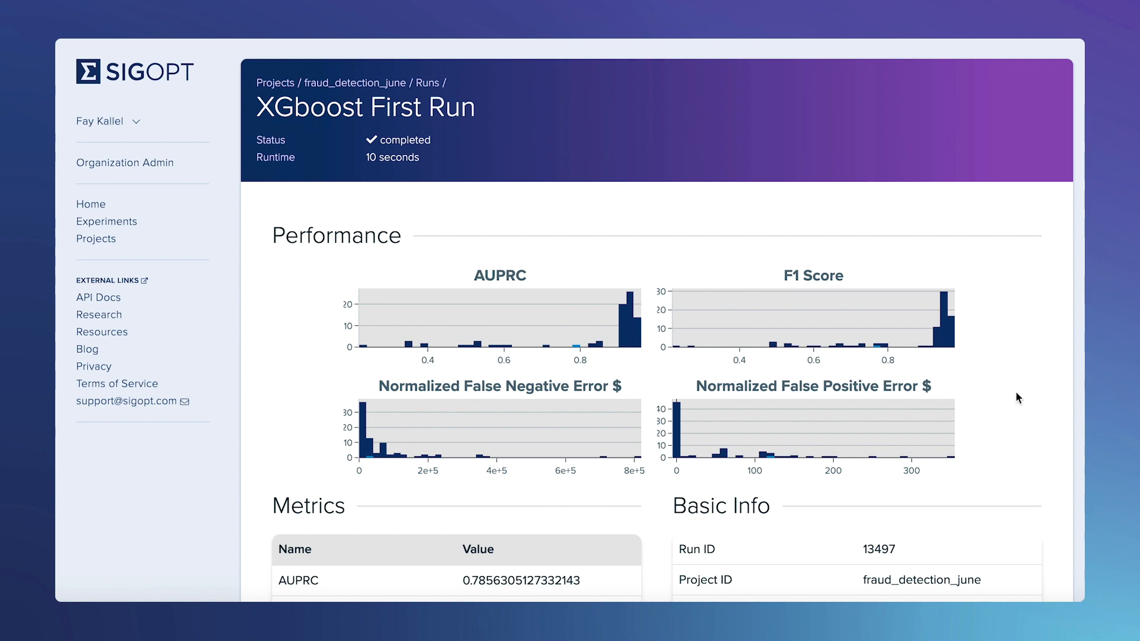
scroll("down", 3)
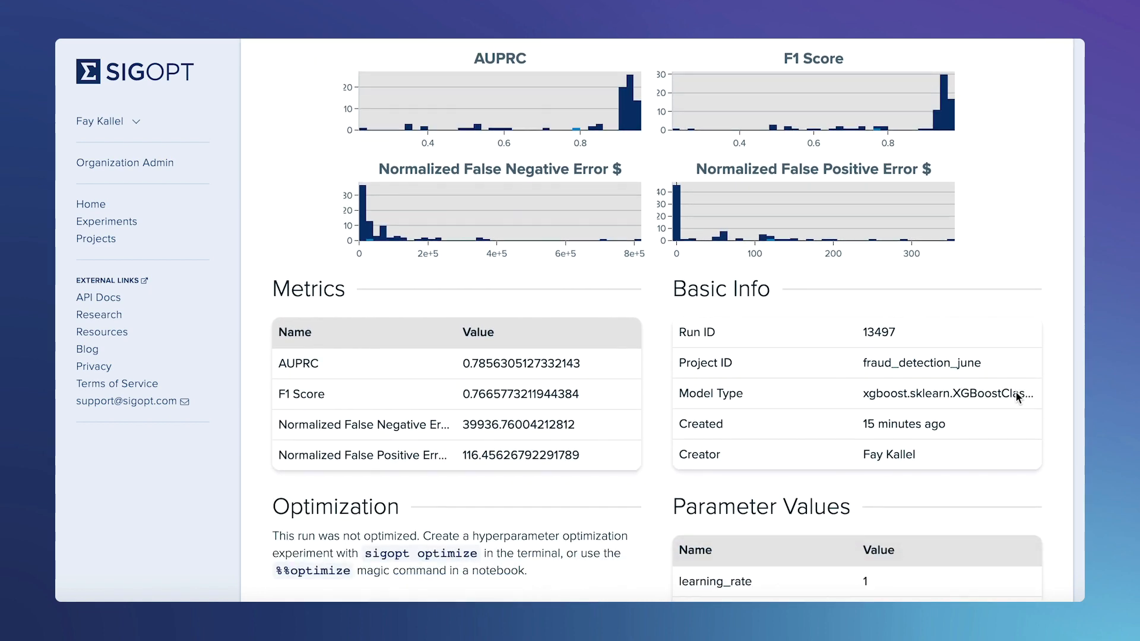
scroll("down", 3)
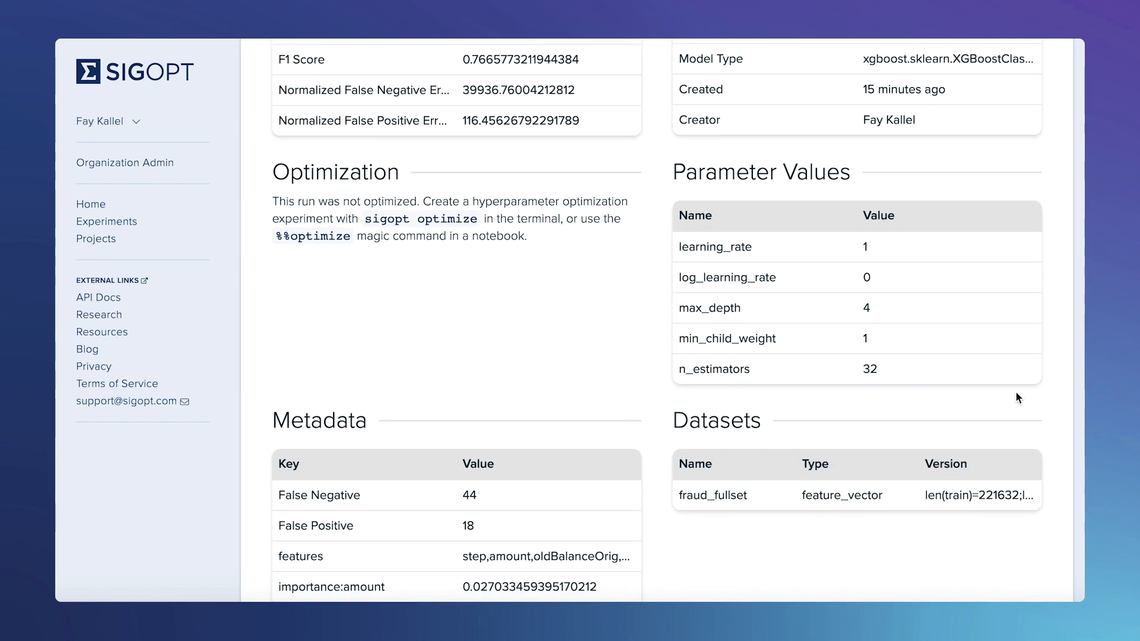
scroll("down", 3)
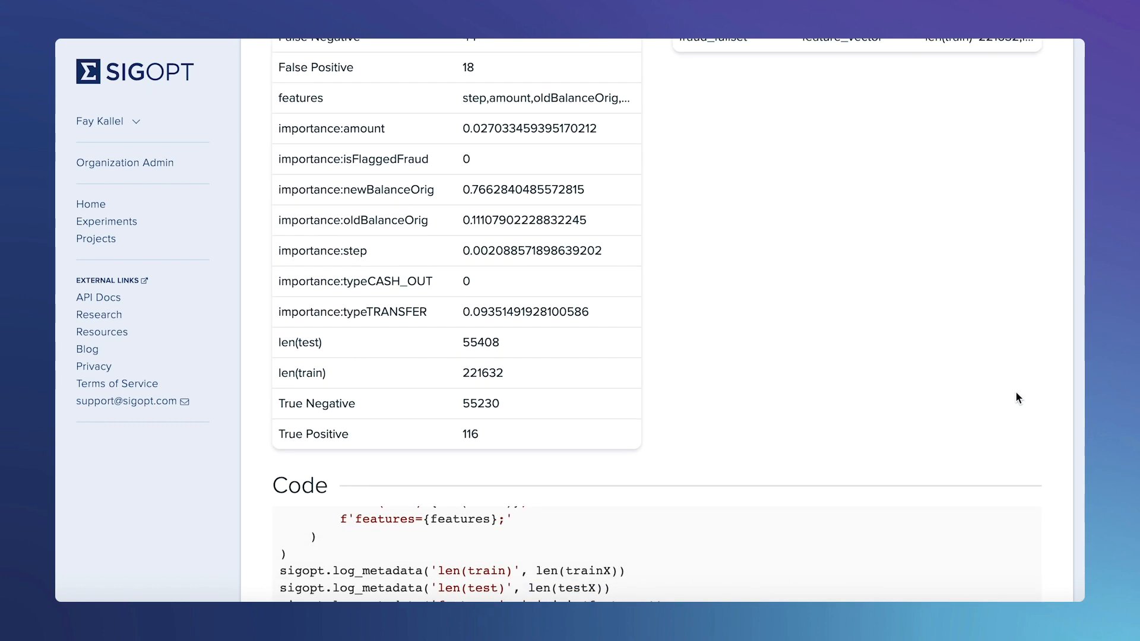
scroll("down", 3)
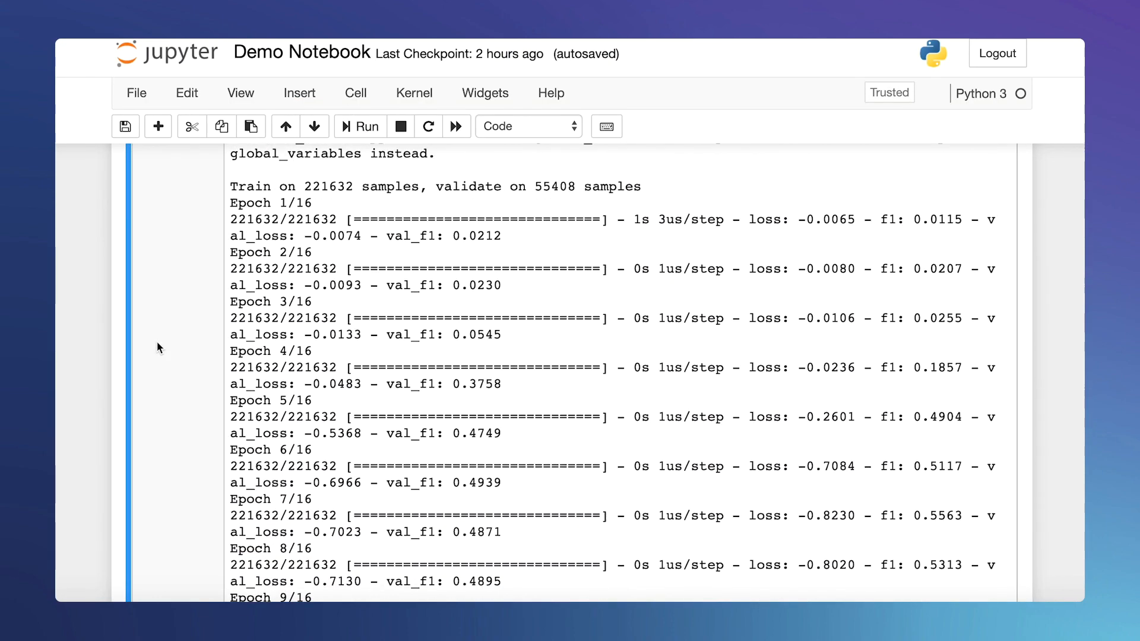
scroll("down", 3)
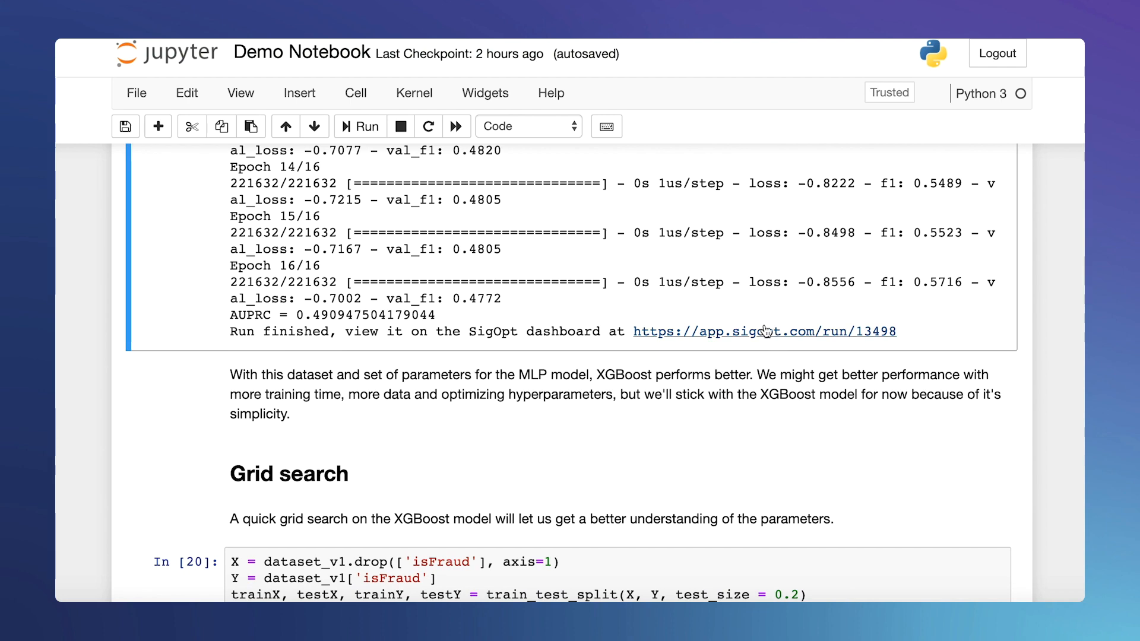
- Open Keras run 13498's page and review its 16-checkpoint curves, AUPRC 0.491, parameters and metadata
left_click(763, 331)
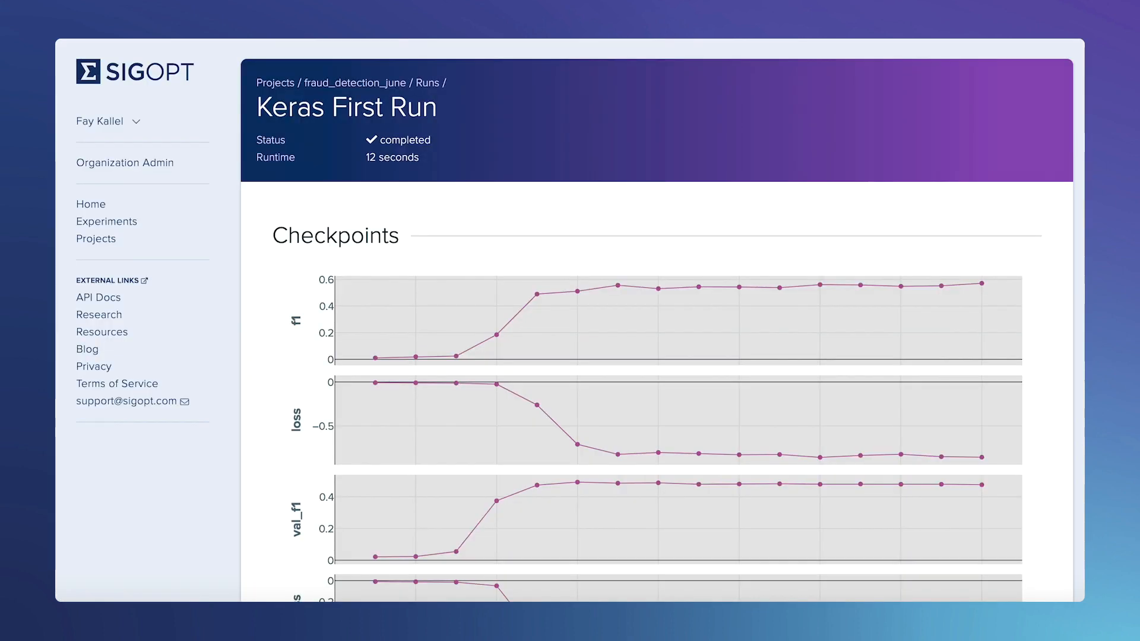
scroll("down", 3)
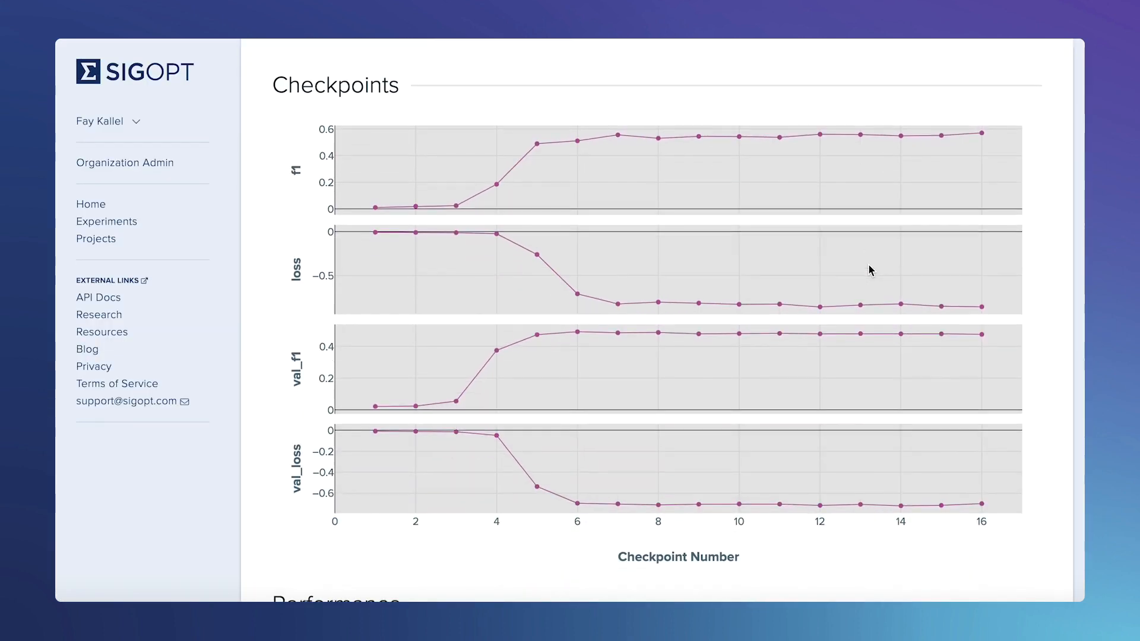
mouse_move(696, 131)
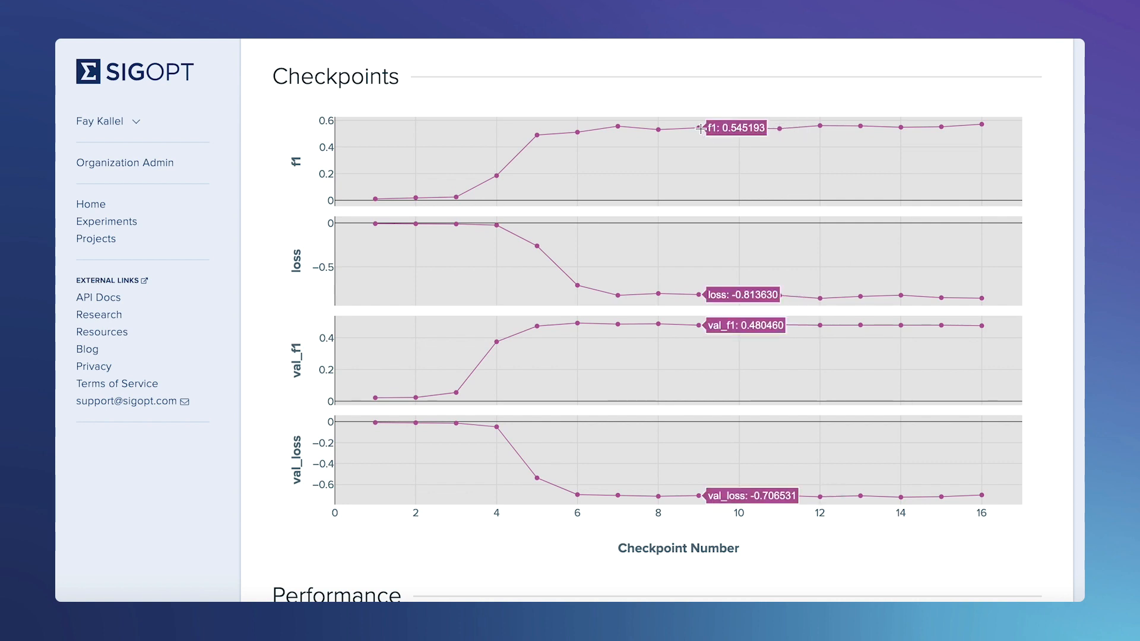
scroll("down", 3)
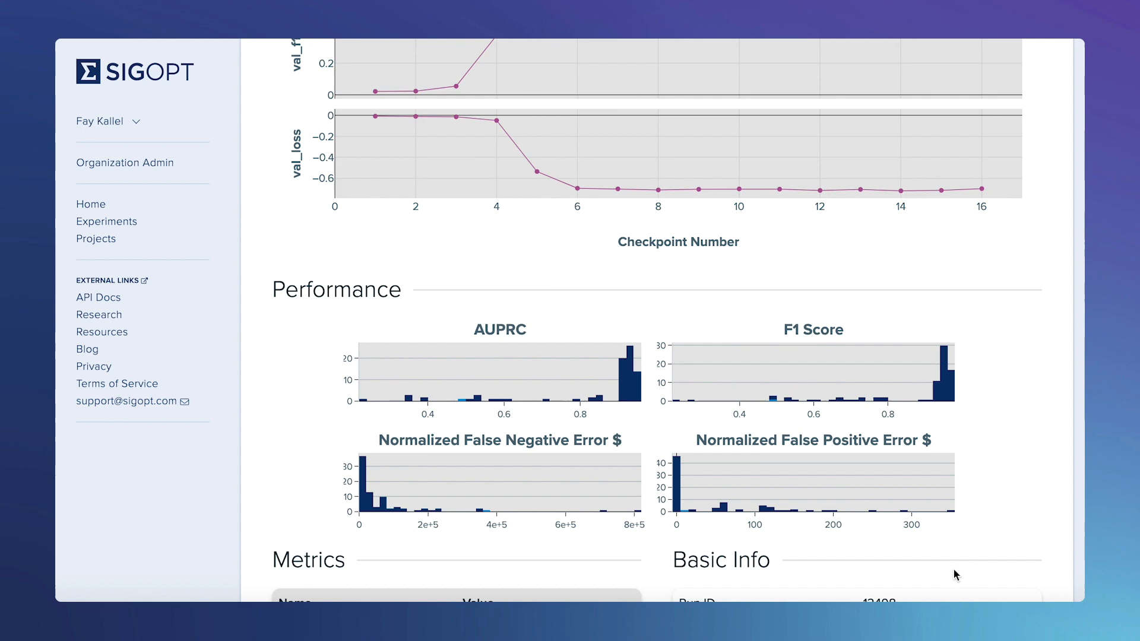
scroll("down", 3)
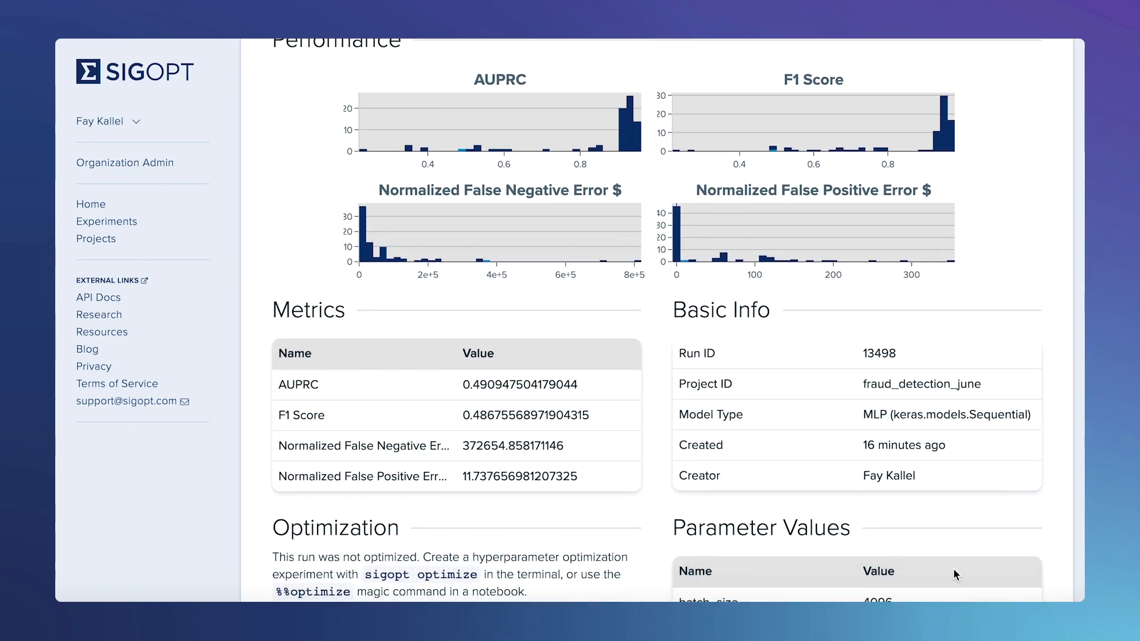
scroll("down", 3)
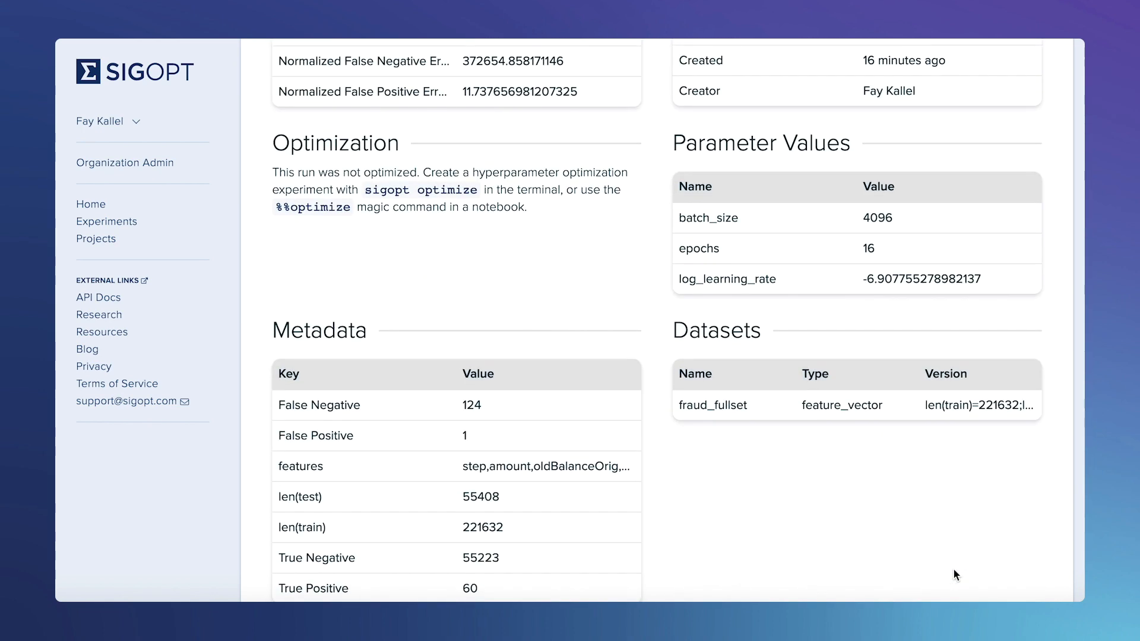
scroll("down", 3)
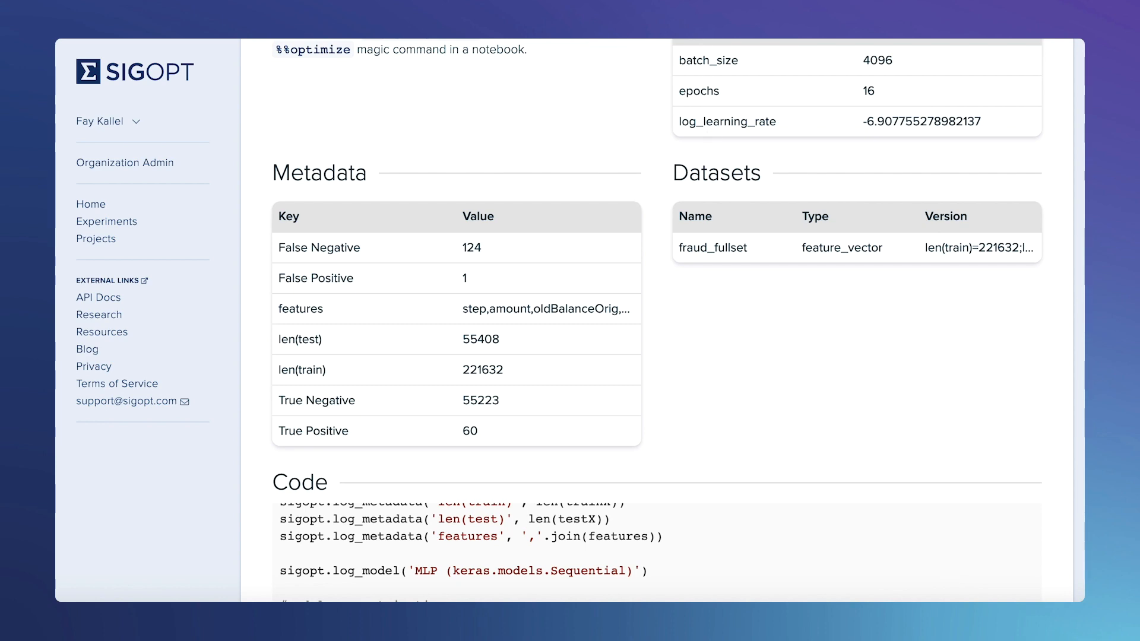
scroll("up", 3)
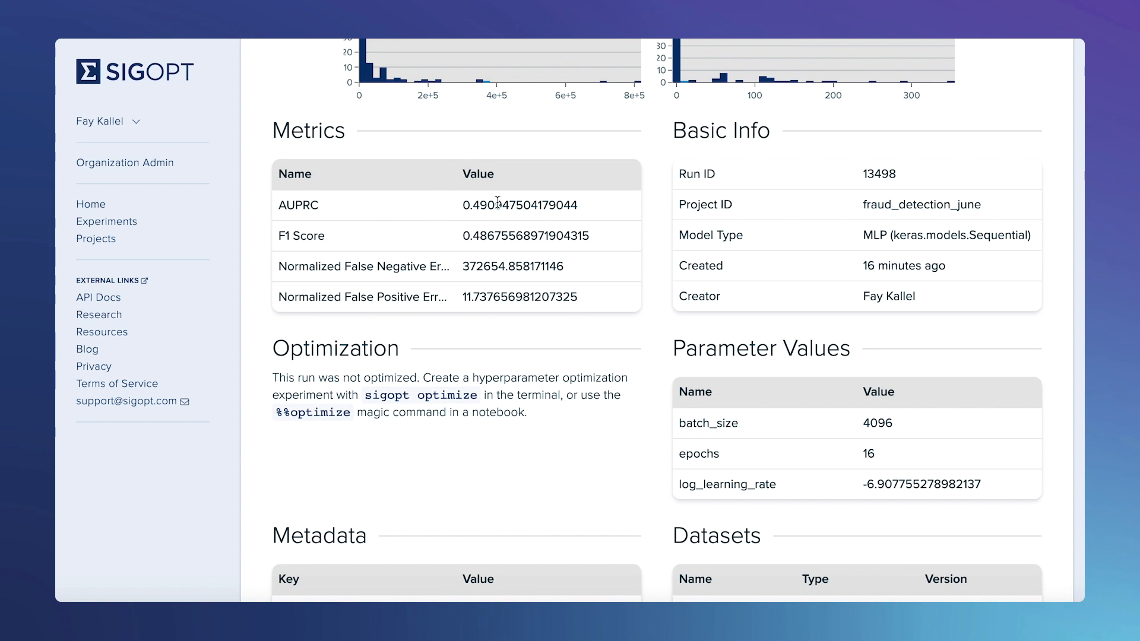
mouse_move(545, 180)
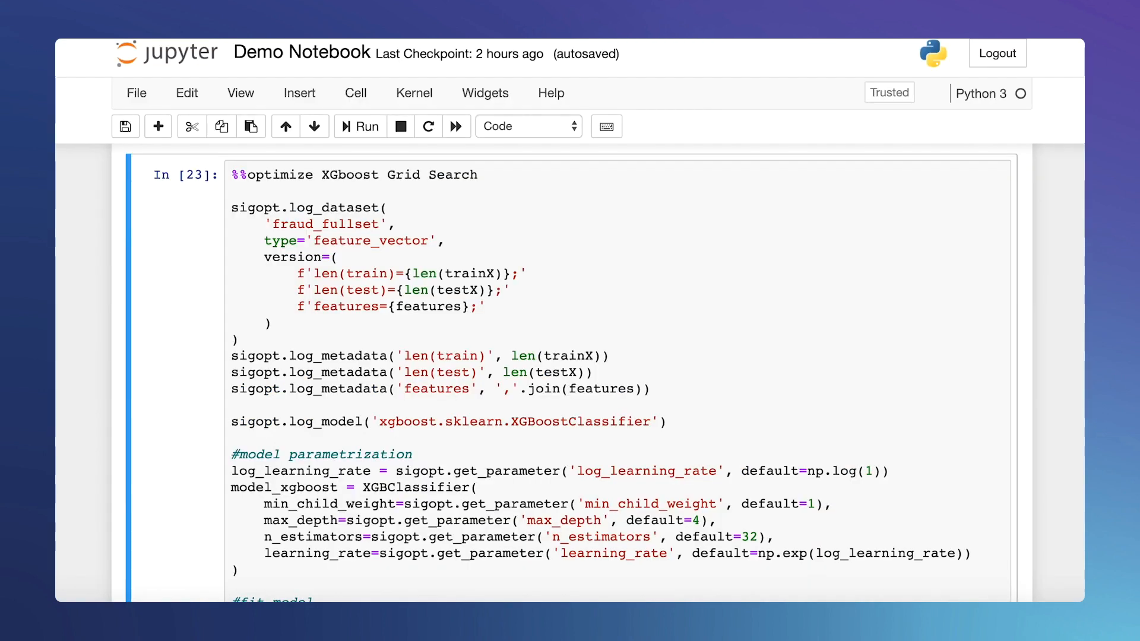
mouse_move(176, 356)
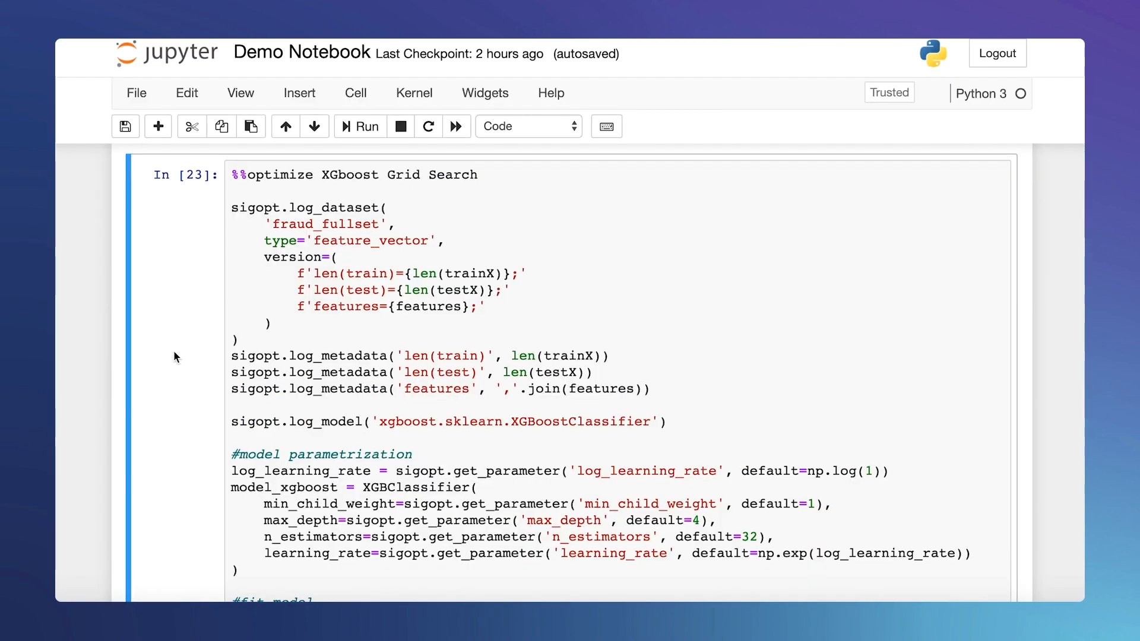
- Scroll to the XGBoost Grid Search cell output listing runs 13499–13502 with their AUPRC values
scroll("down", 3)
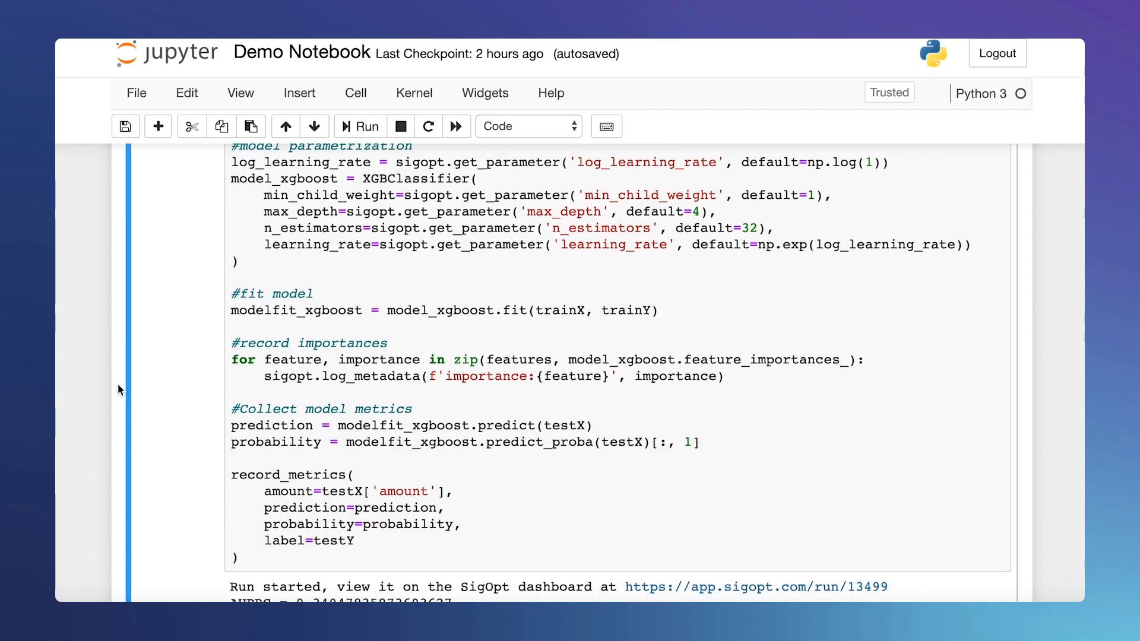
scroll("down", 3)
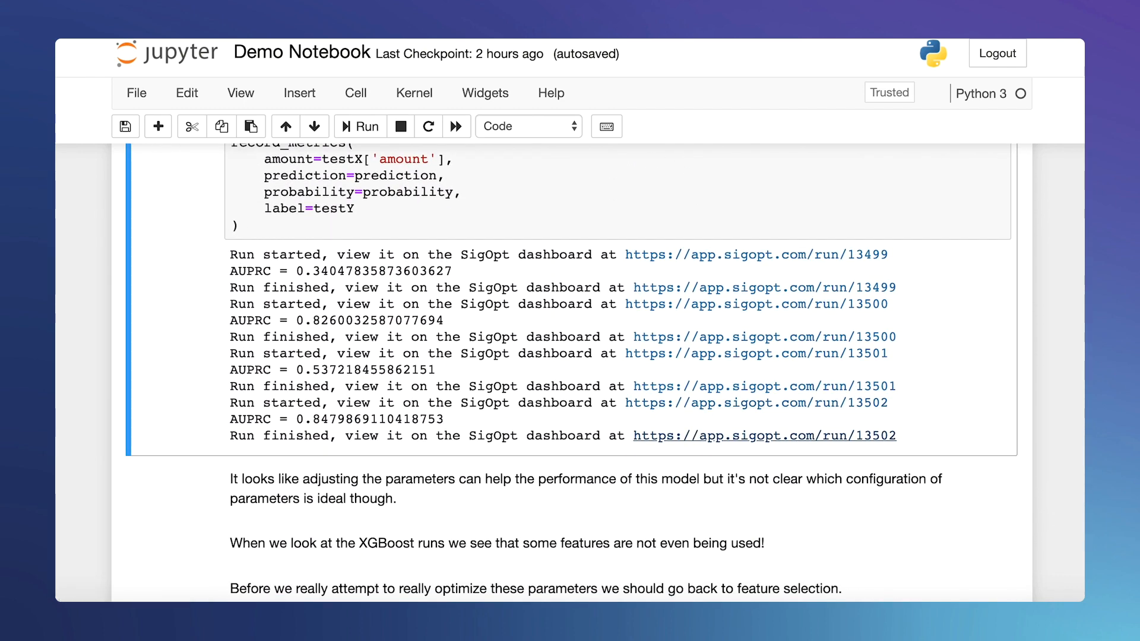
- Open grid search run 13502's page and review its AUPRC 0.848, metadata, logged code and performance charts
left_click(763, 435)
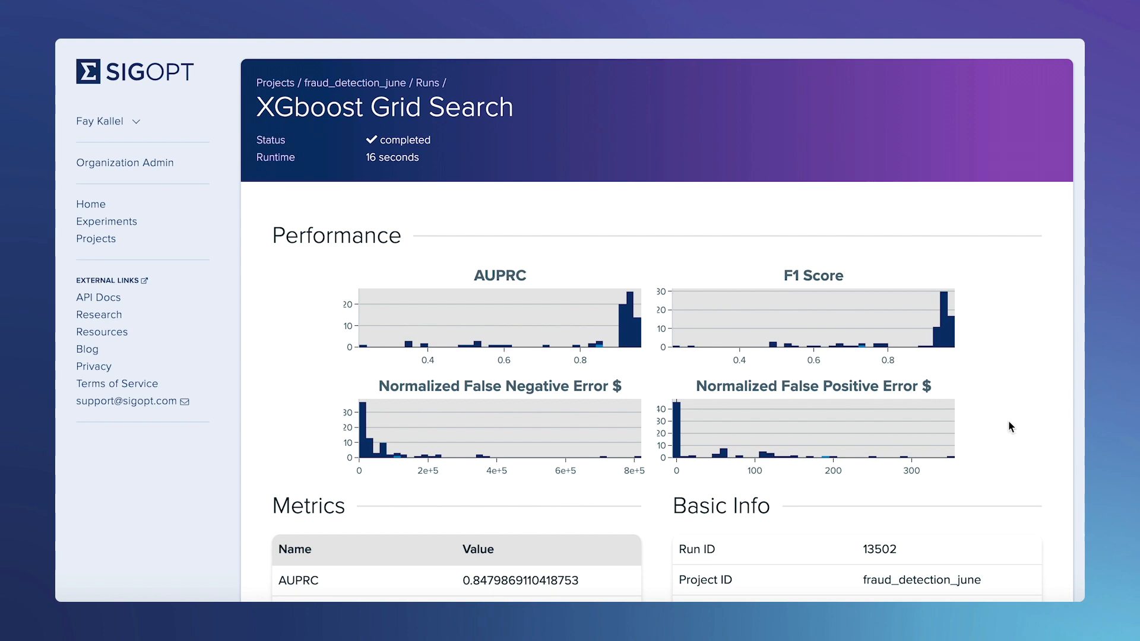
scroll("down", 3)
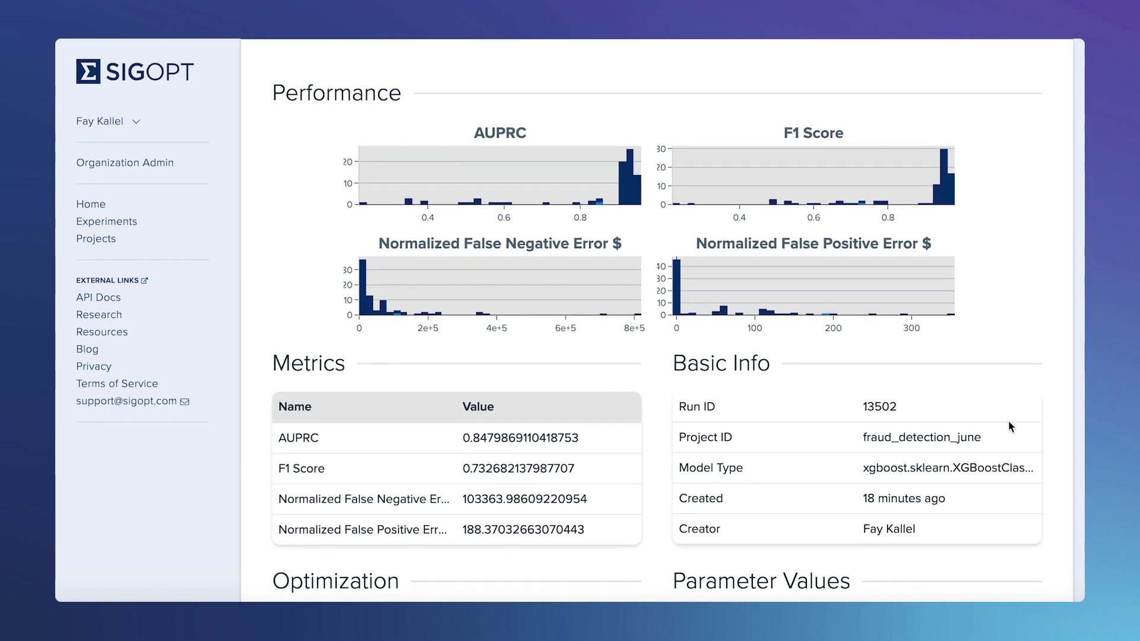
scroll("down", 3)
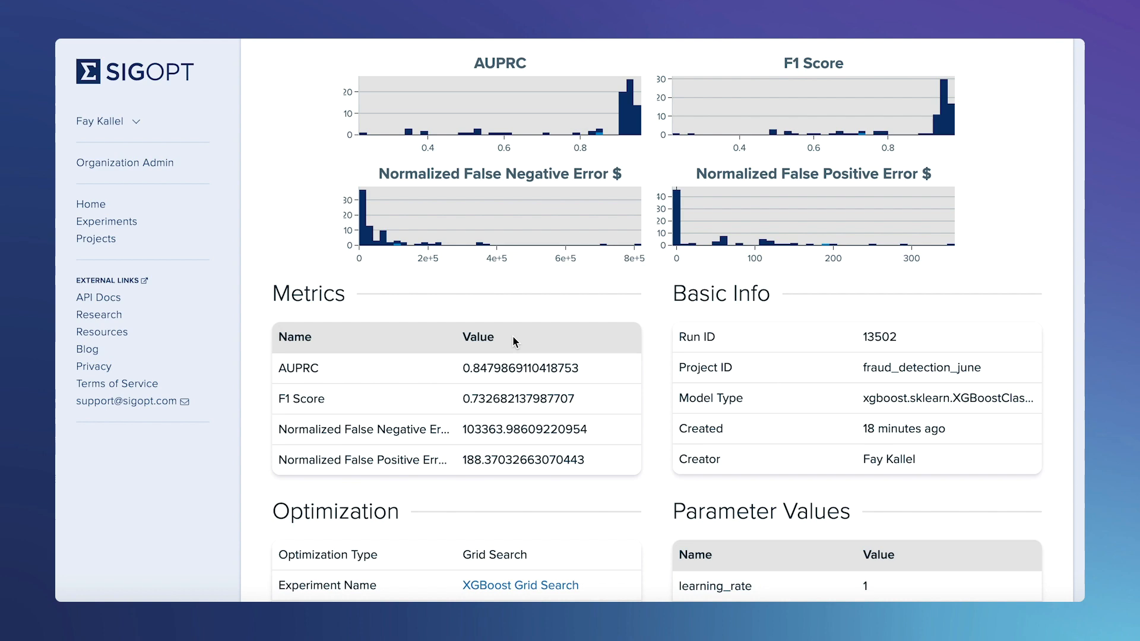
mouse_move(444, 400)
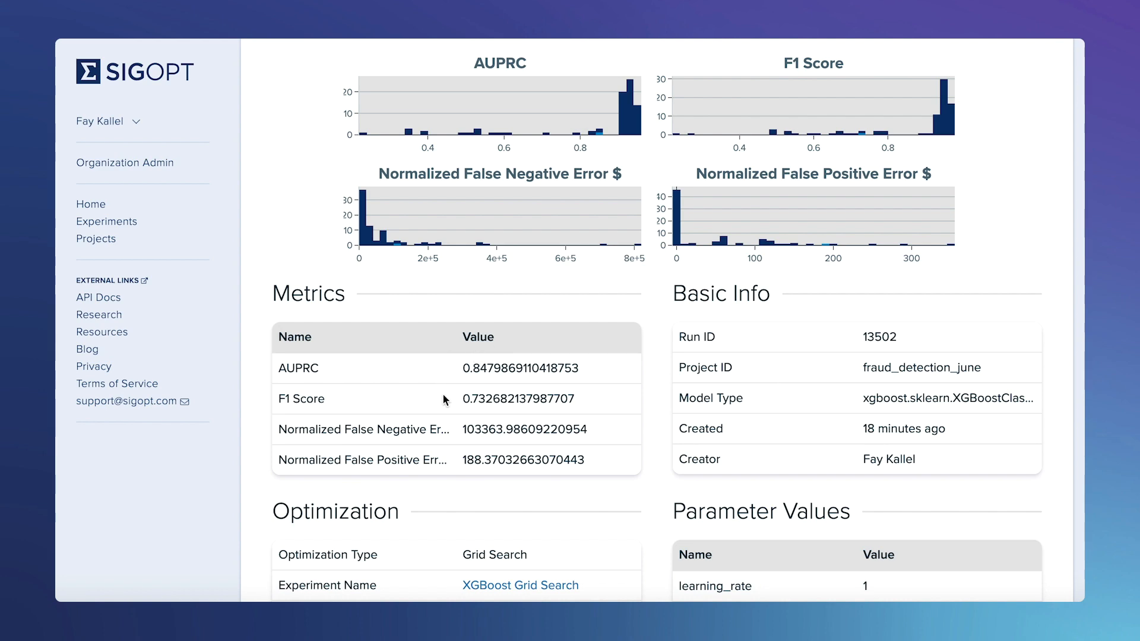
scroll("down", 3)
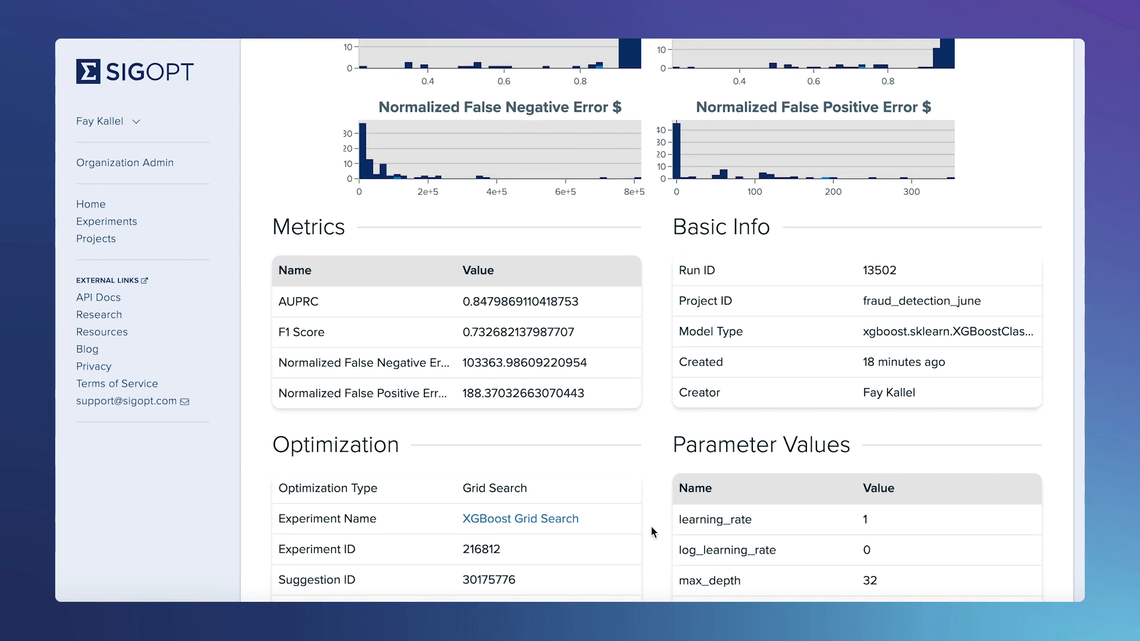
scroll("down", 3)
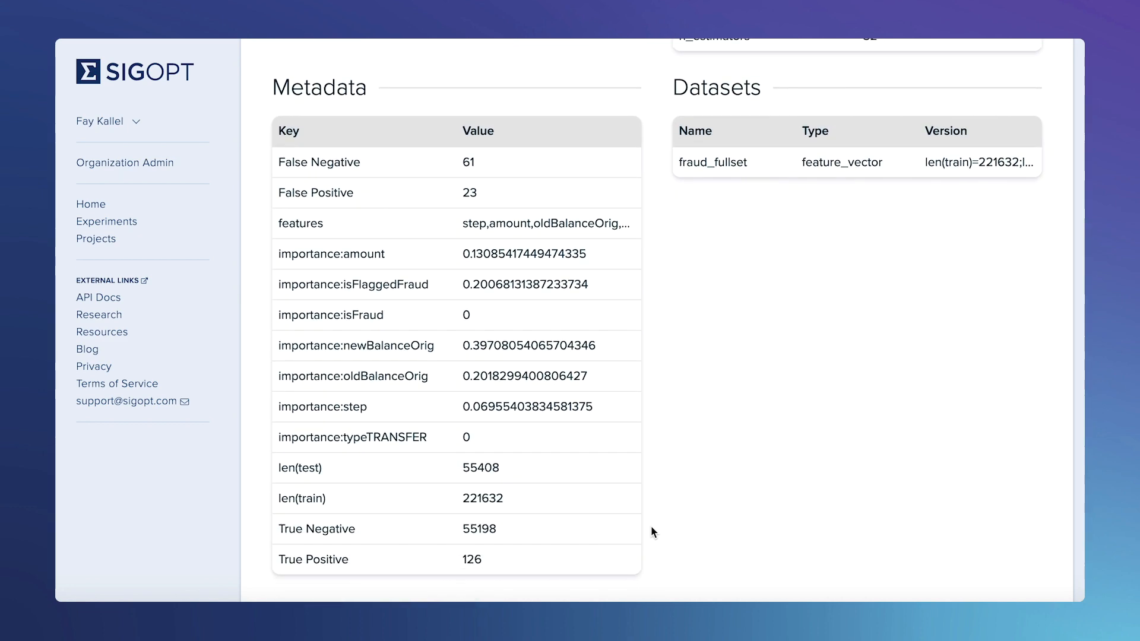
scroll("down", 3)
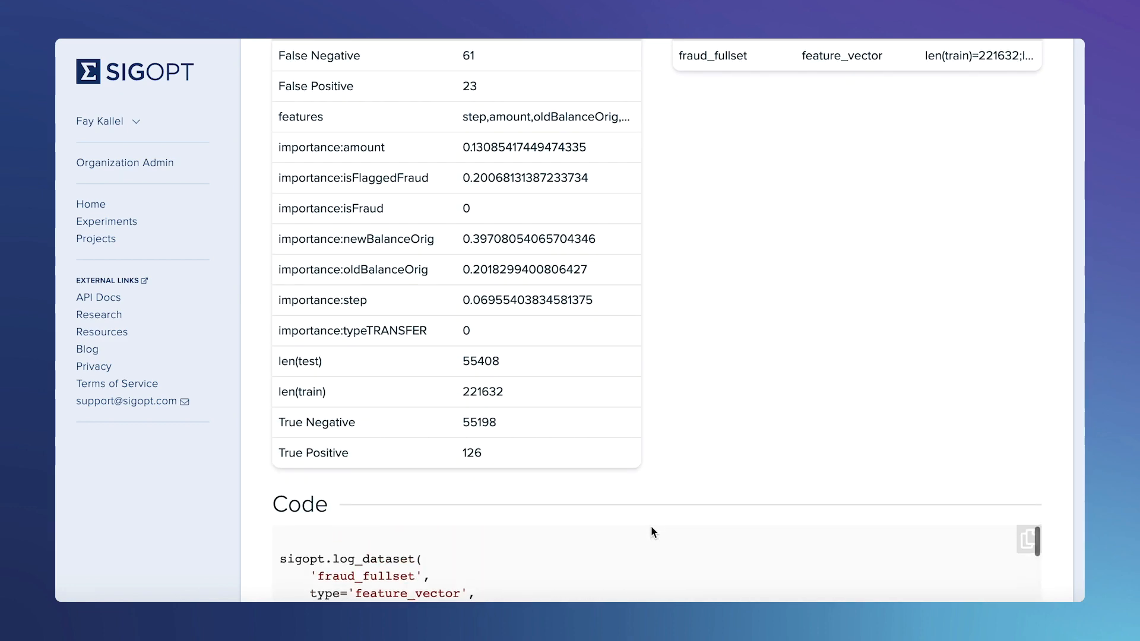
scroll("up", 3)
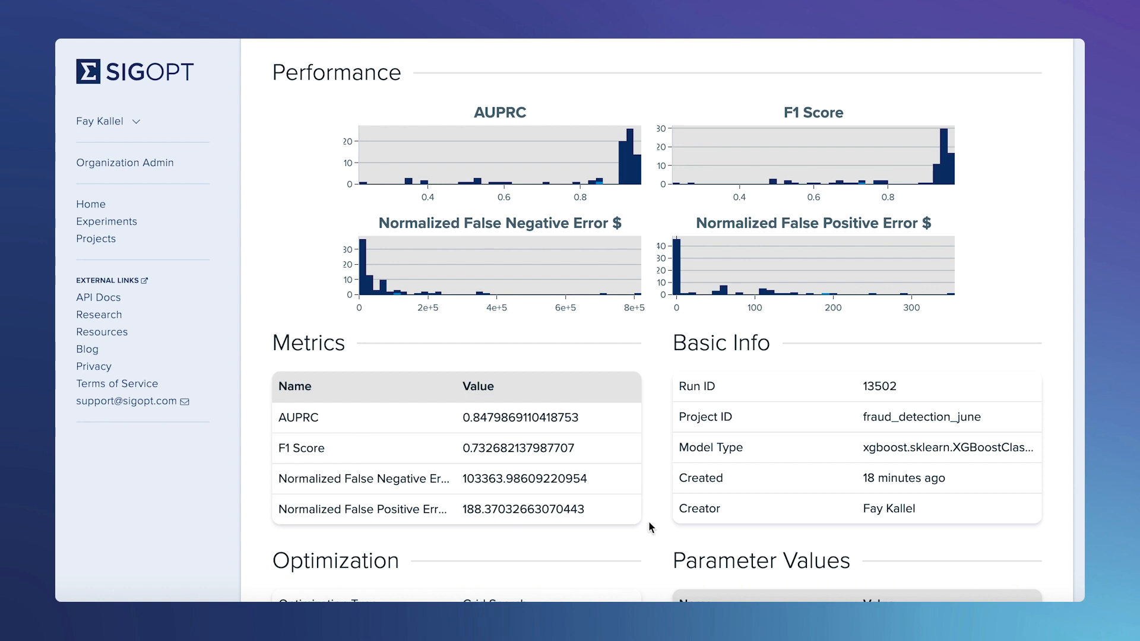
mouse_move(816, 82)
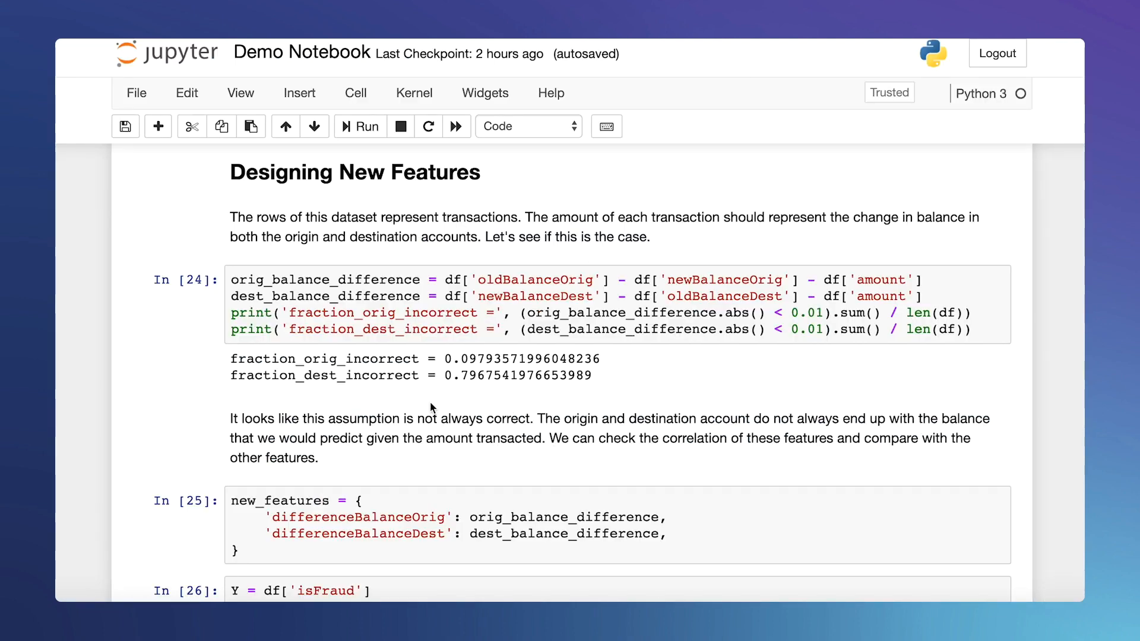
- Scroll from Designing New Features past the 0.957 AUPRC second run to the XGBoost Optimization run list
scroll("down", 3)
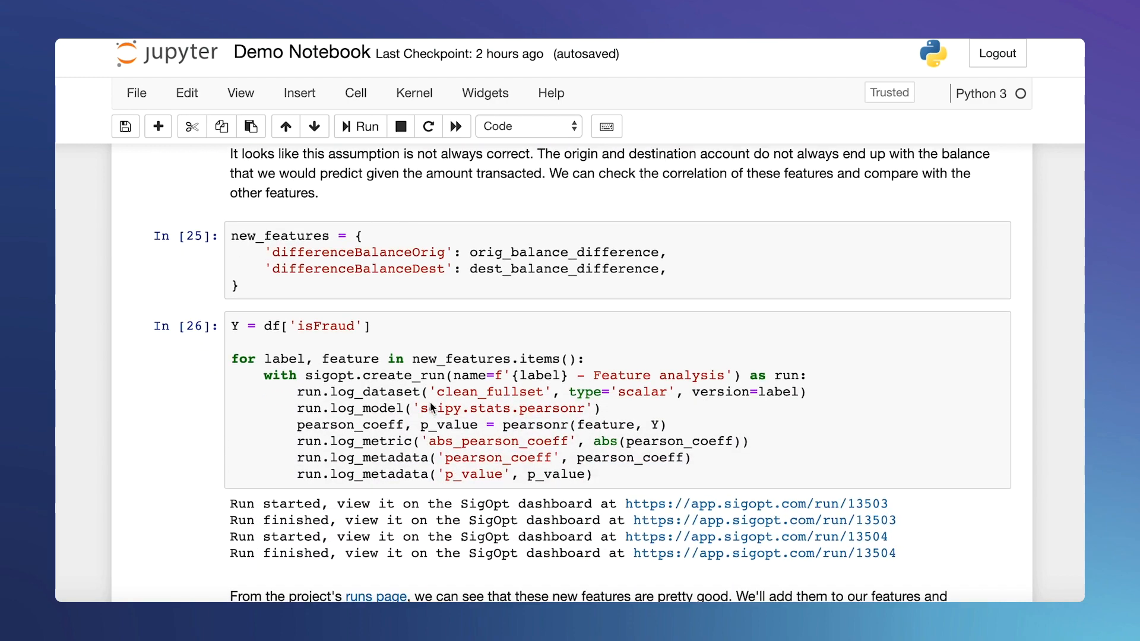
scroll("down", 3)
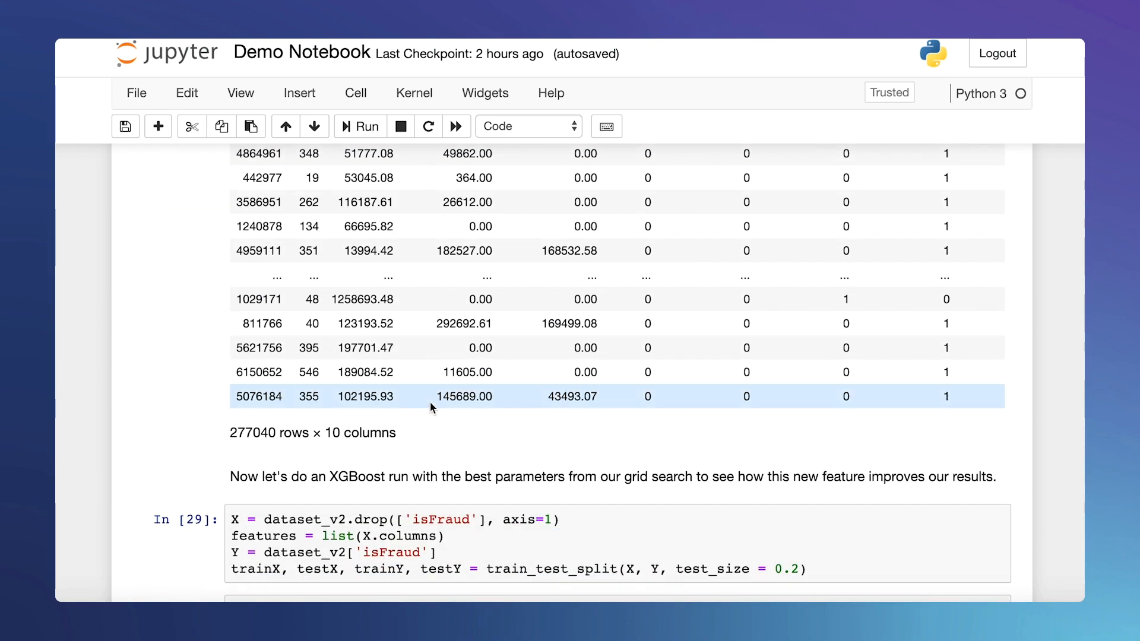
scroll("down", 3)
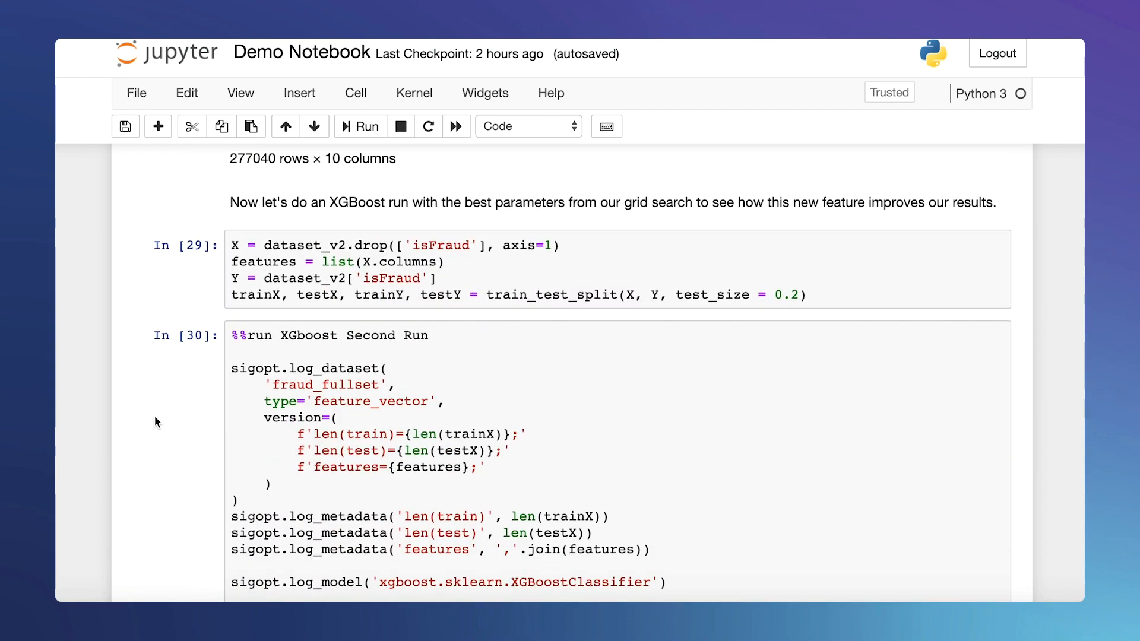
scroll("down", 3)
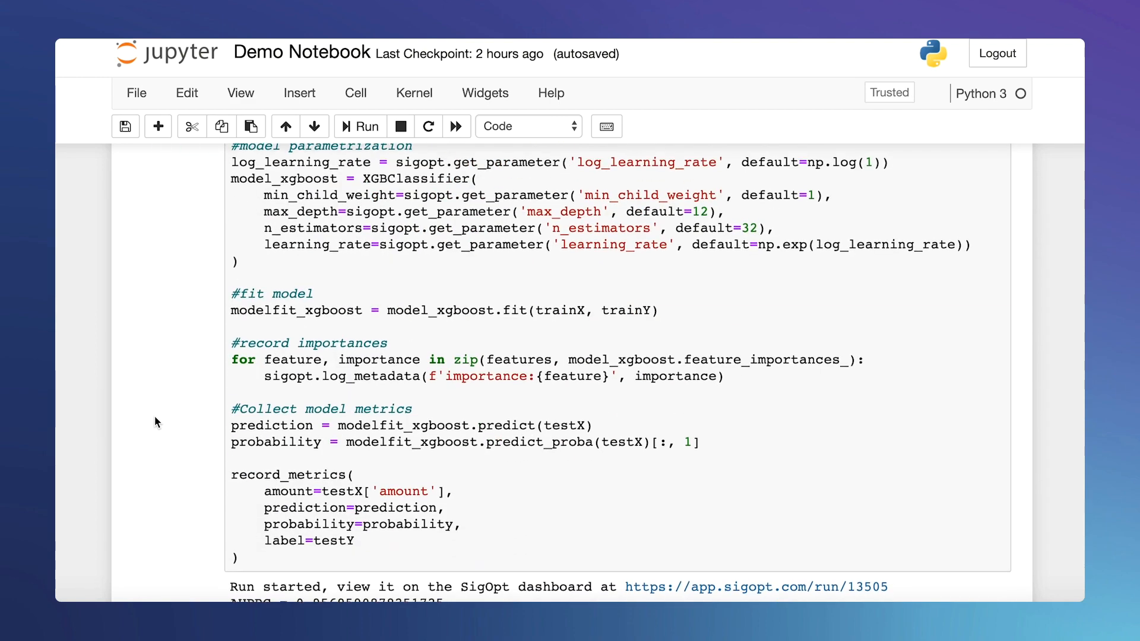
scroll("down", 3)
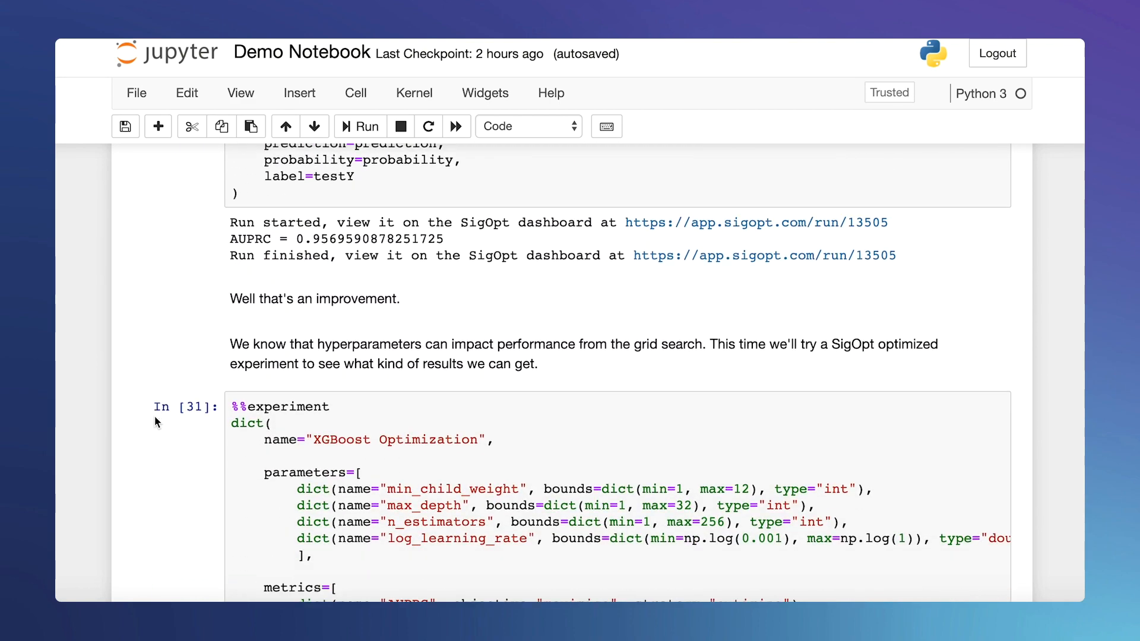
scroll("down", 3)
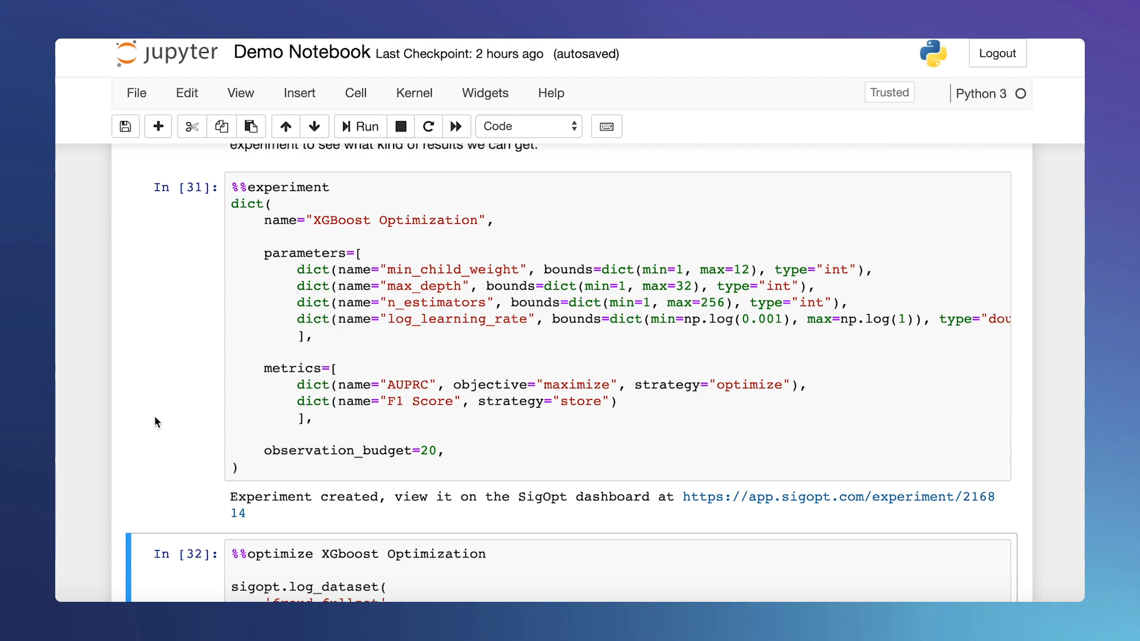
scroll("down", 3)
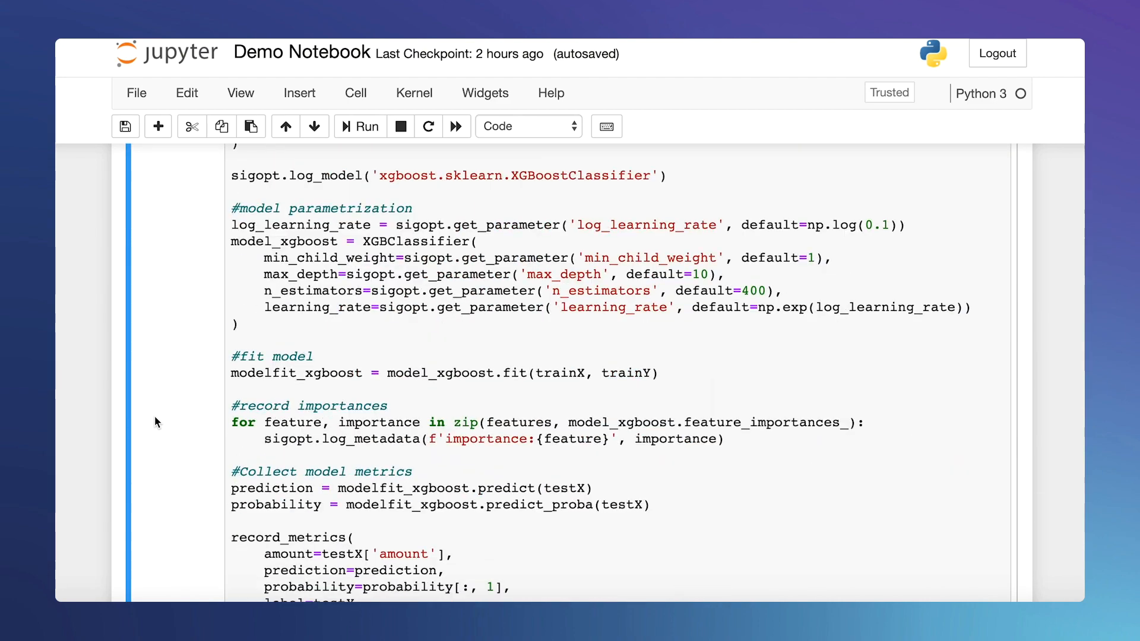
left_click(360, 126)
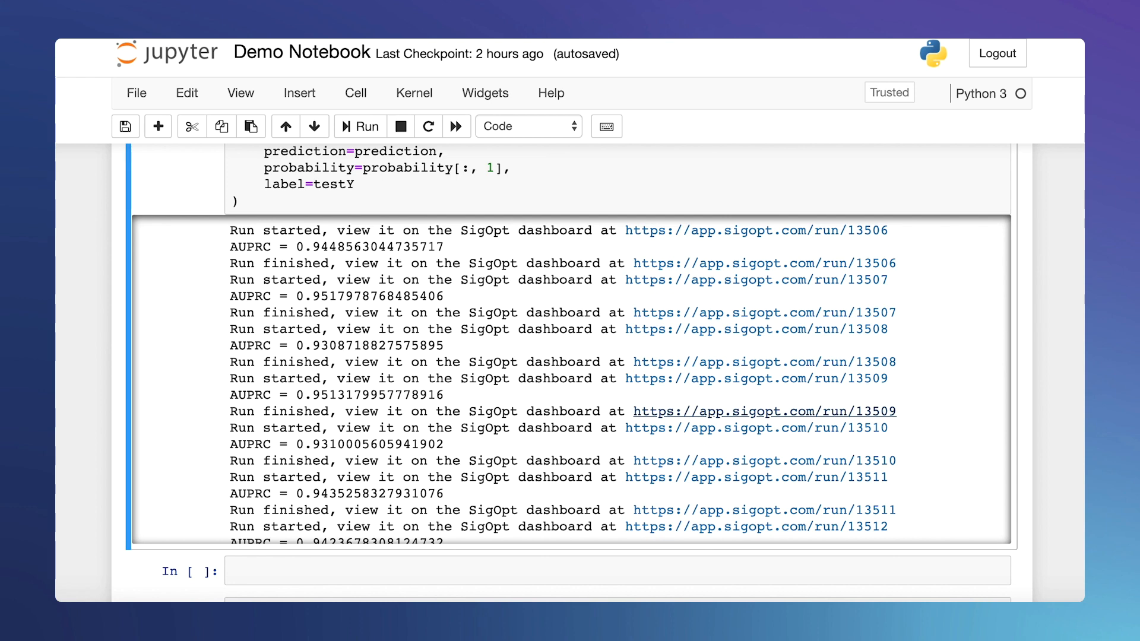
- Open optimization run 13509's page and review its AUPRC 0.951, tuned parameters and feature importances, returning to the top
left_click(763, 410)
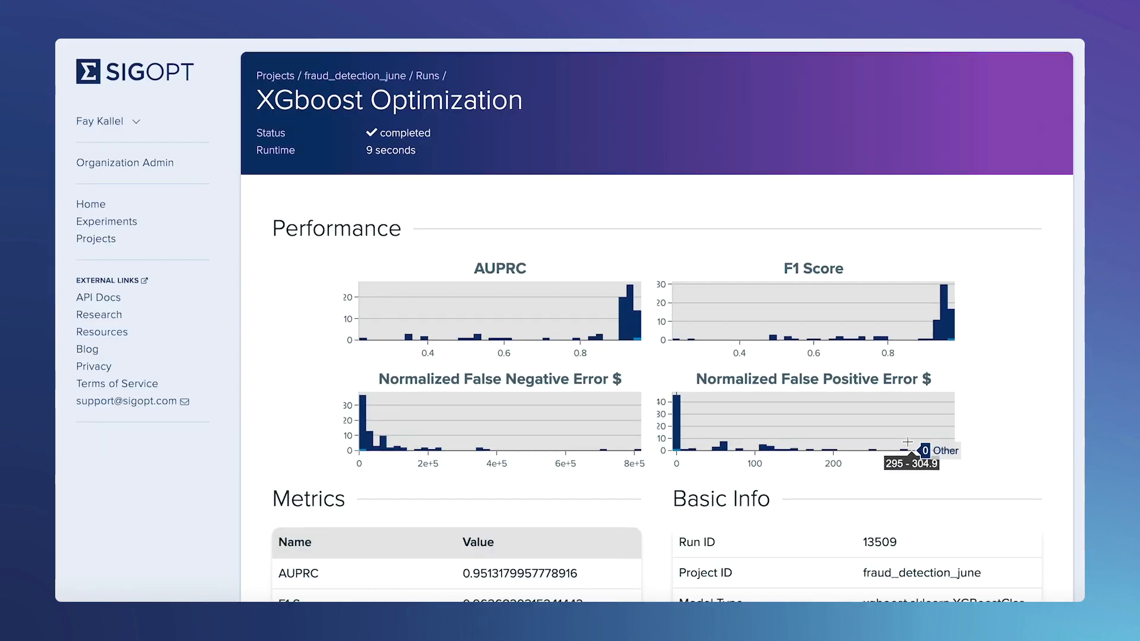
scroll("down", 3)
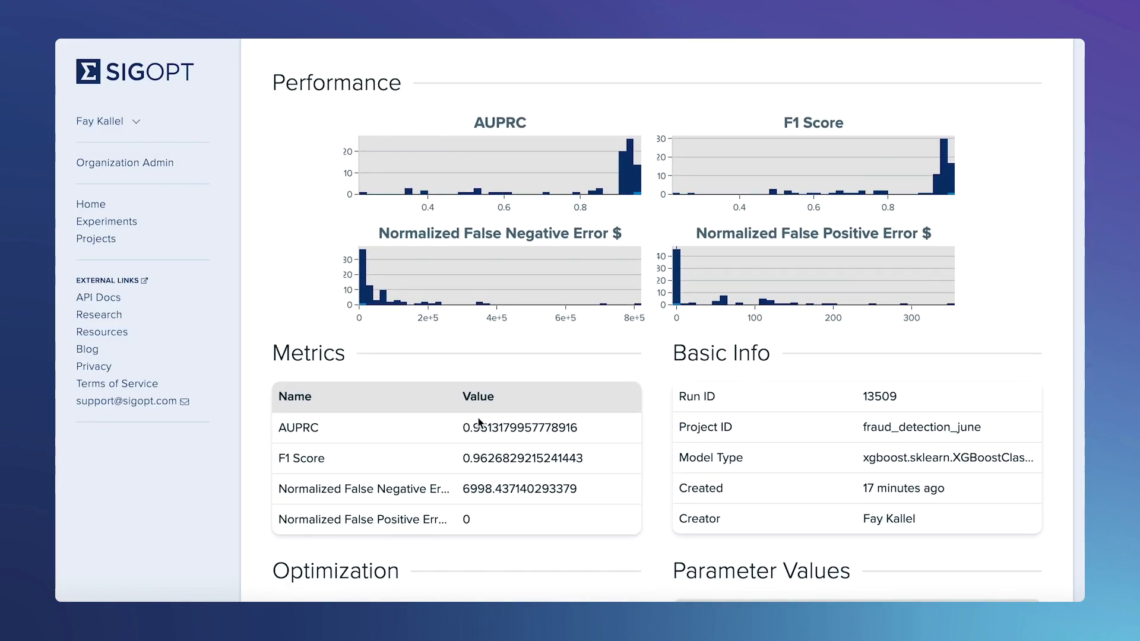
mouse_move(483, 456)
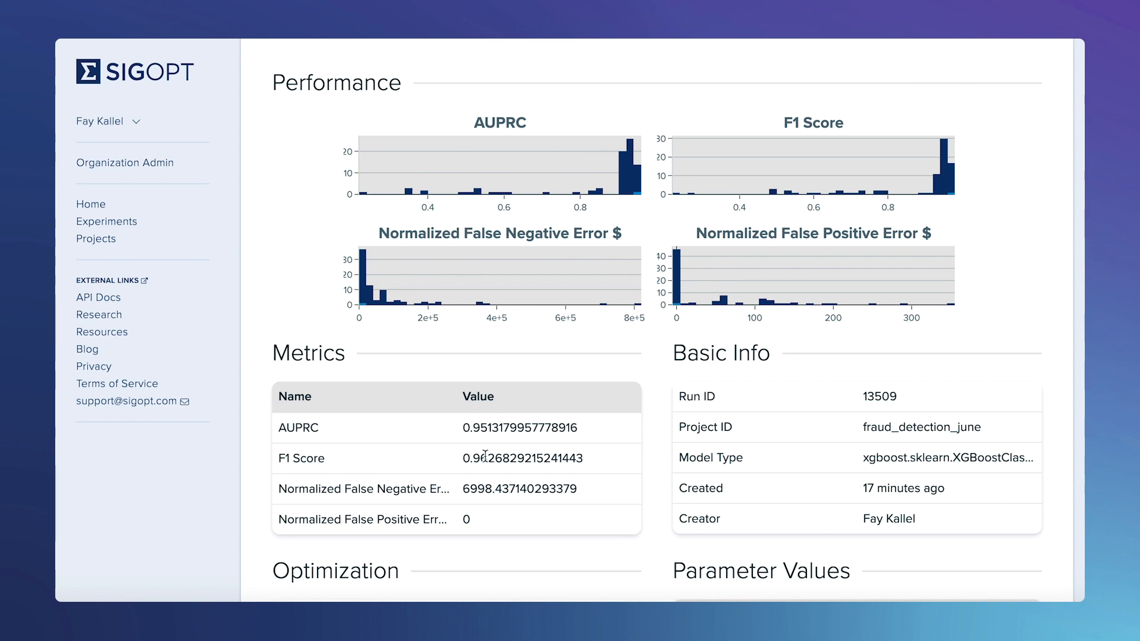
mouse_move(655, 554)
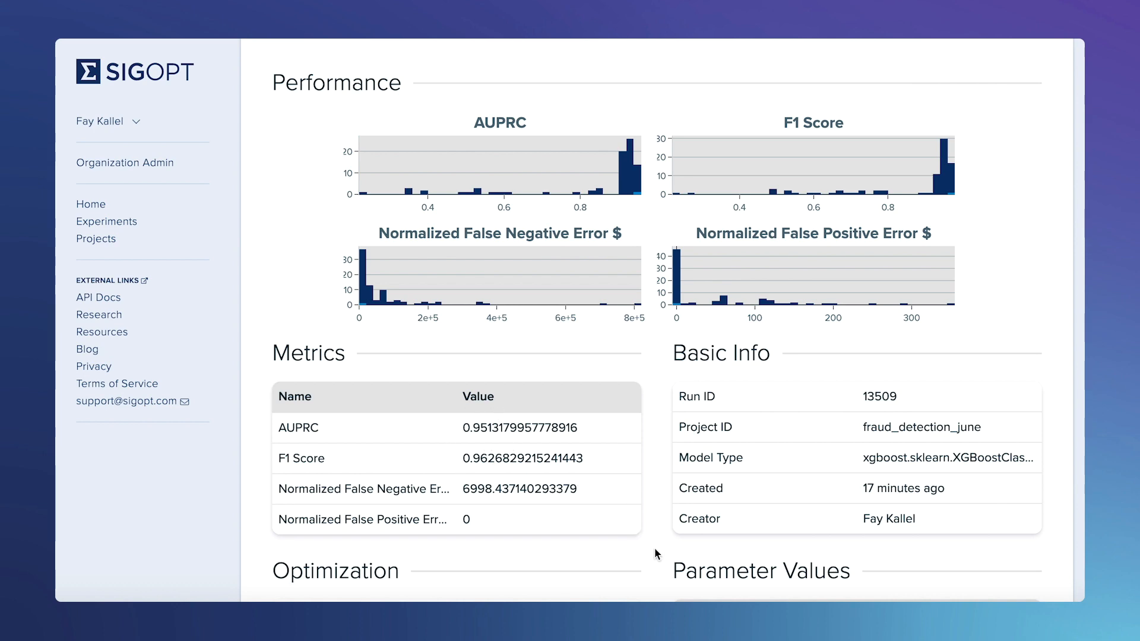
scroll("down", 3)
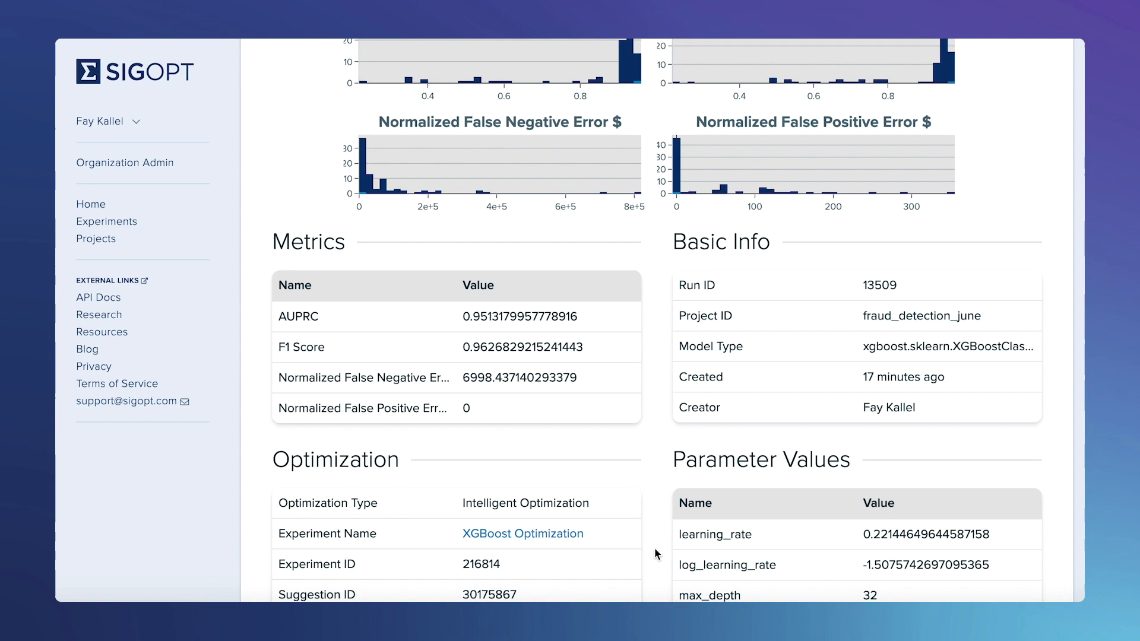
scroll("down", 3)
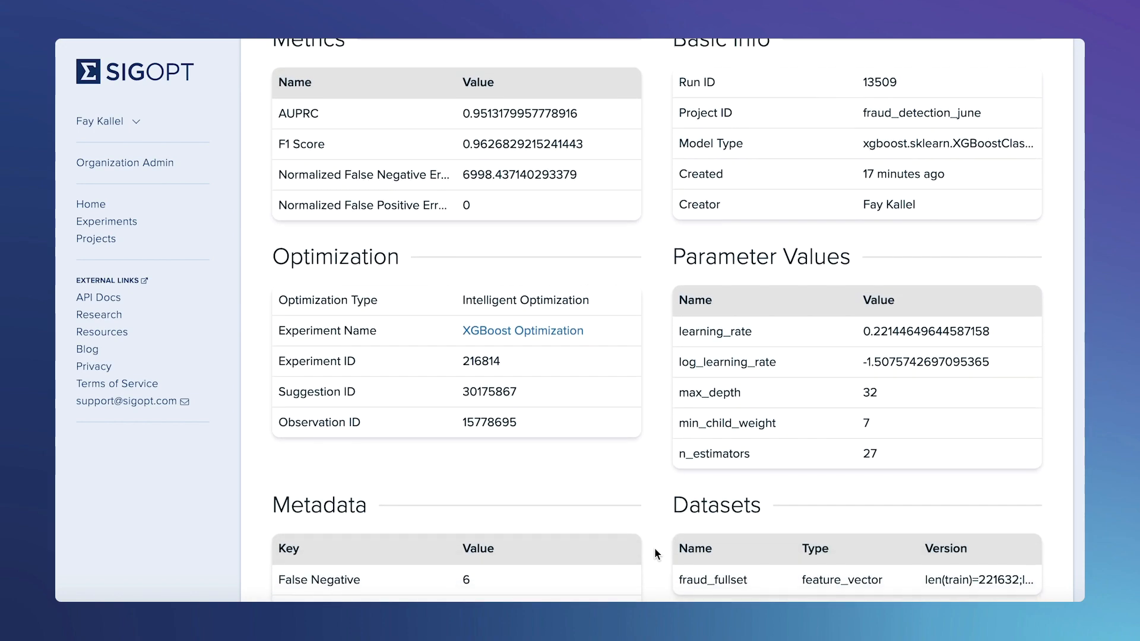
scroll("down", 3)
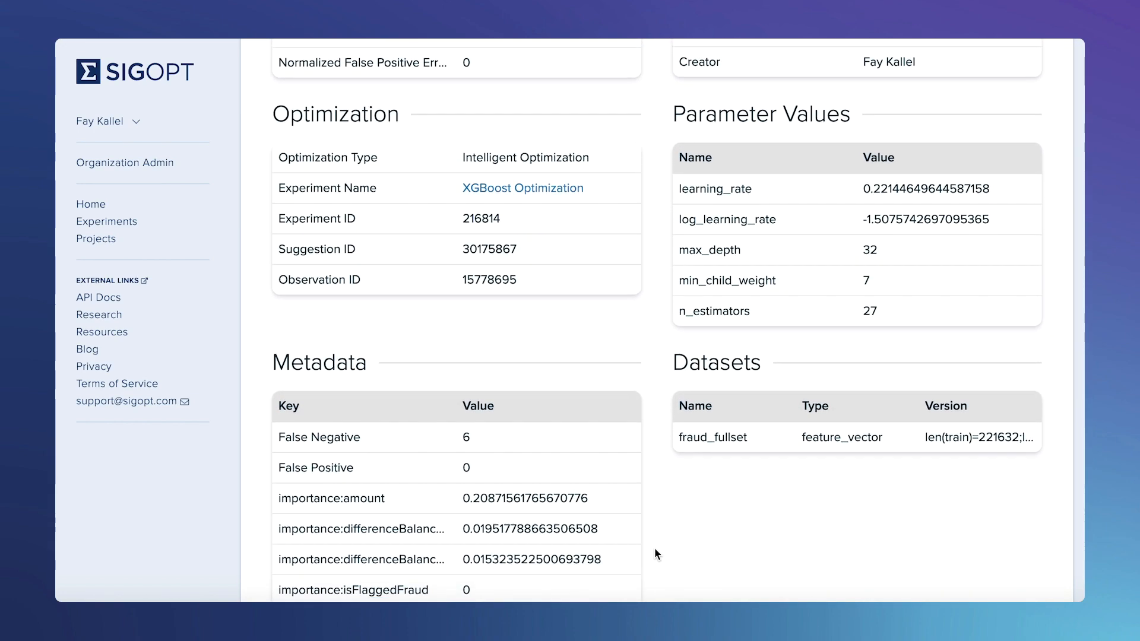
scroll("down", 3)
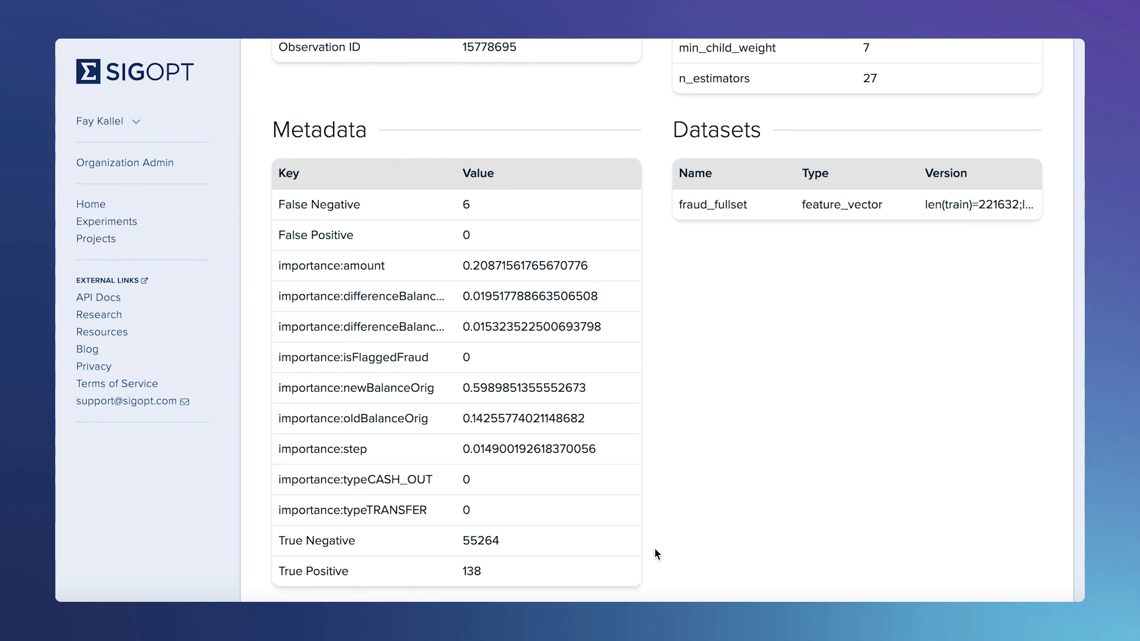
scroll("down", 3)
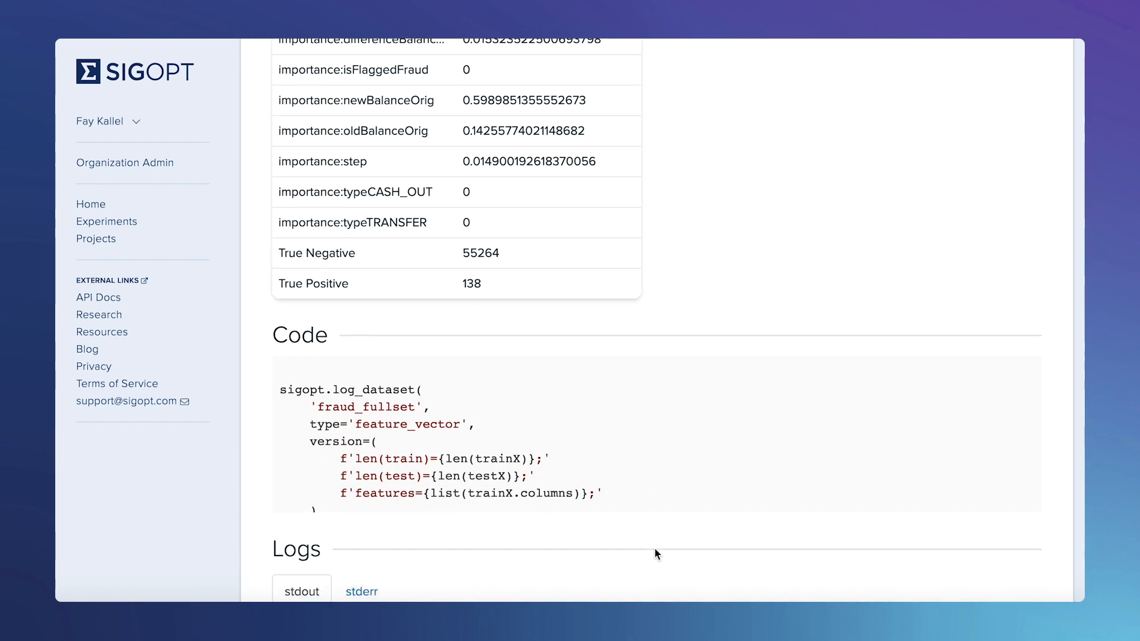
scroll("down", 3)
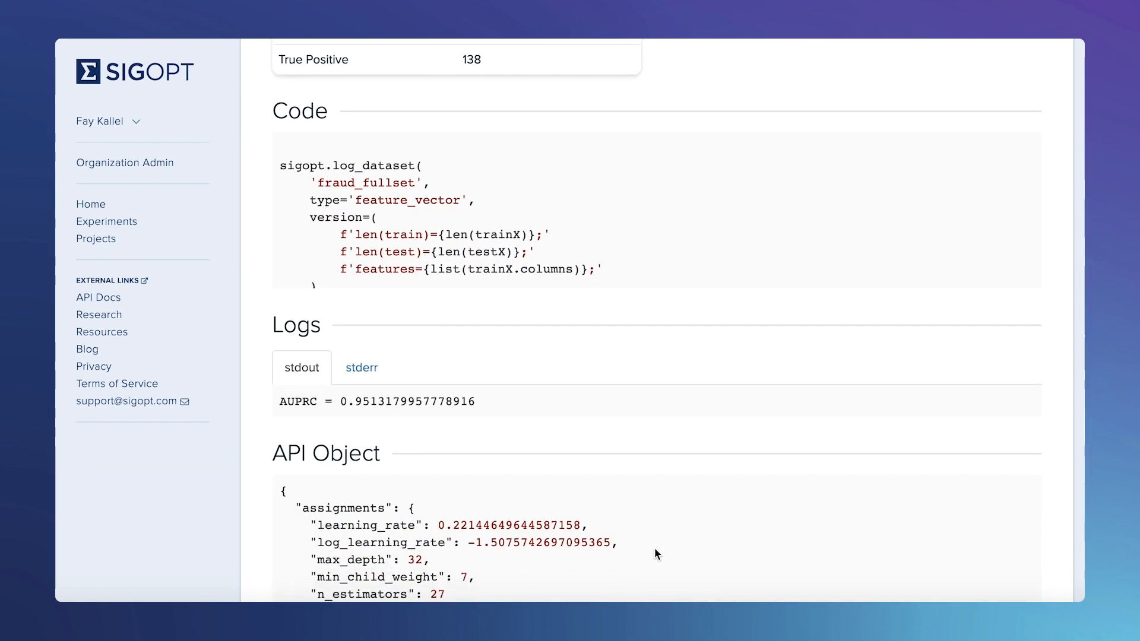
scroll("up", 3)
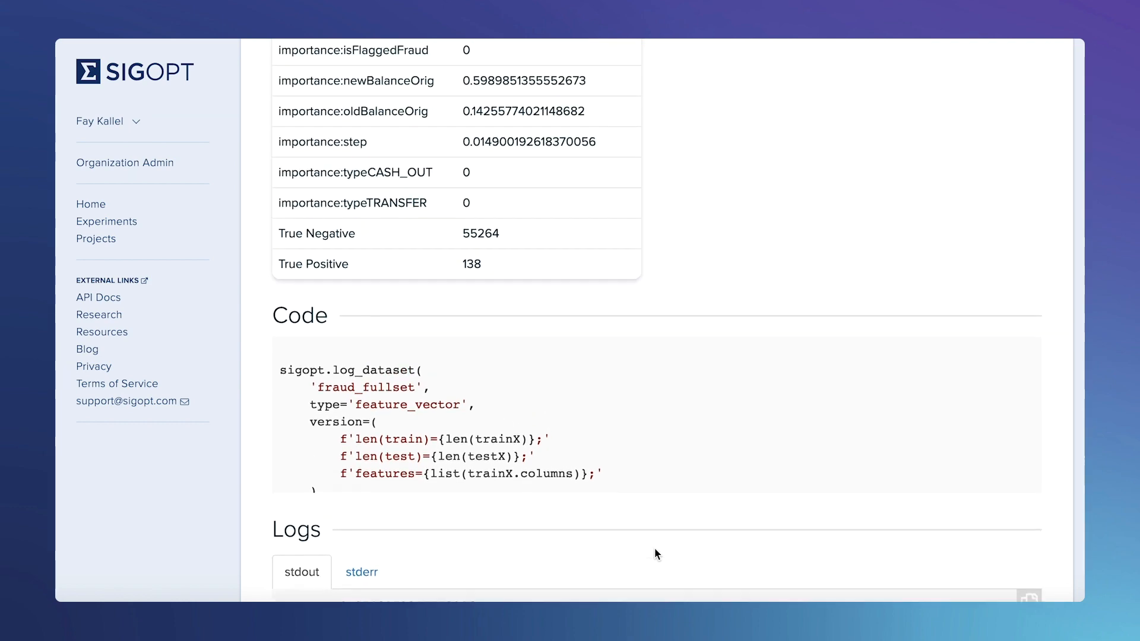
scroll("up", 3)
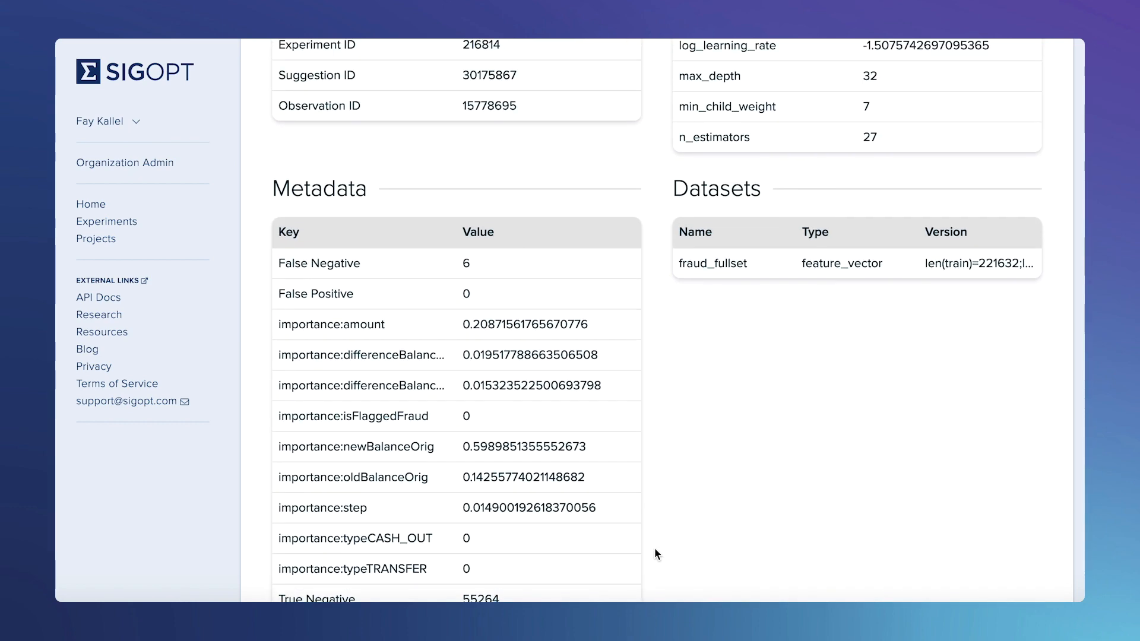
scroll("up", 3)
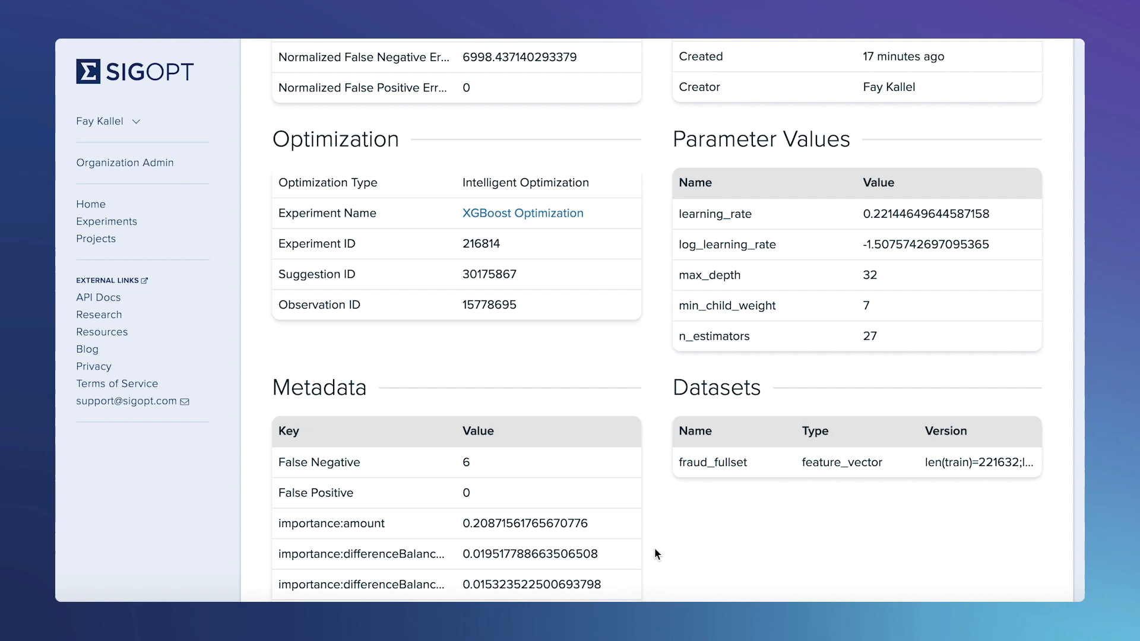
scroll("up", 3)
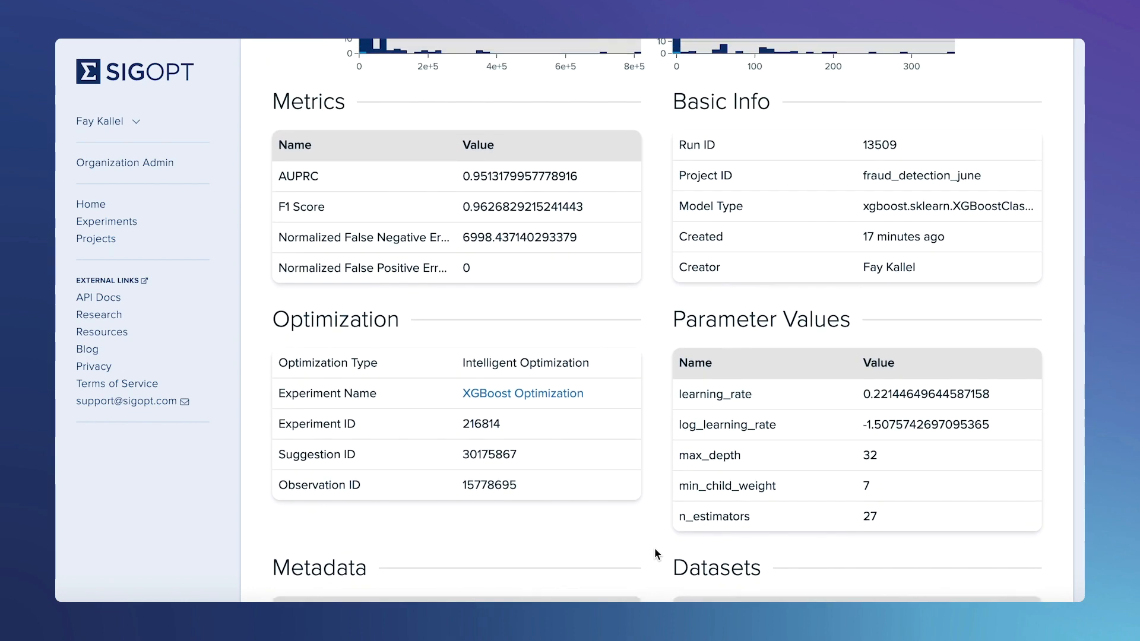
scroll("up", 3)
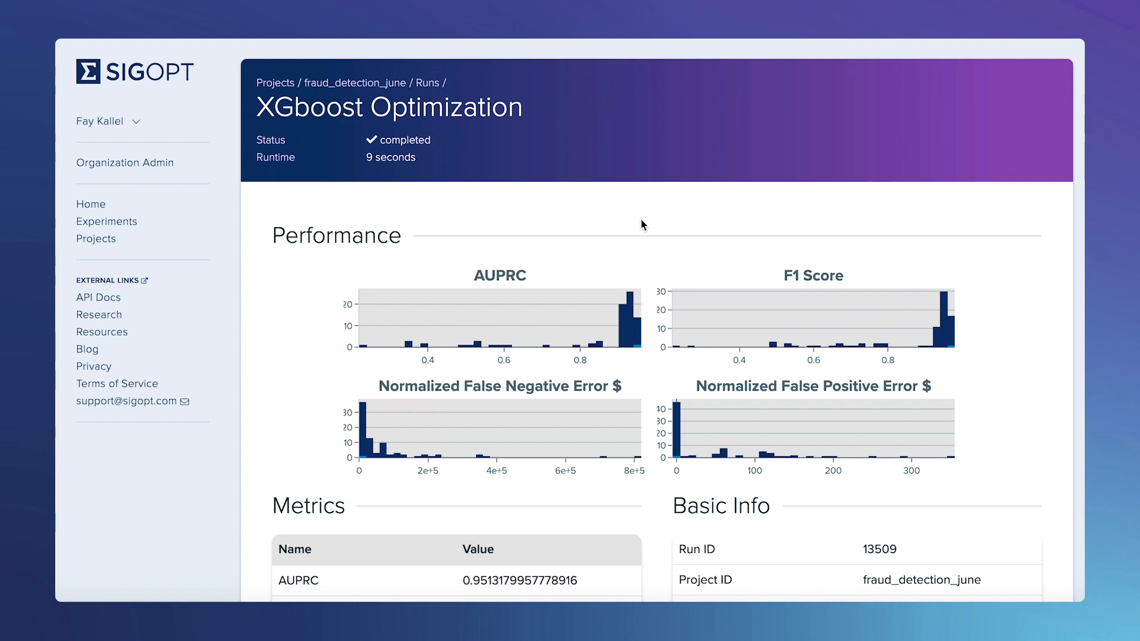